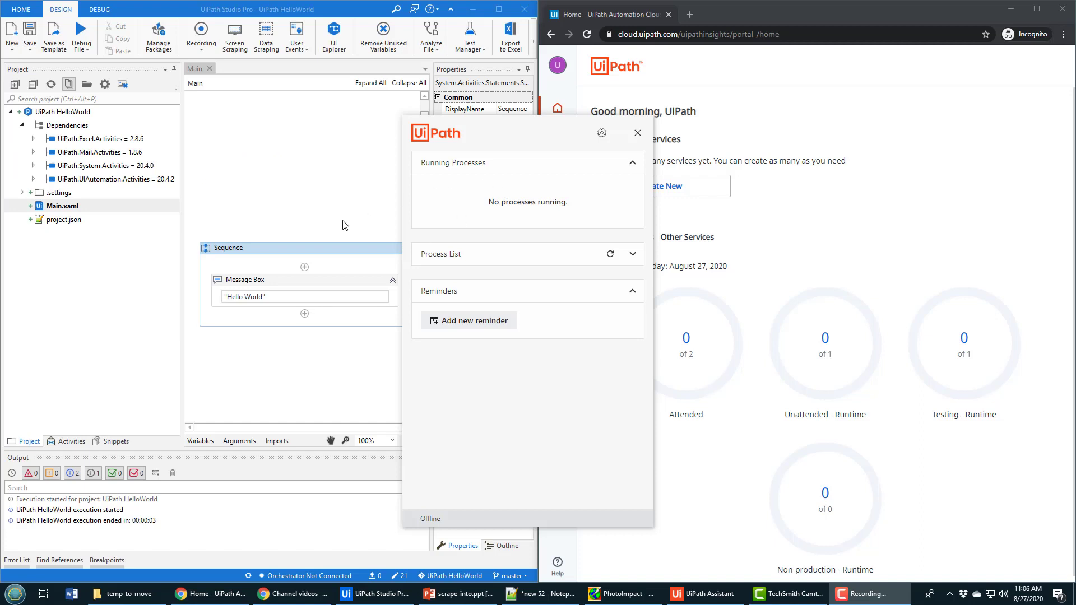
mouse_move(256, 297)
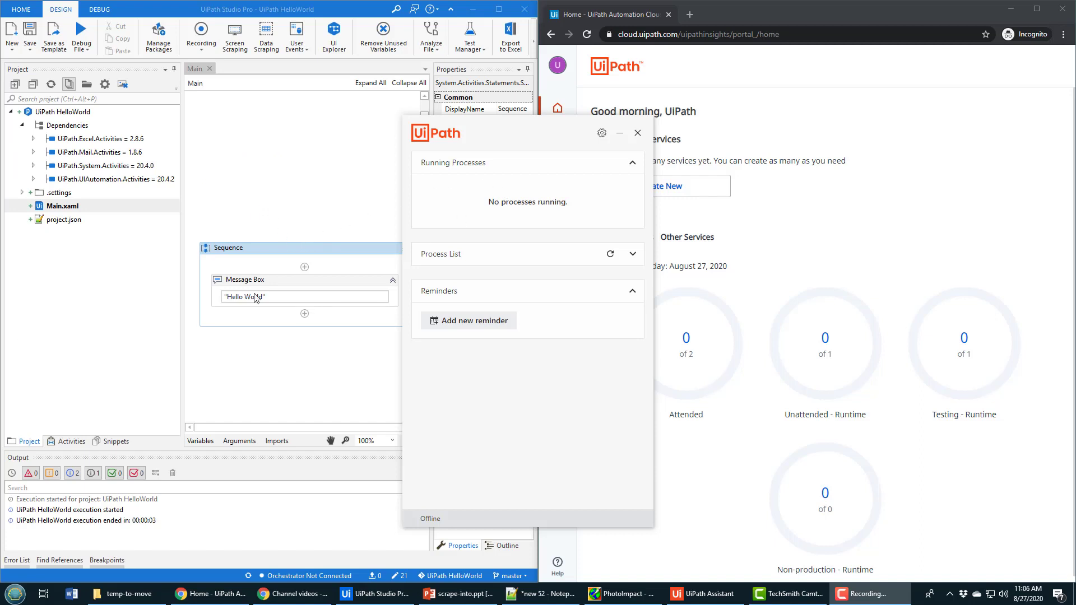
mouse_move(870, 209)
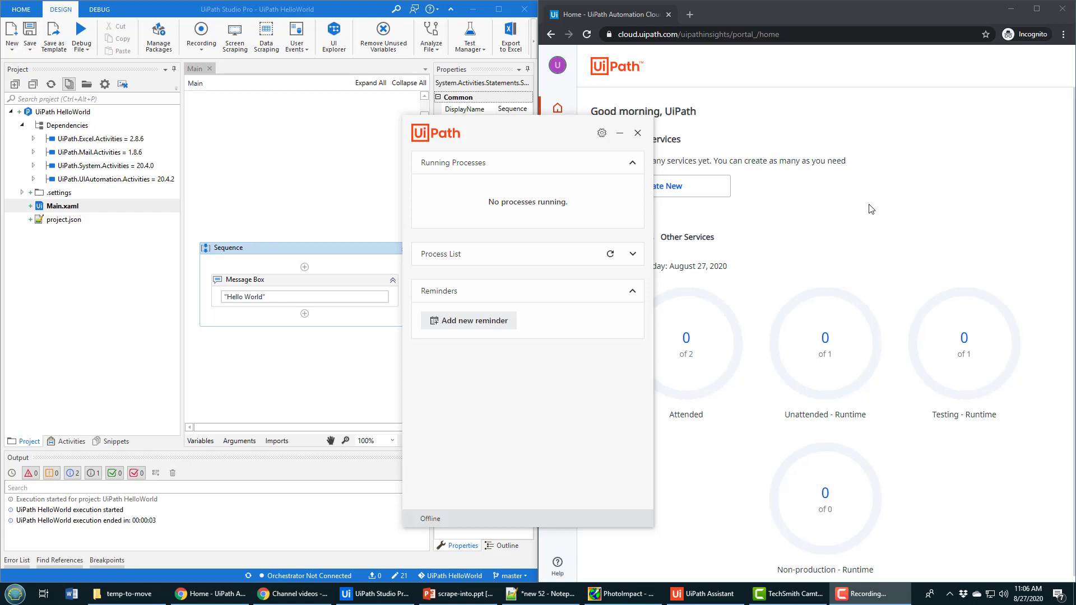
mouse_move(532, 107)
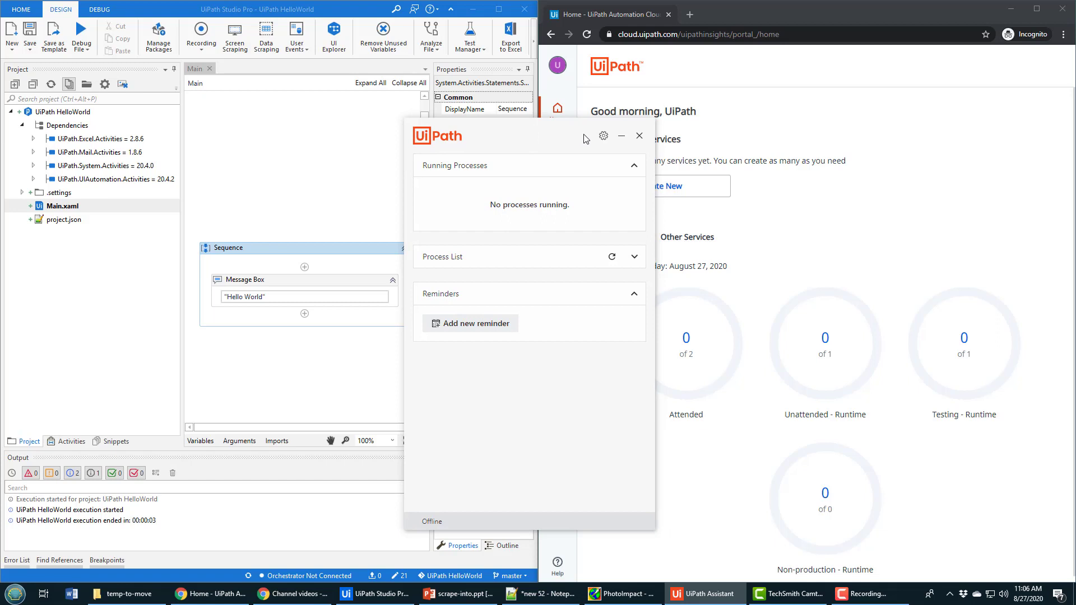
Open UiPath Assistant's Orchestrator Settings, showing THINKSTATION offline with no URL or machine key.
click(602, 136)
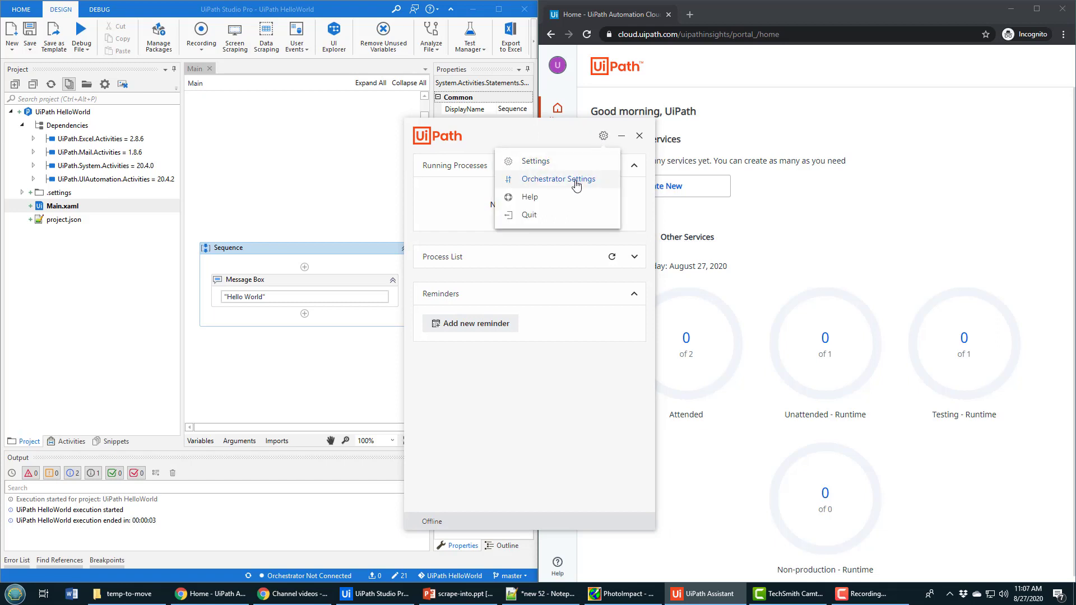
click(559, 178)
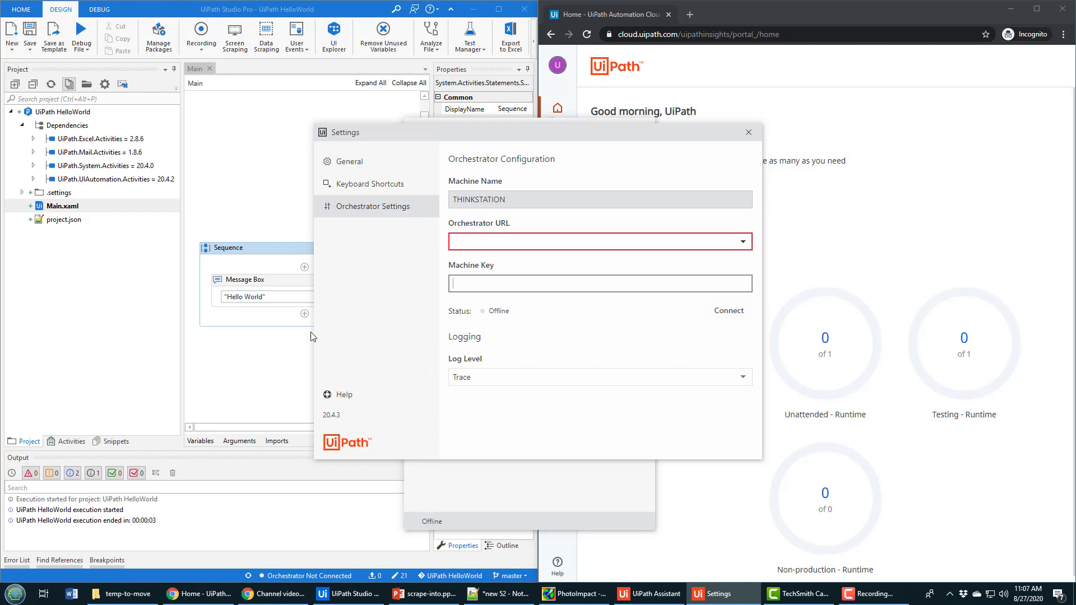
mouse_move(1055, 258)
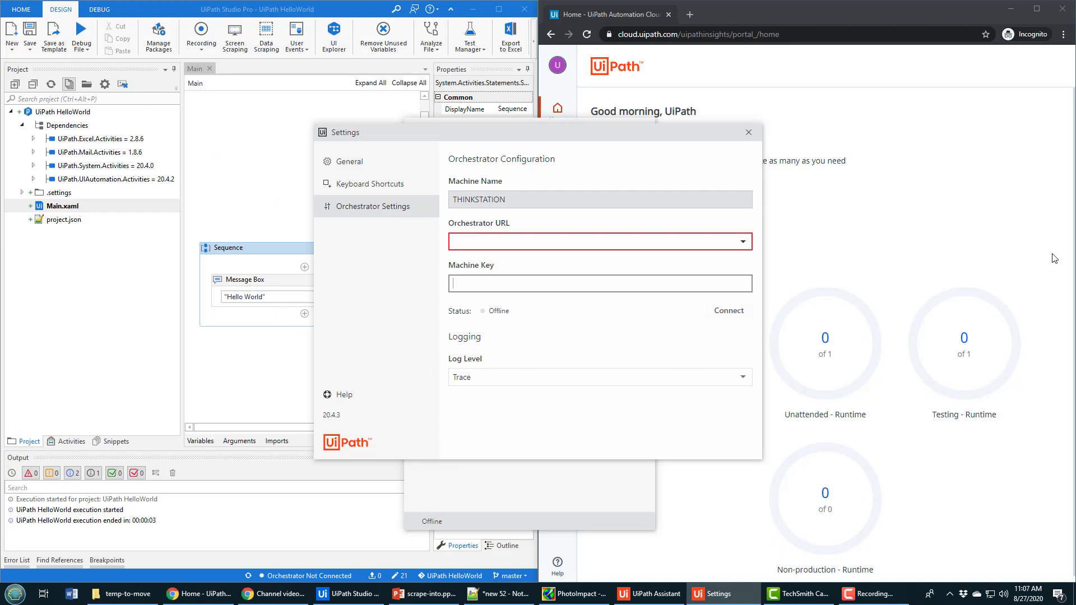
mouse_move(950, 190)
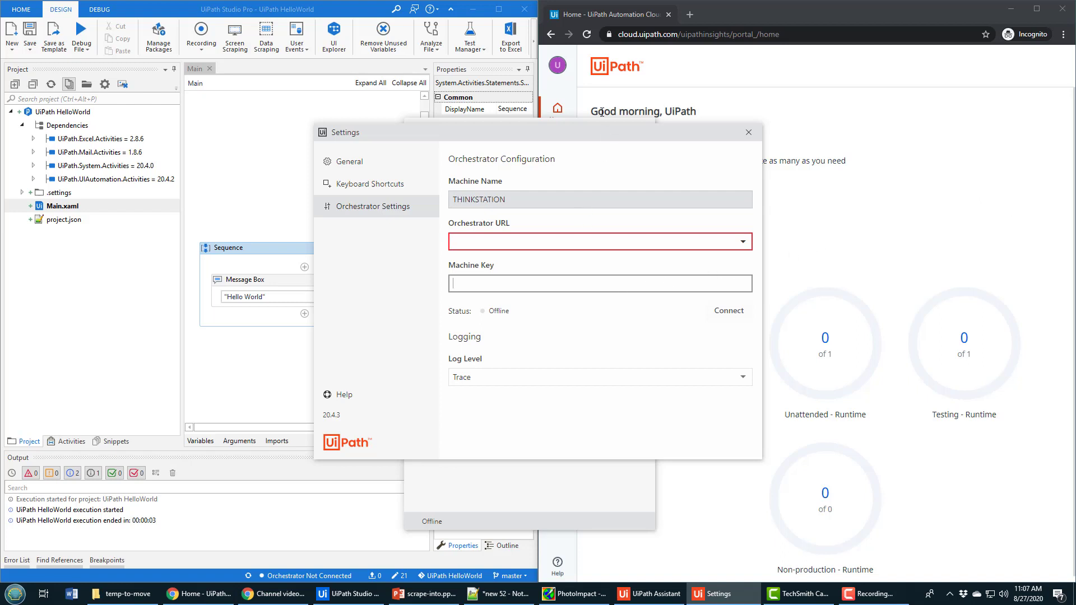
mouse_move(625, 89)
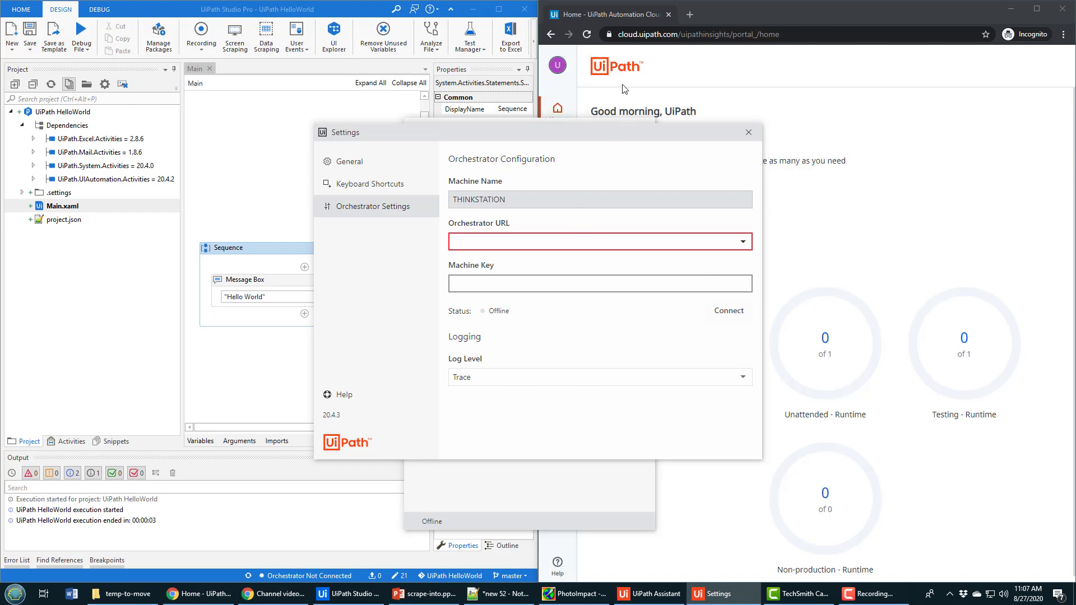
mouse_move(517, 255)
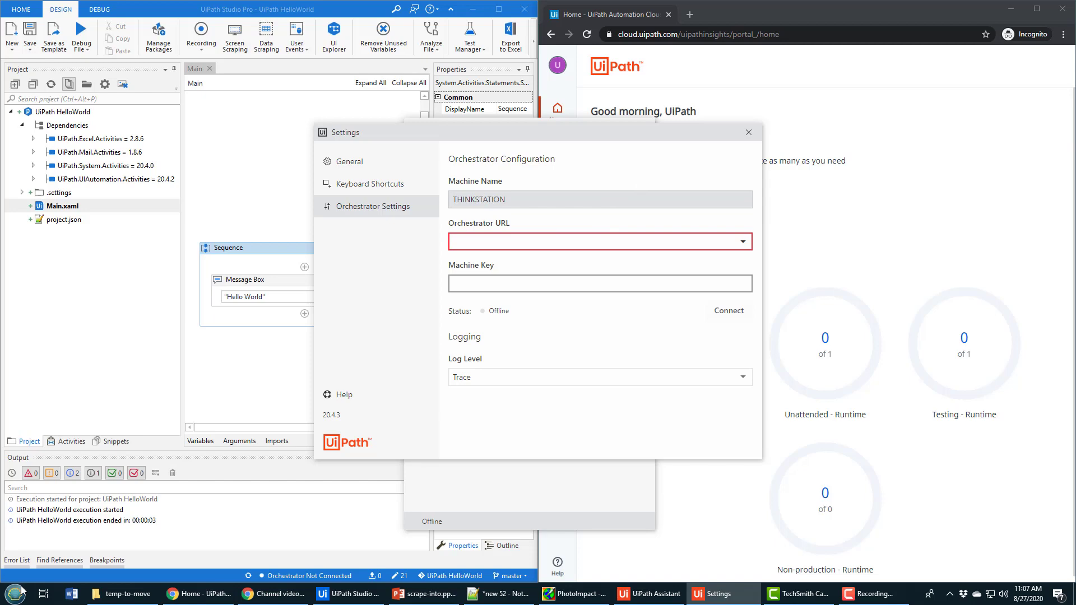
Expand the Windows Start Menu Programs list to browse the UiPath apps.
click(13, 593)
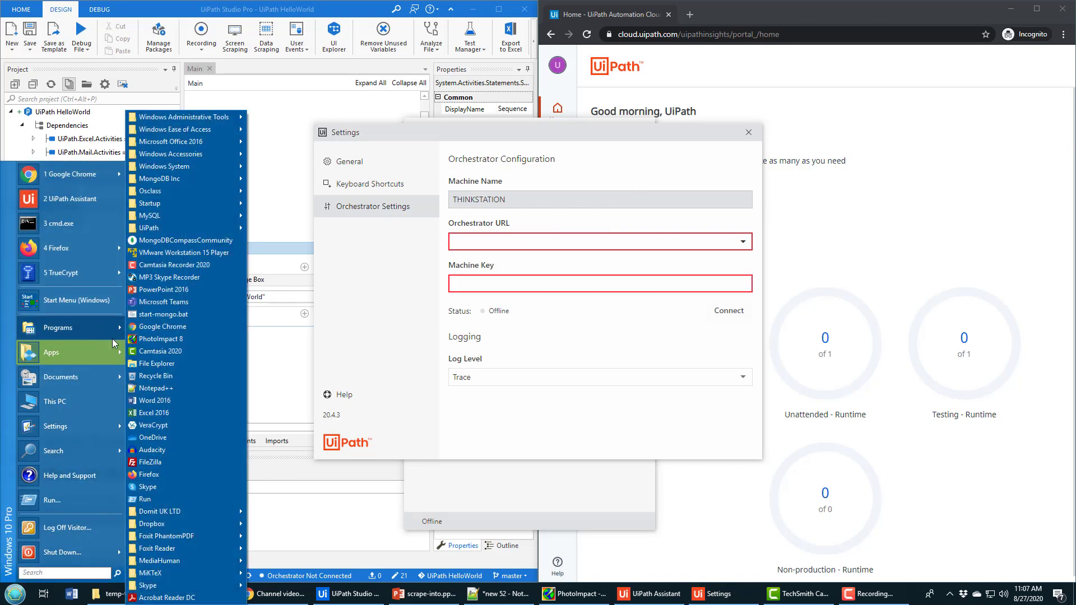
mouse_move(148, 228)
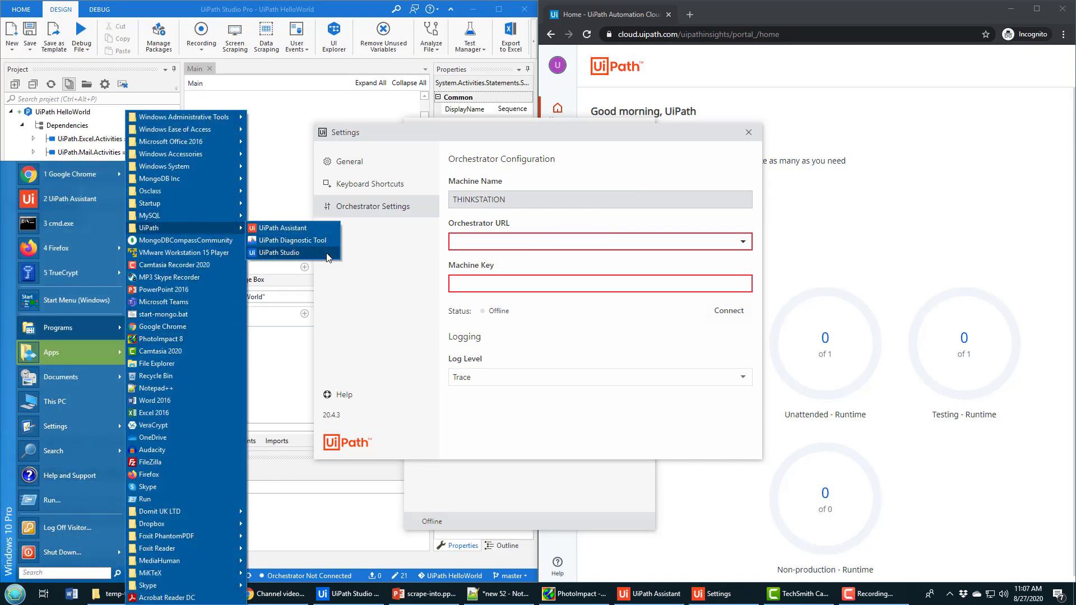
mouse_move(278, 252)
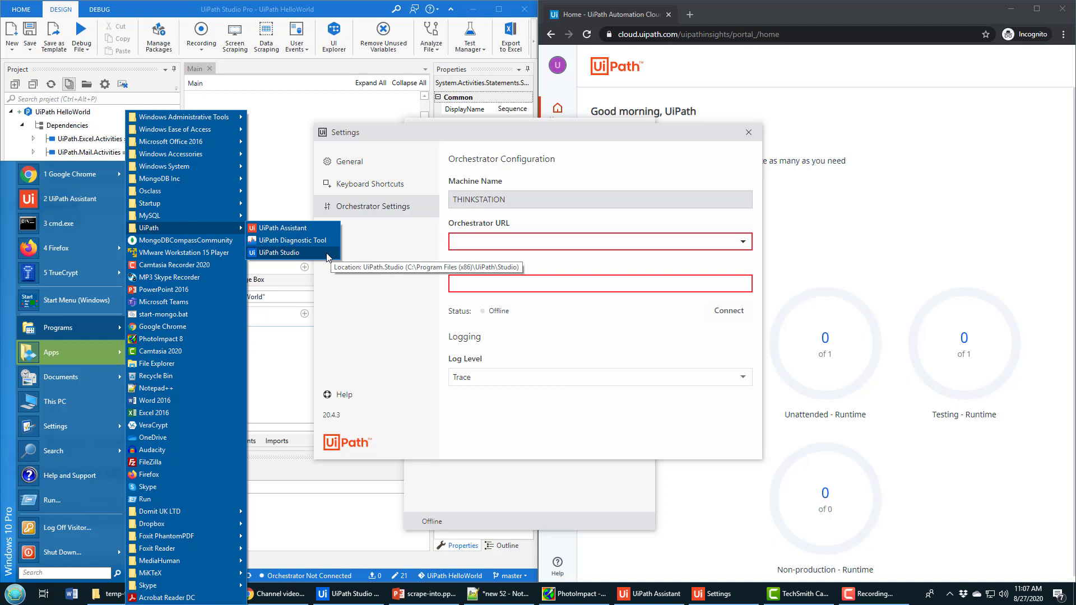
mouse_move(329, 258)
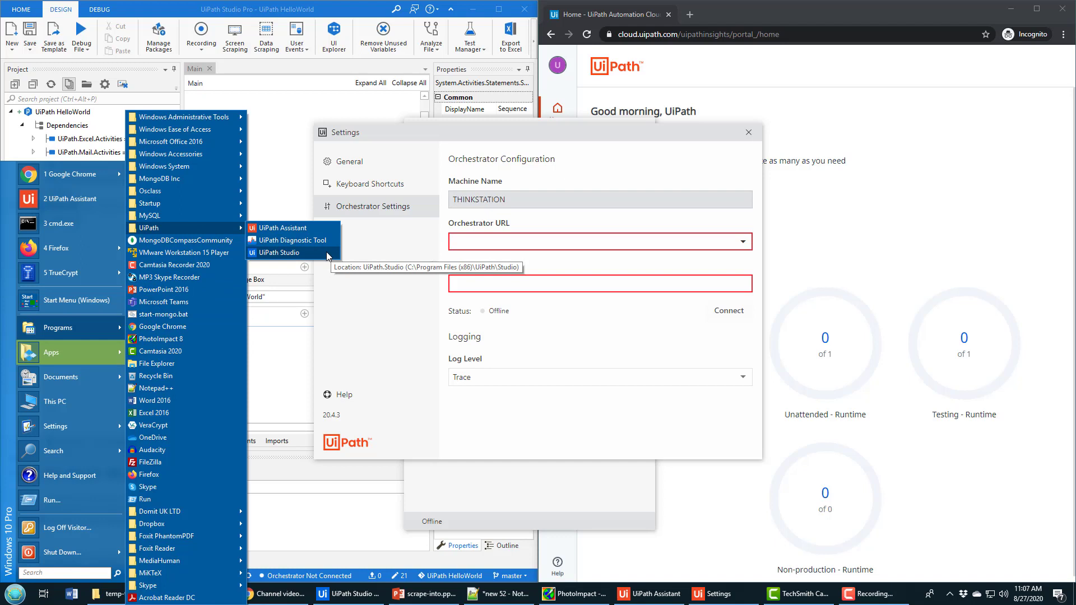
mouse_move(281, 227)
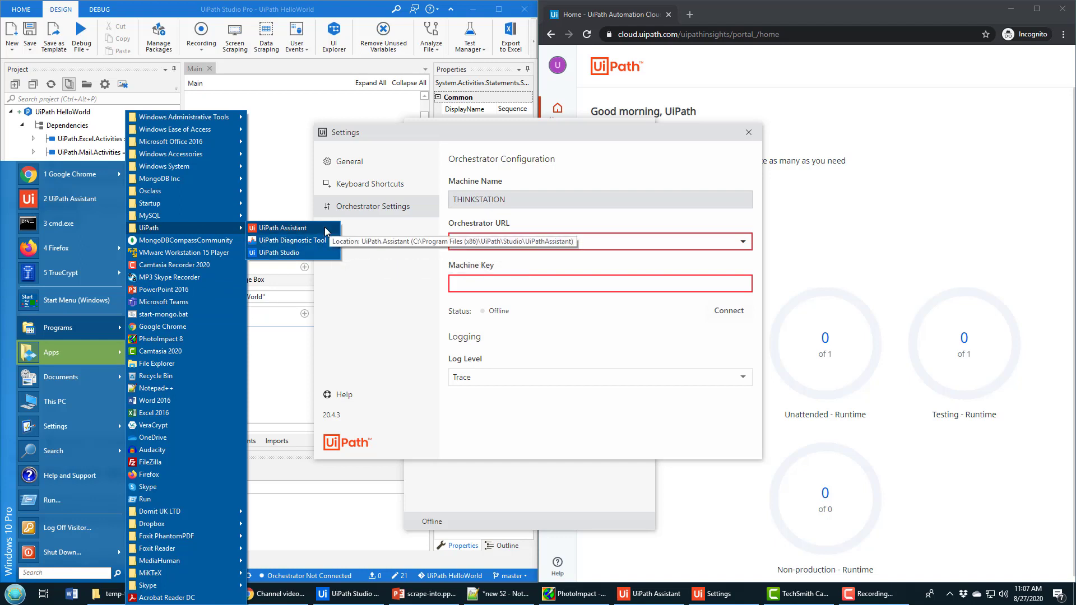
mouse_move(331, 230)
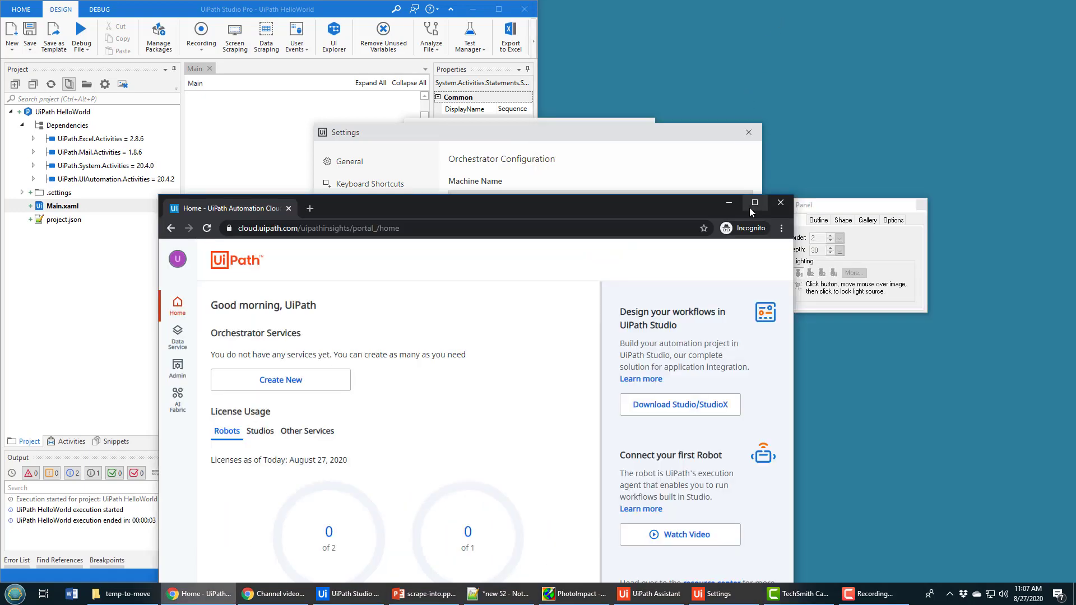
Maximize the Chrome window showing the UiPath Automation Cloud home page.
click(754, 203)
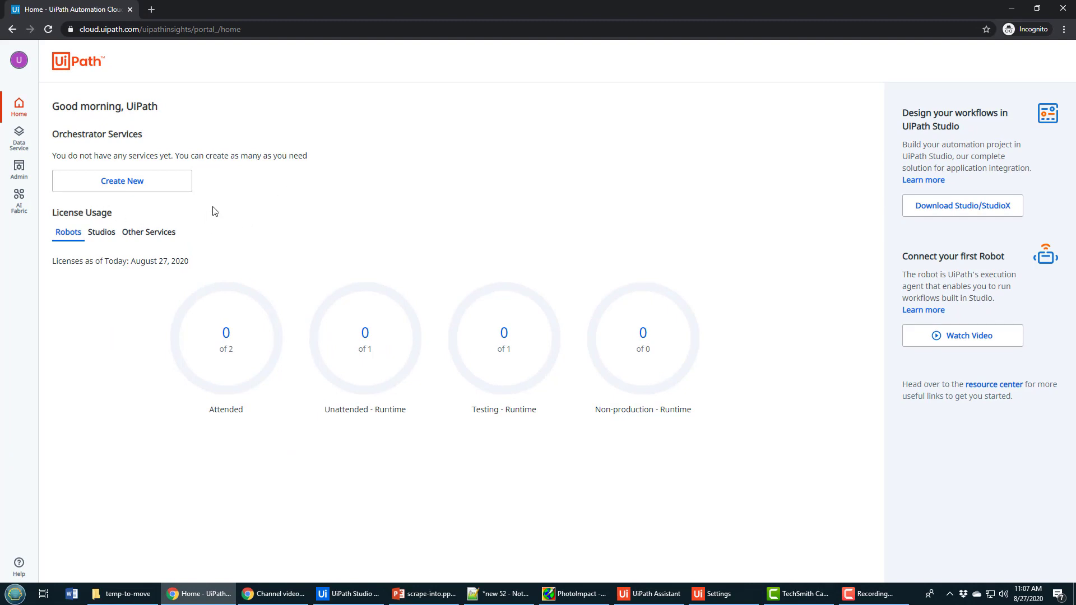
mouse_move(223, 85)
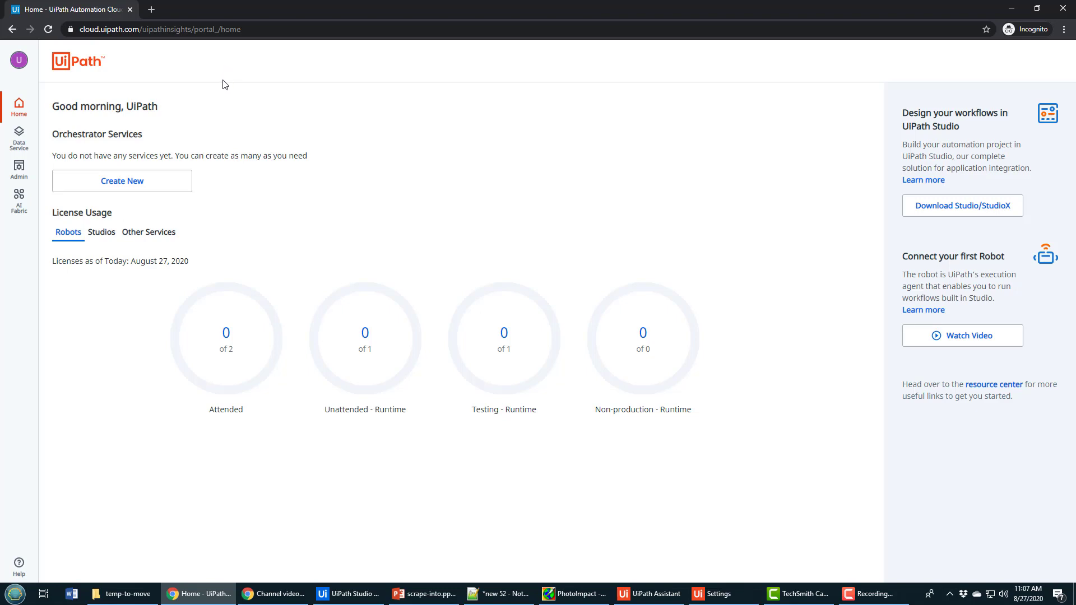
mouse_move(215, 109)
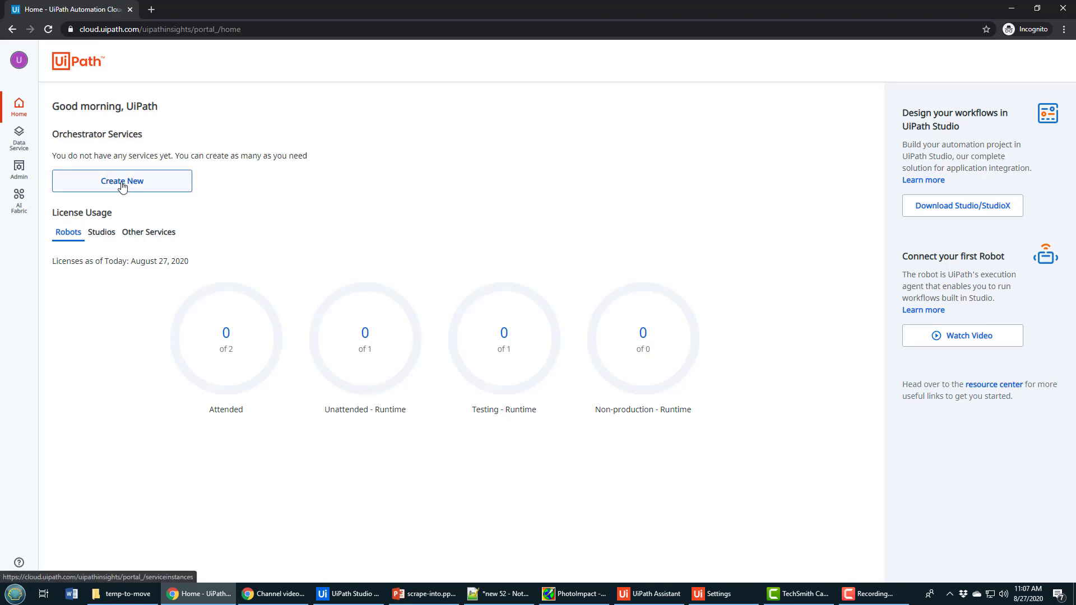
Add tenant 'InsightsService' with Orchestrator service and confirm its license assignment.
click(18, 171)
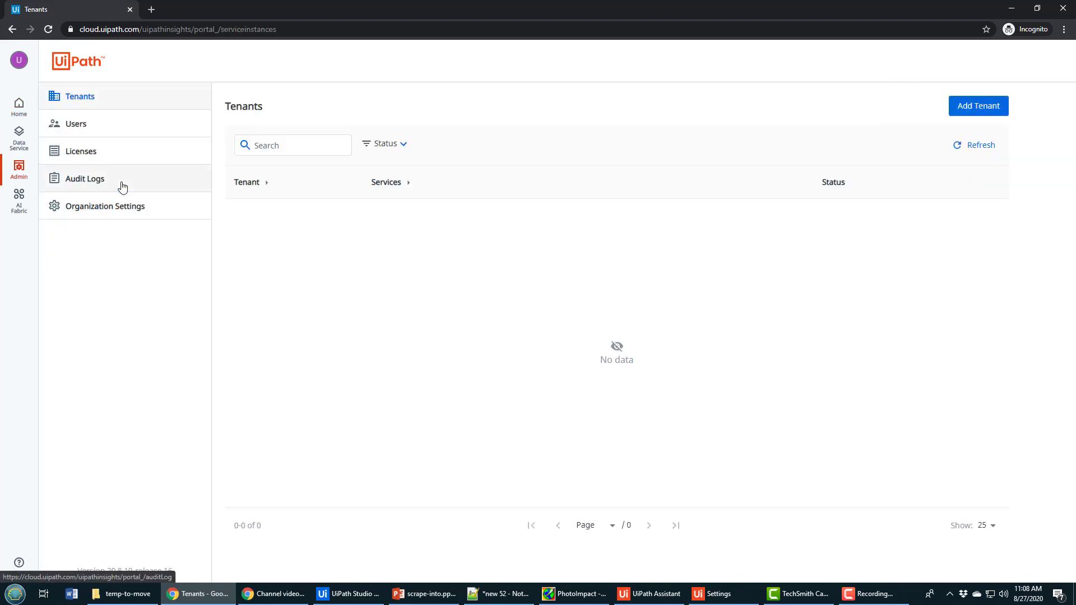
mouse_move(868, 410)
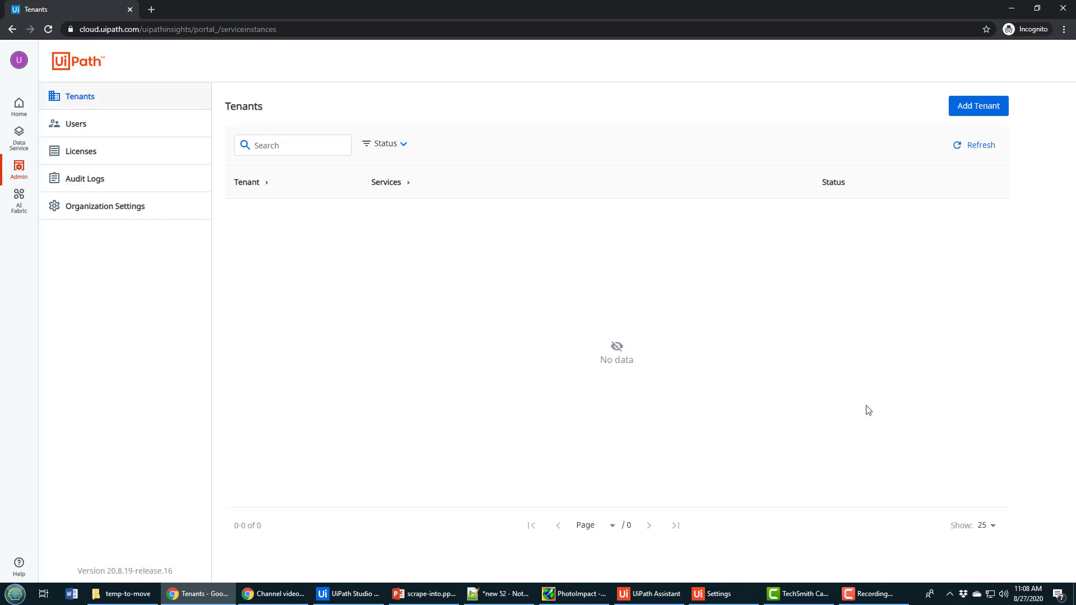
click(977, 106)
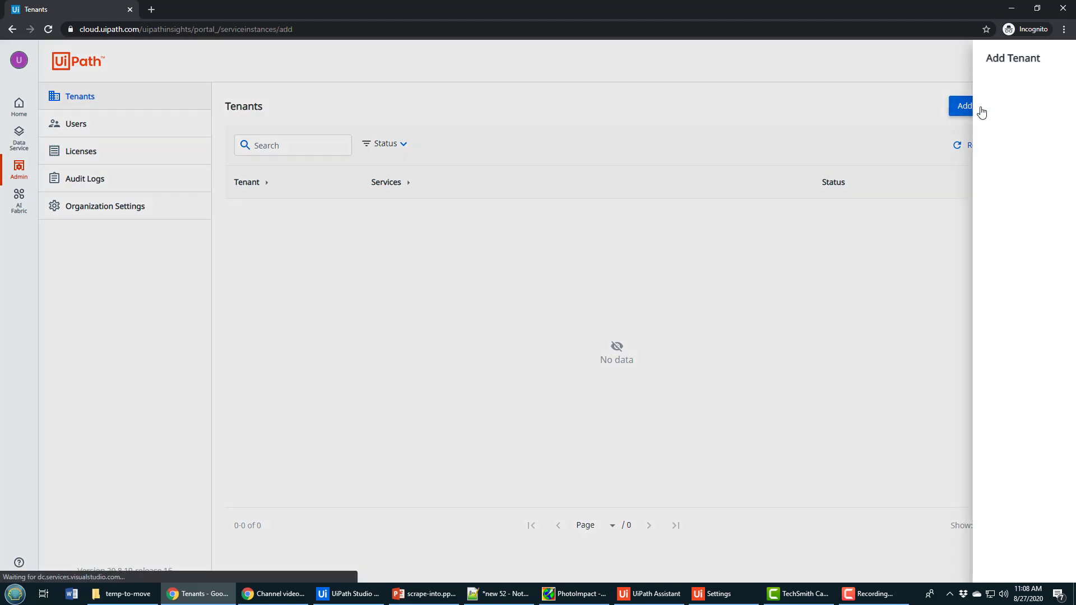
click(963, 106)
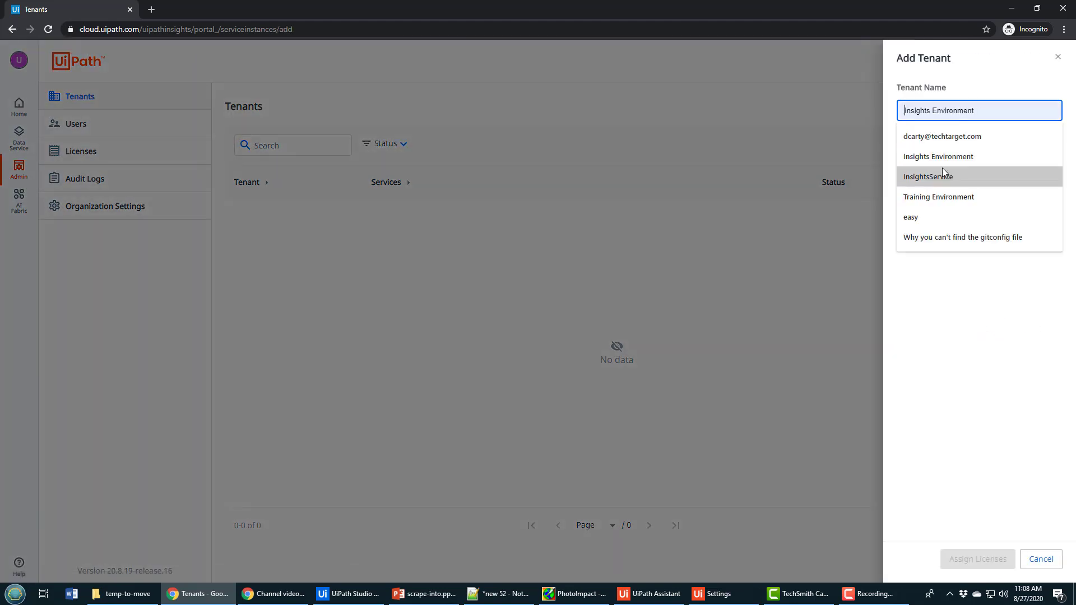
click(928, 176)
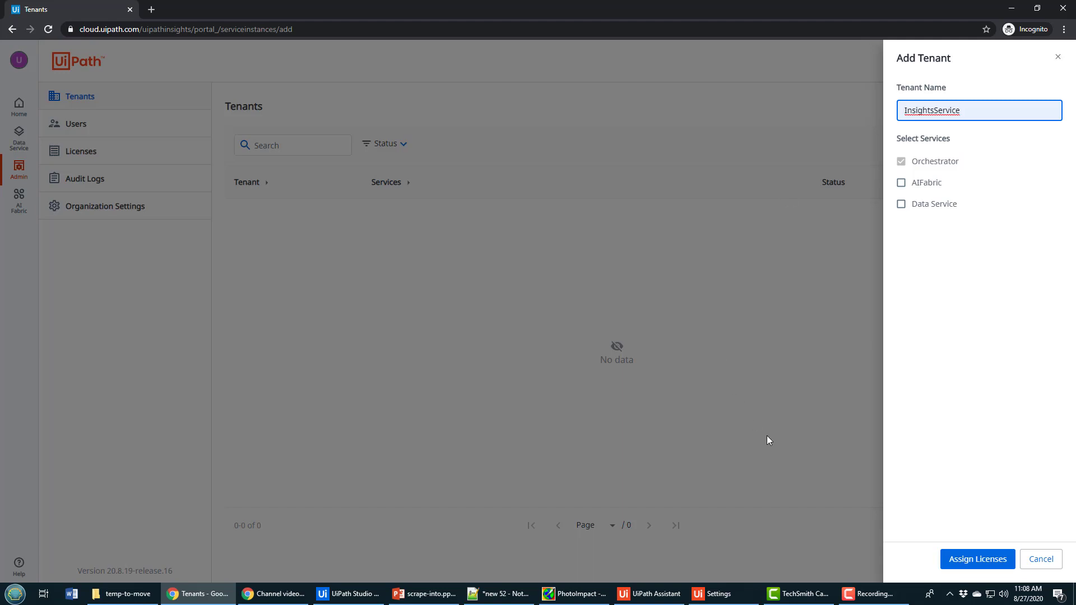
click(977, 559)
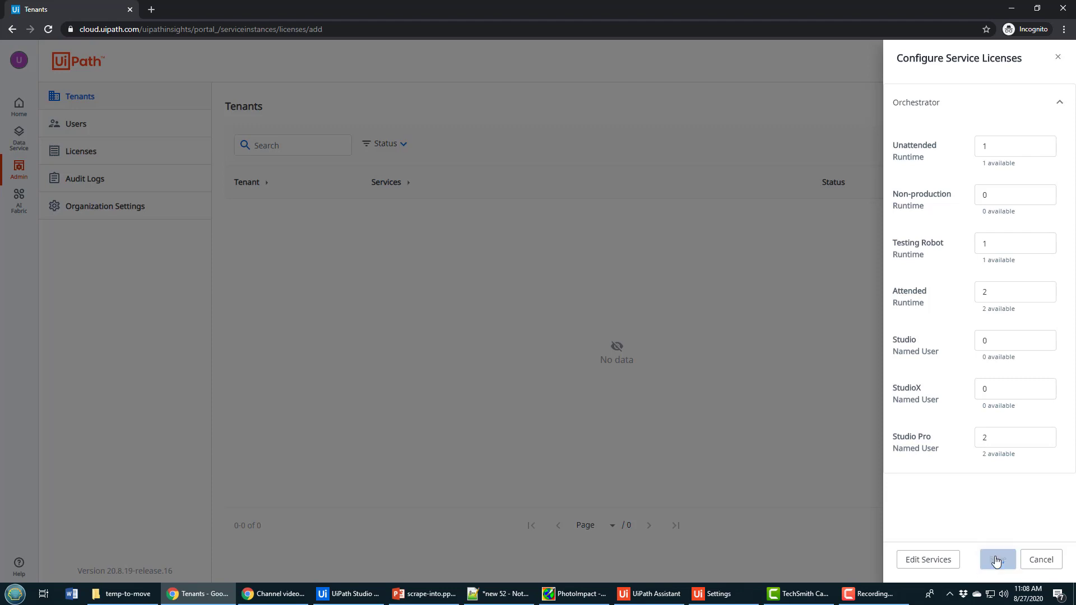
click(996, 559)
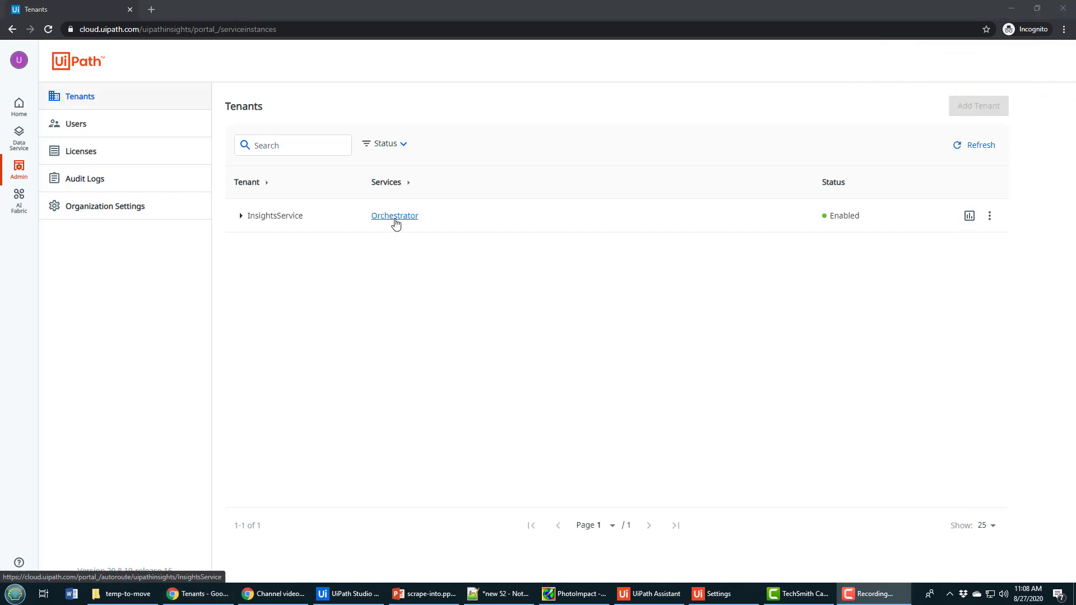
Launch Orchestrator for the InsightsService tenant, landing on the Shared folder dashboard.
click(394, 215)
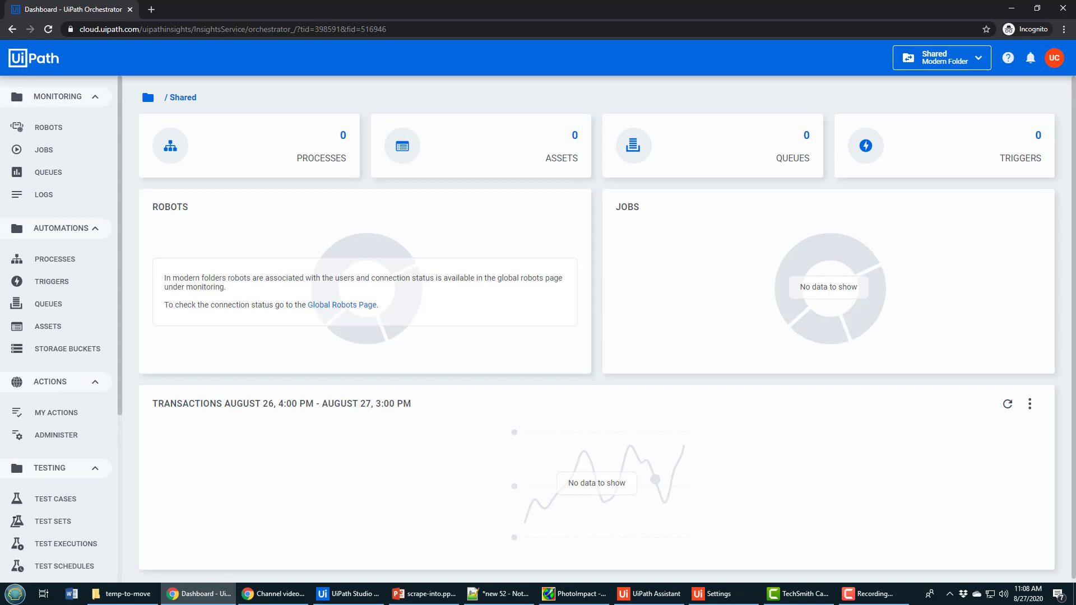
mouse_move(127, 139)
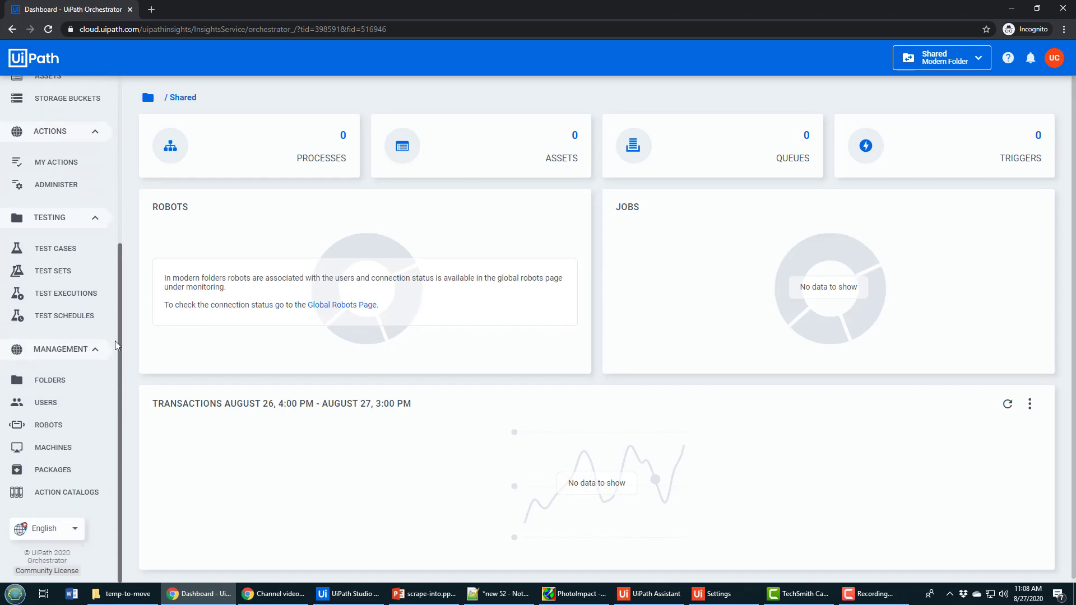
mouse_move(227, 461)
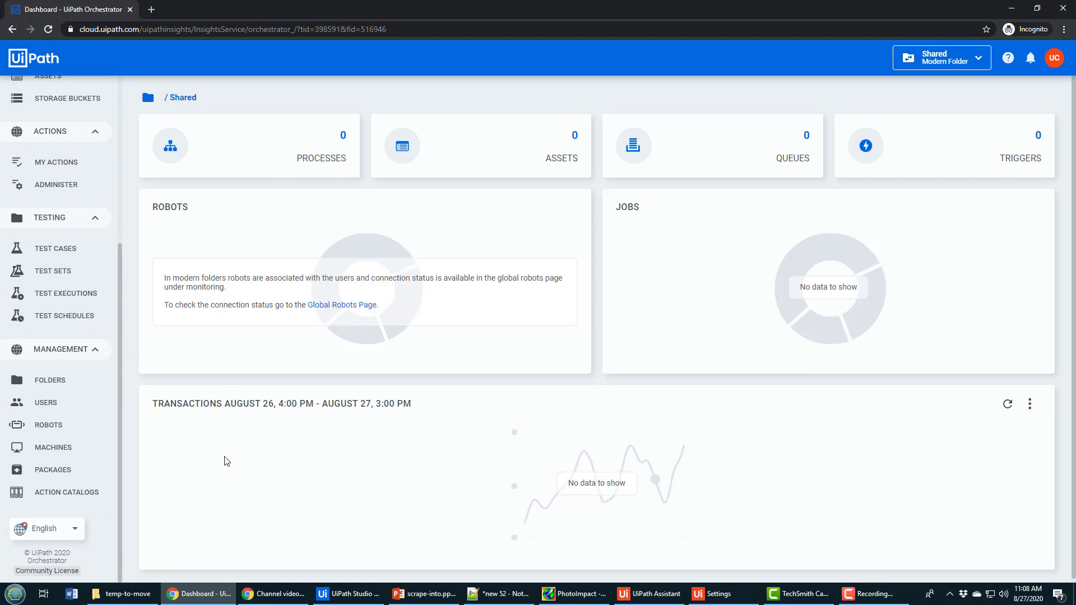
mouse_move(208, 433)
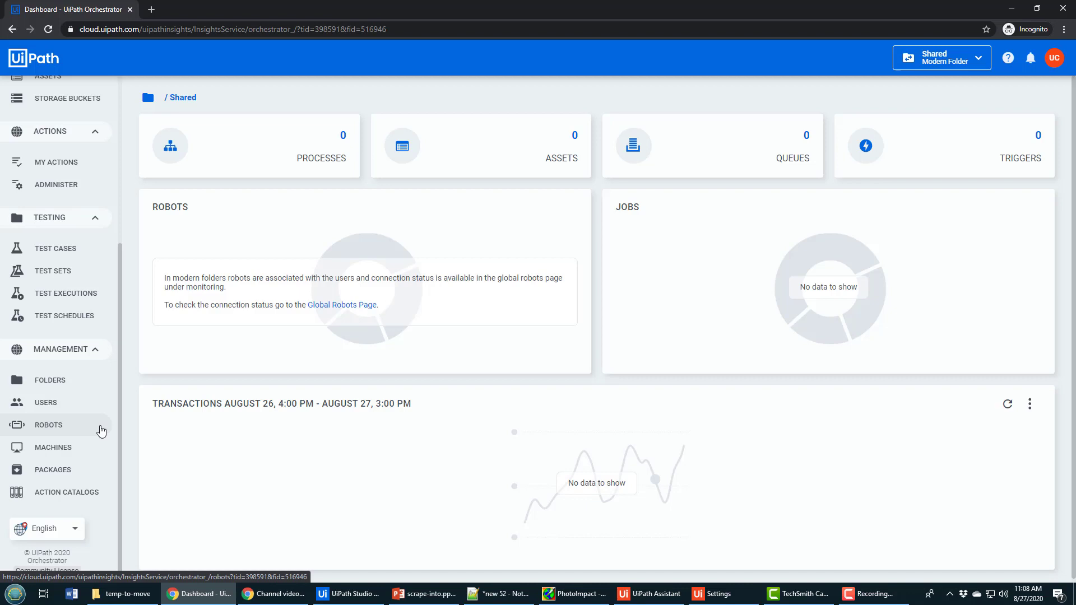
mouse_move(909, 61)
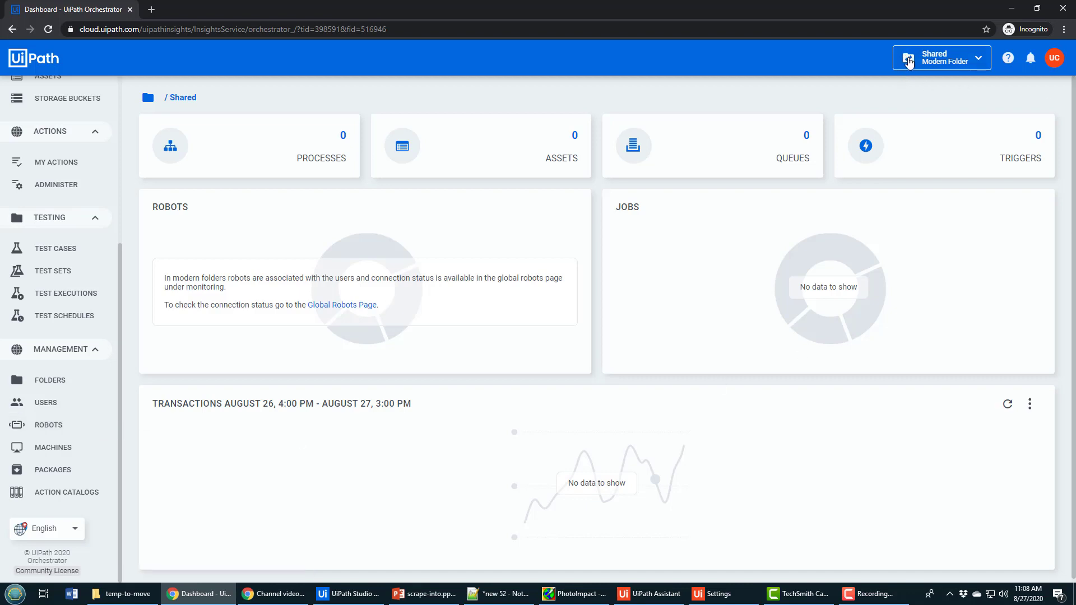
Switch the folder selector between Default and Shared, finishing on the Default classic folder.
click(941, 58)
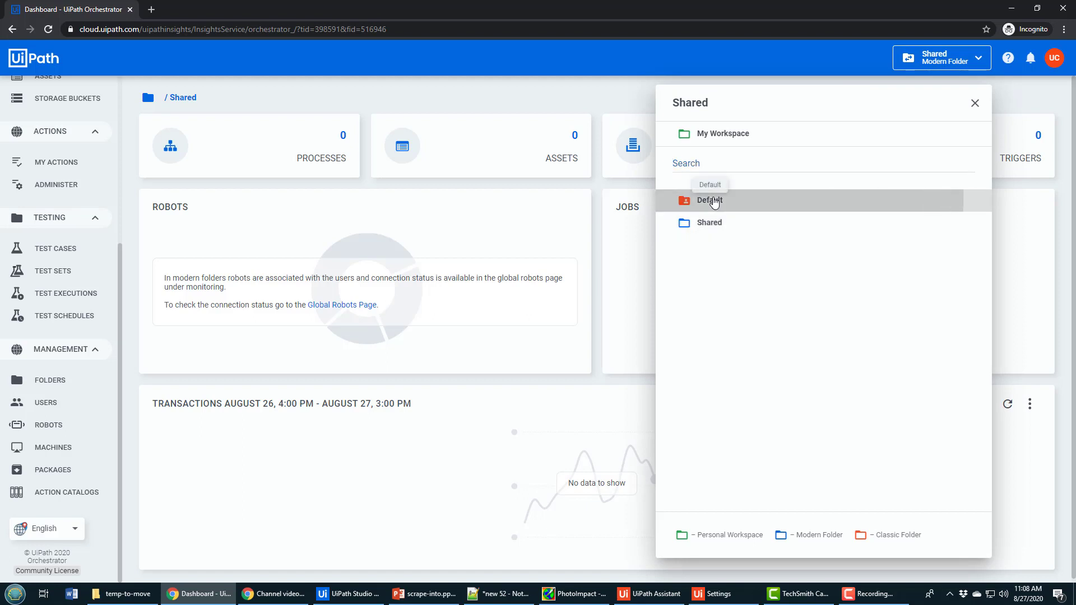
click(710, 200)
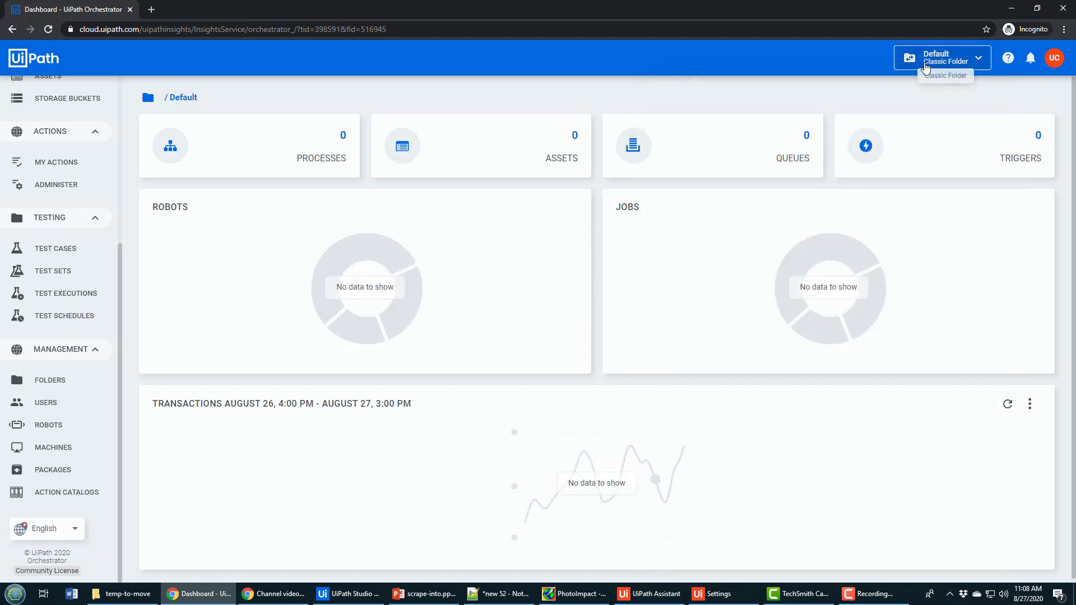
click(941, 58)
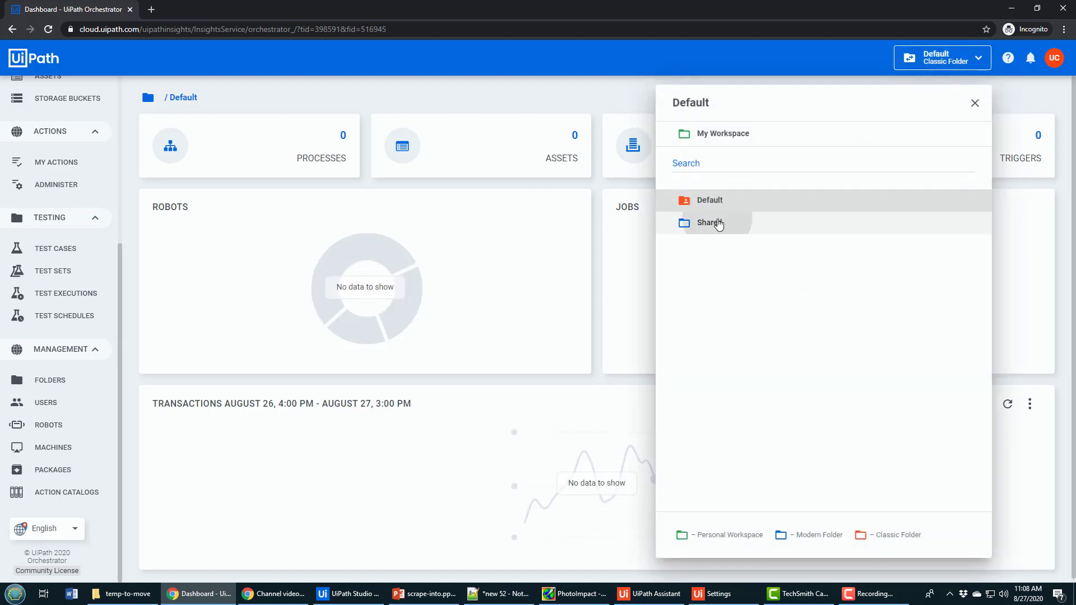
click(710, 222)
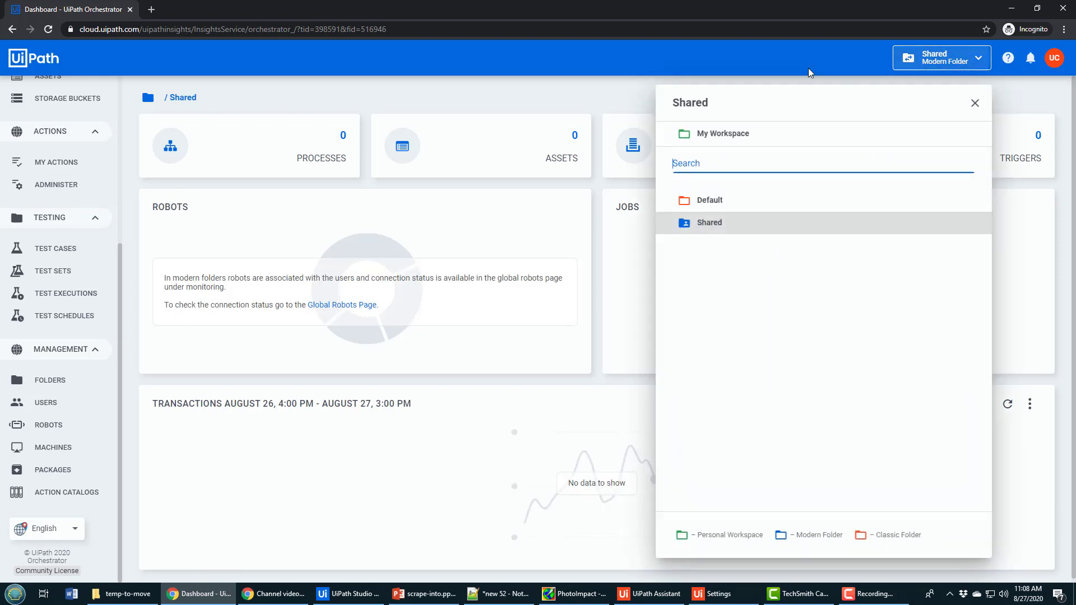
click(709, 199)
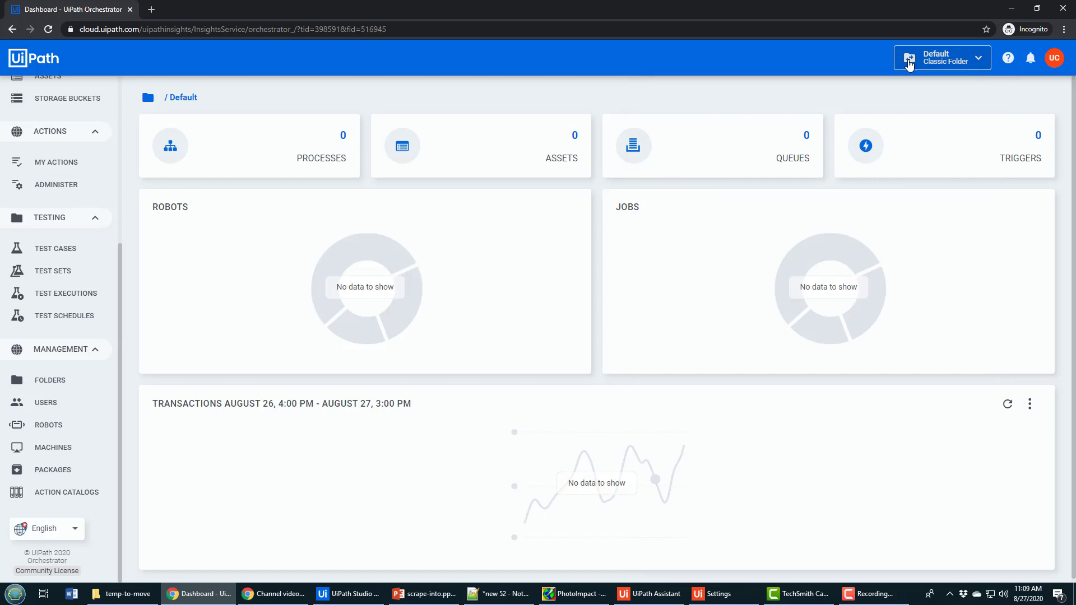
mouse_move(130, 263)
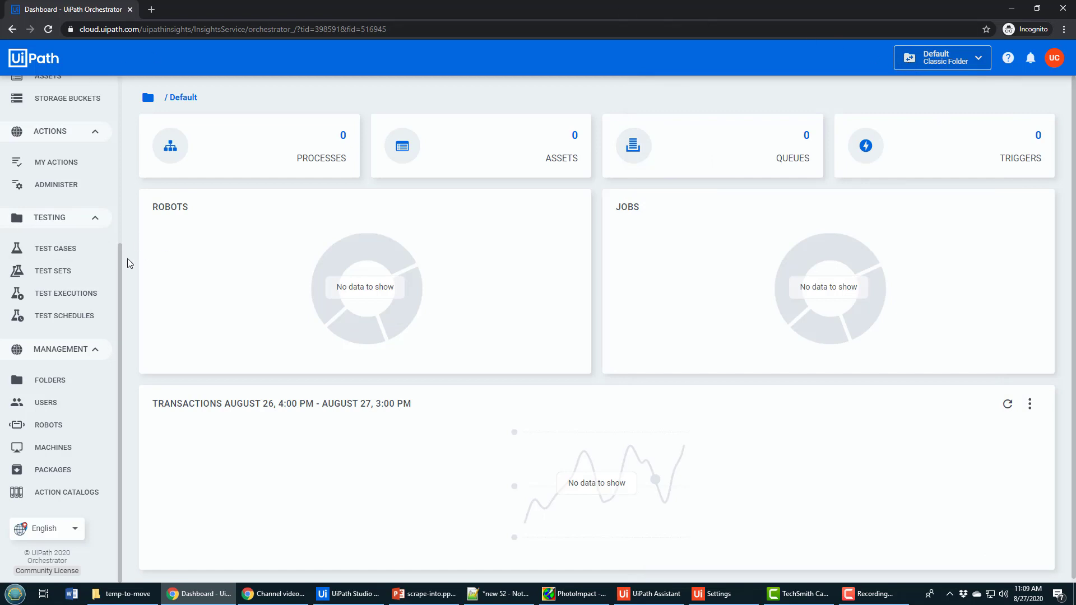
mouse_move(49, 425)
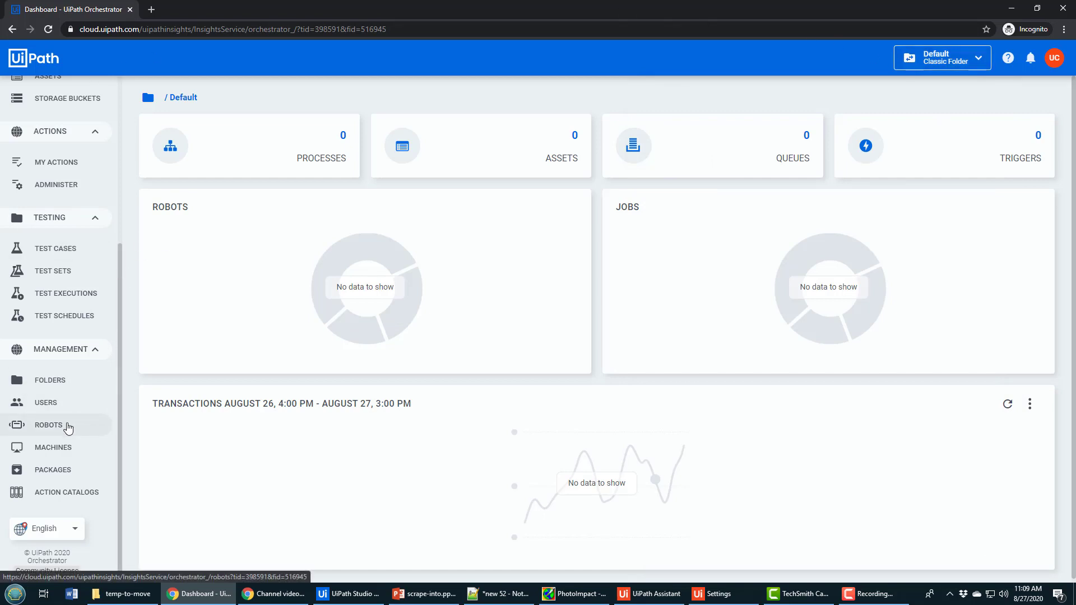
Start a new Standard Robot from the Management Robots page.
click(49, 425)
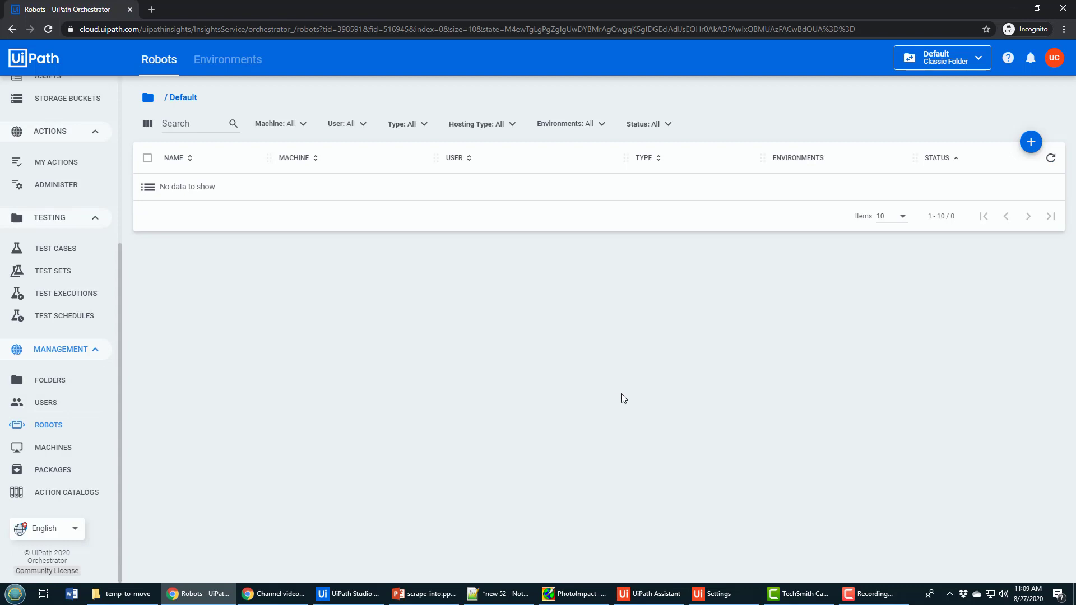
click(1031, 142)
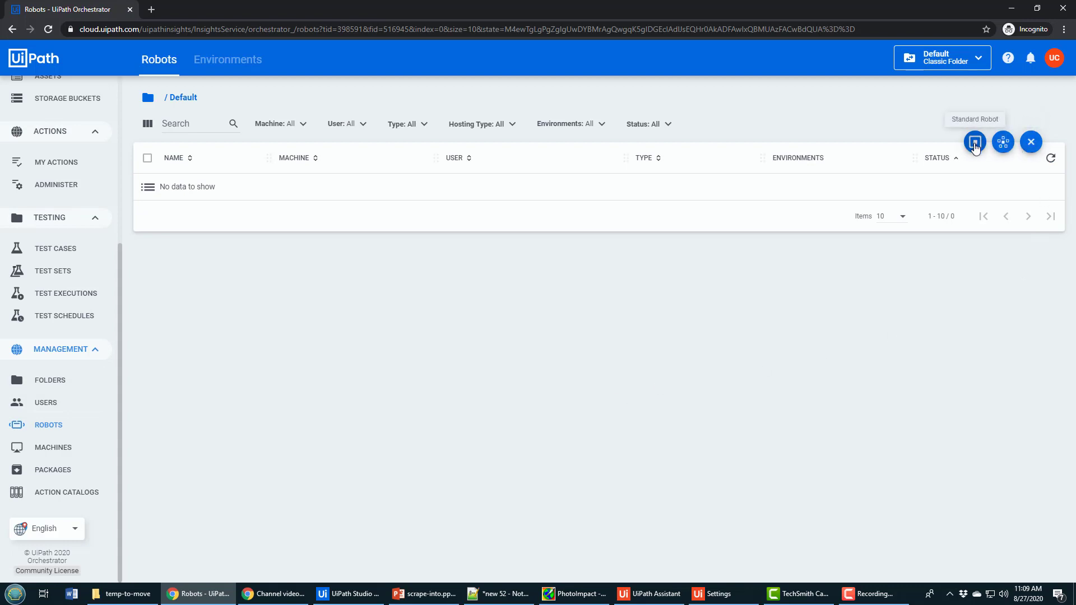
click(974, 142)
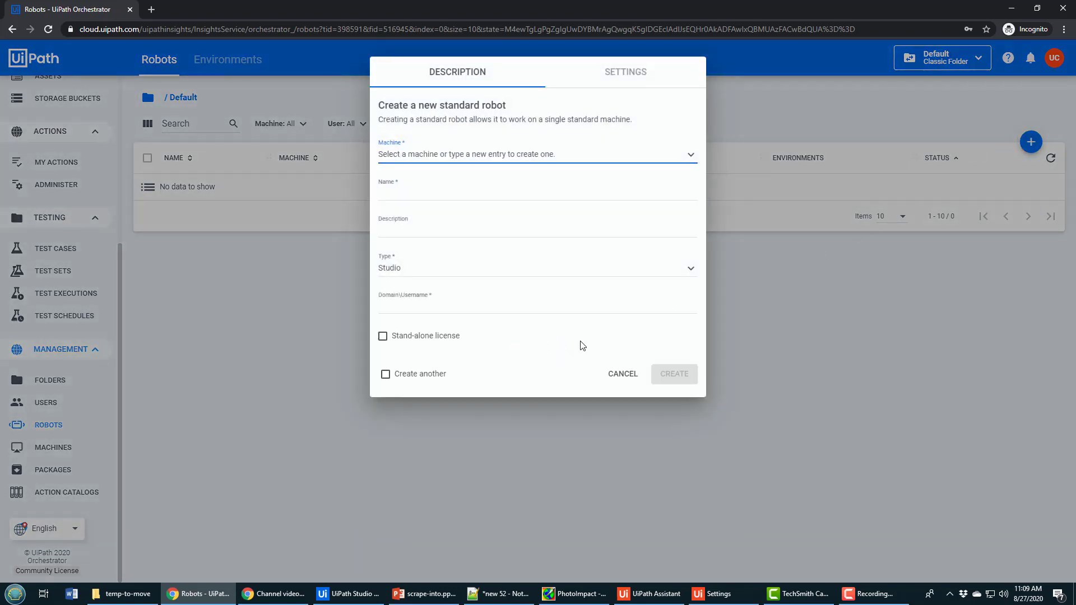
mouse_move(451, 421)
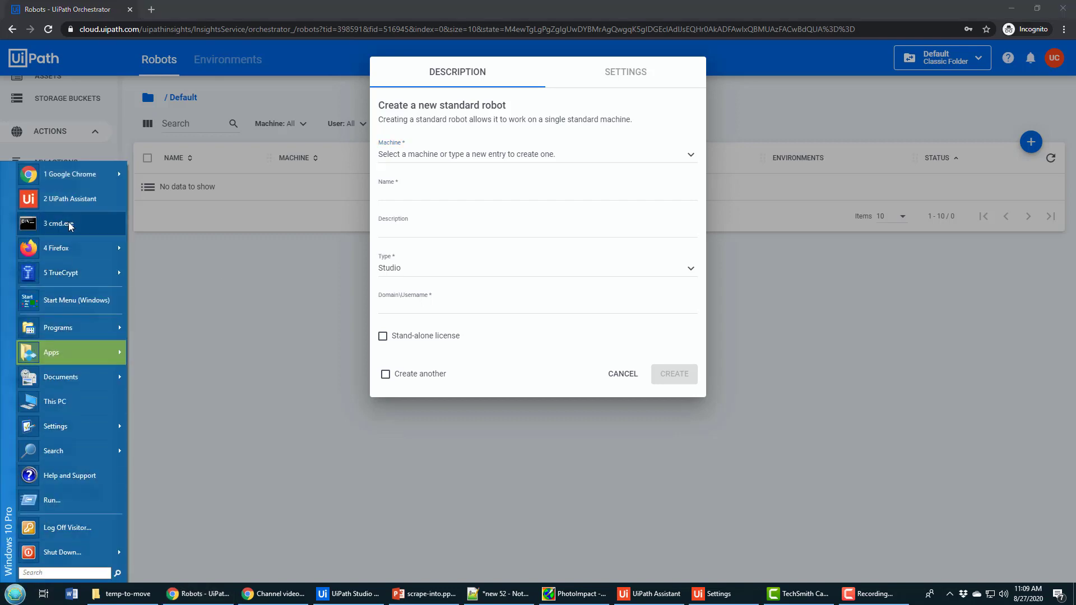
Run whoami in a command prompt and select the returned user name.
click(58, 224)
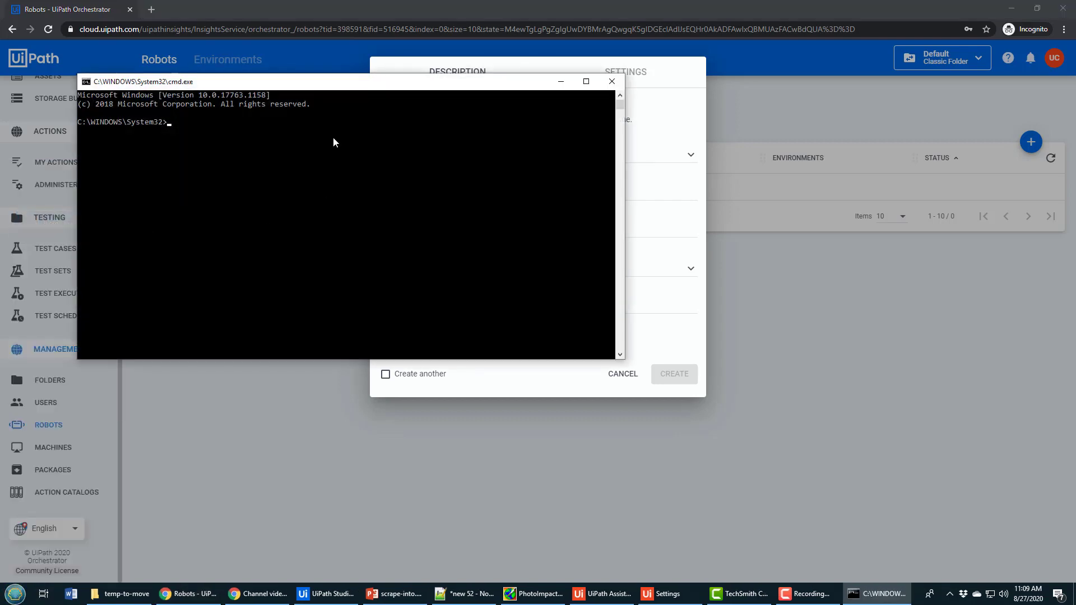
text(whoami)
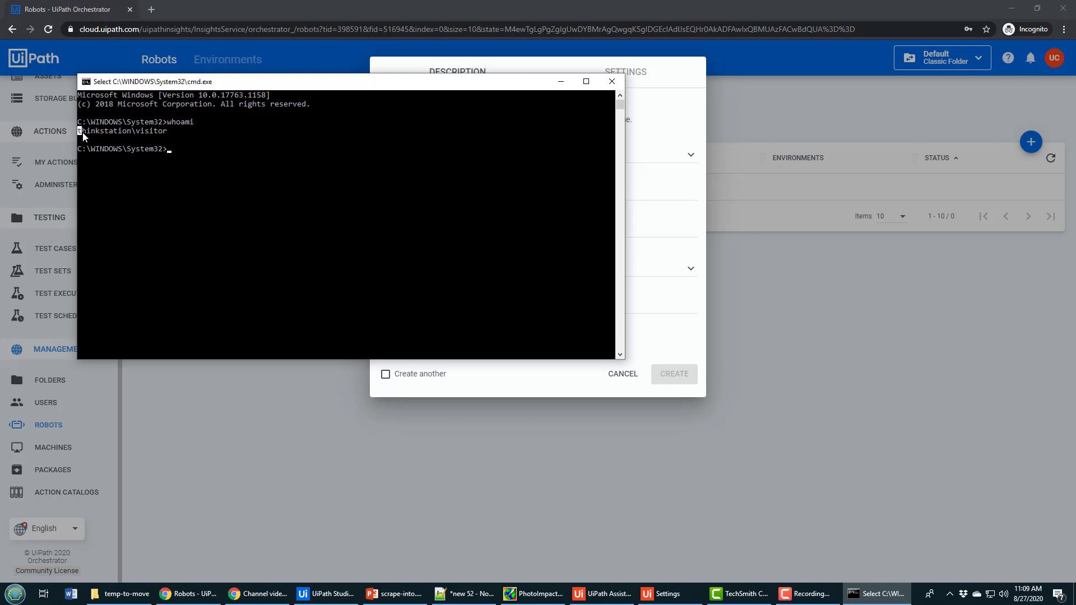
double_click(149, 131)
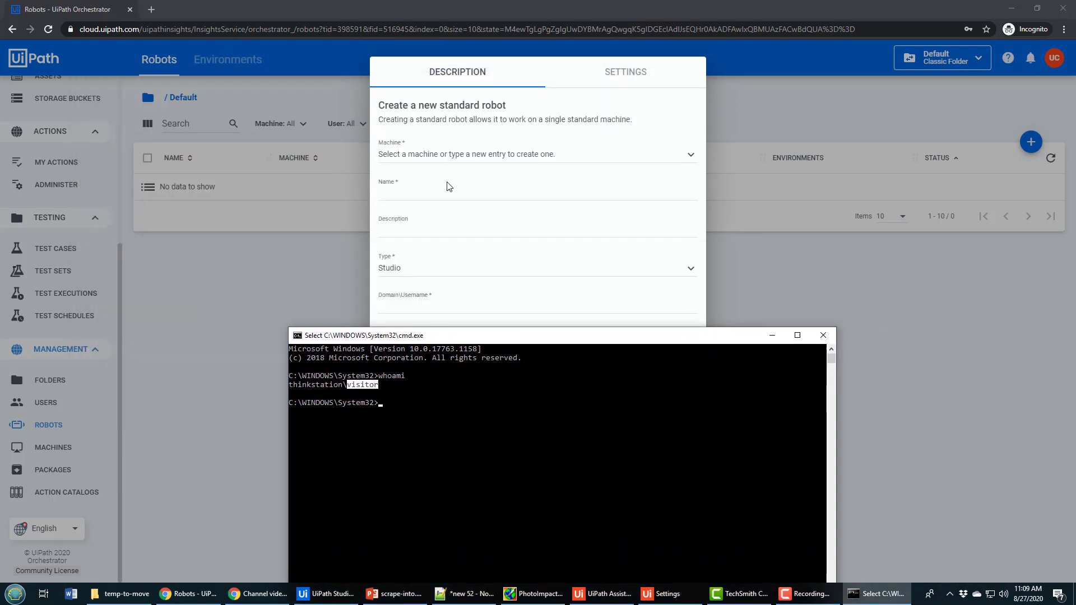
Provision machine 'thinkstation' as the new robot's machine.
text(think)
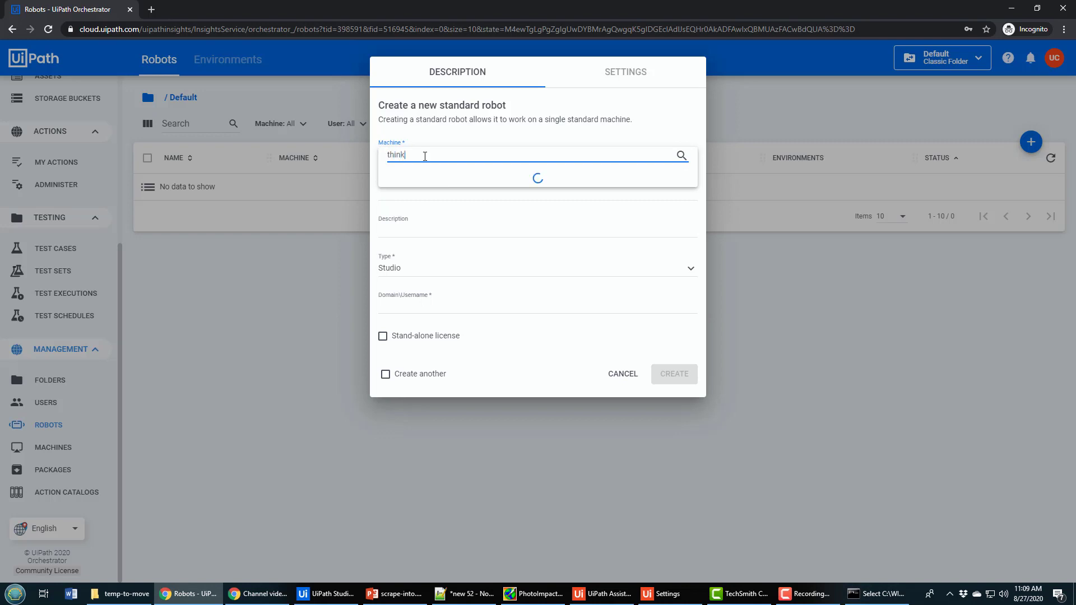
text(station)
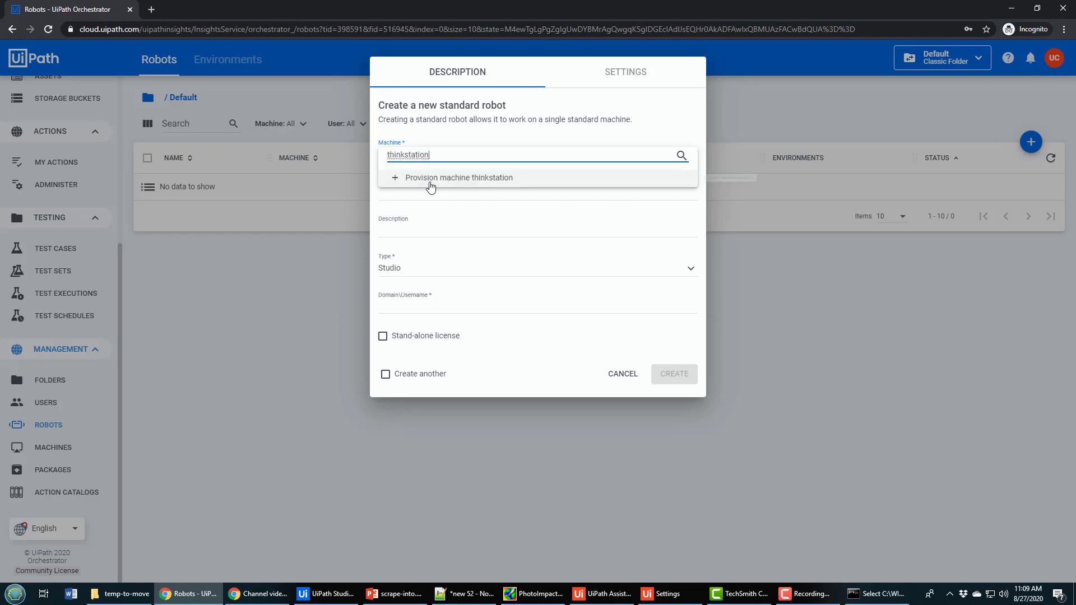
mouse_move(544, 183)
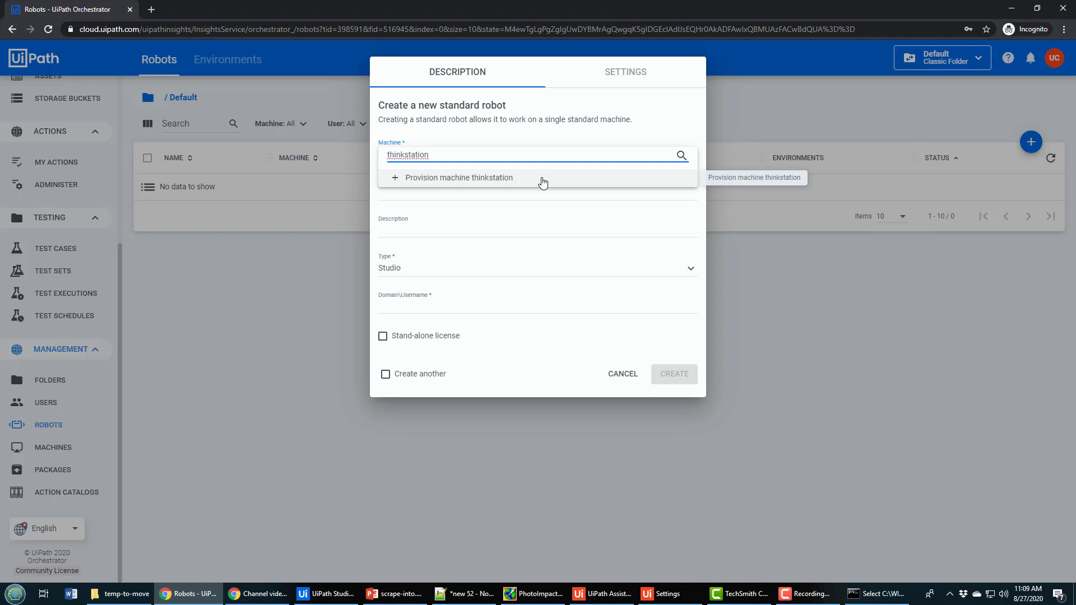
mouse_move(402, 187)
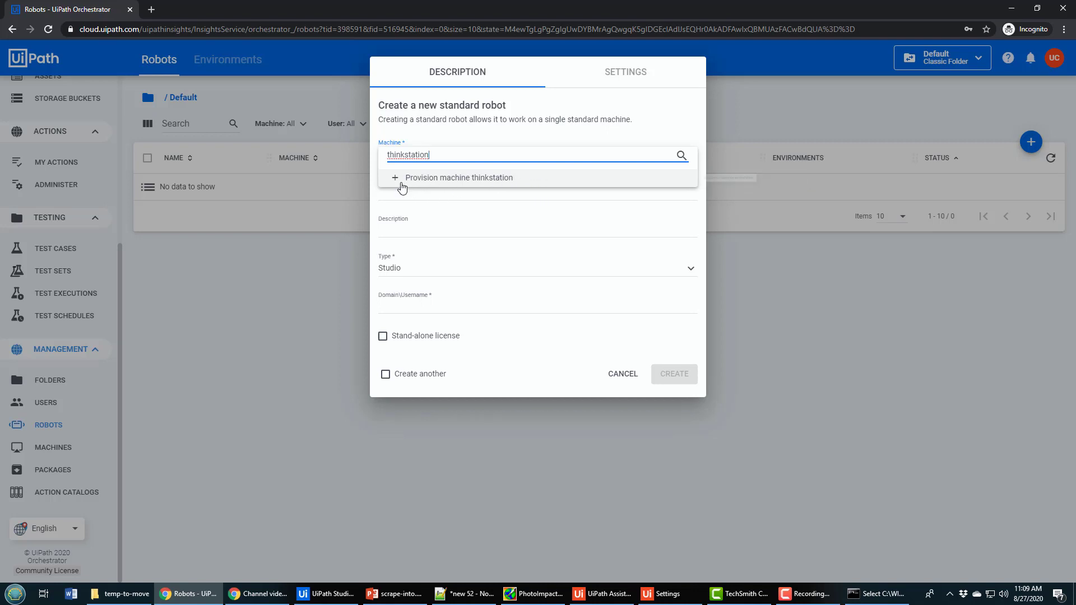
mouse_move(555, 181)
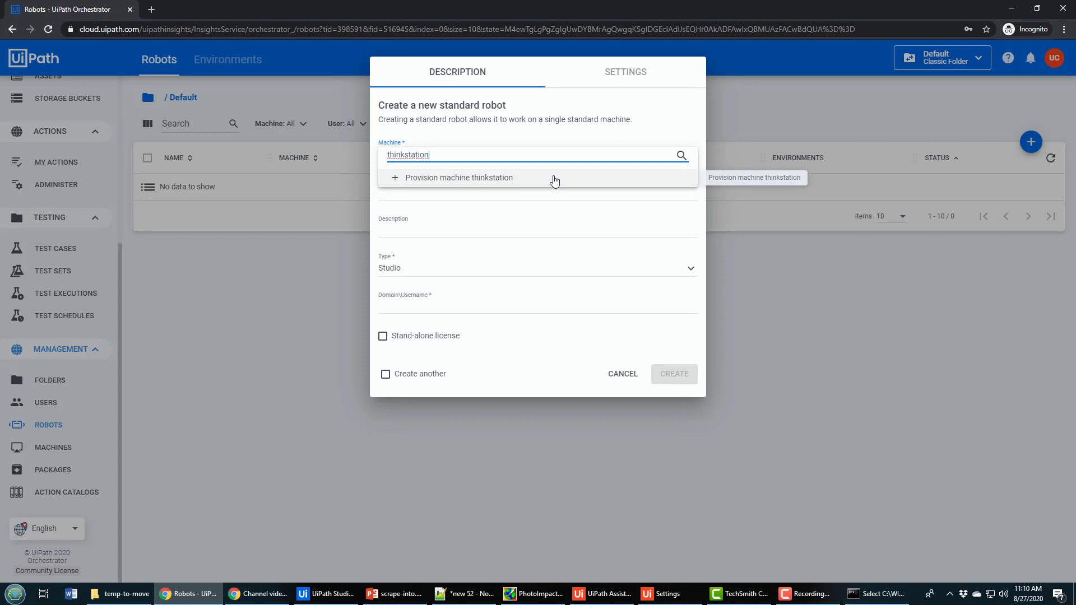
click(459, 177)
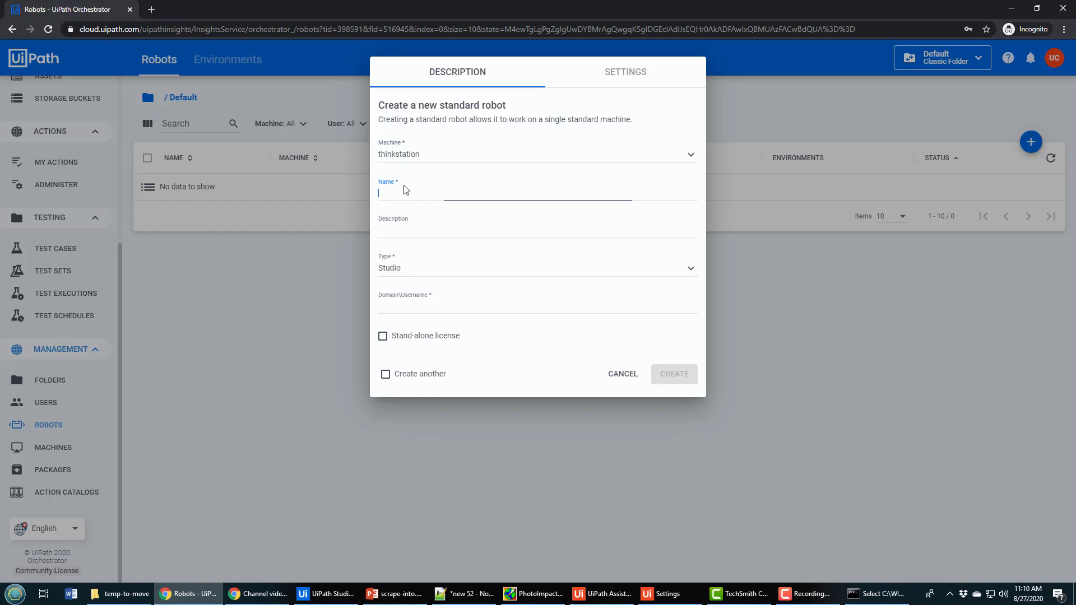
Create unattended robot 'Insights Robot' for thinkstation\visitor with its password.
text(Insights Robot)
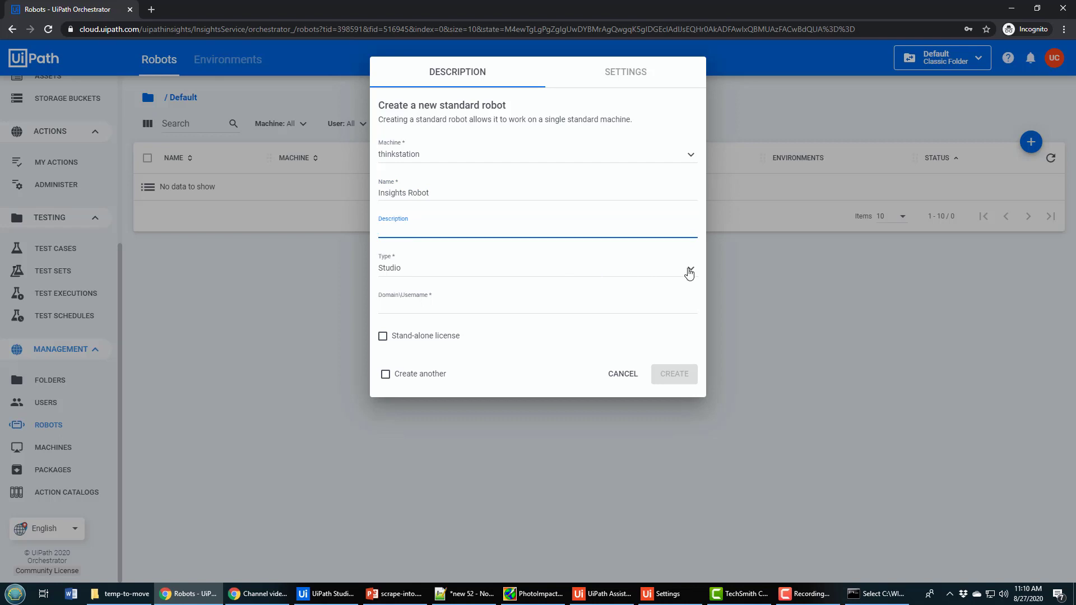
click(688, 268)
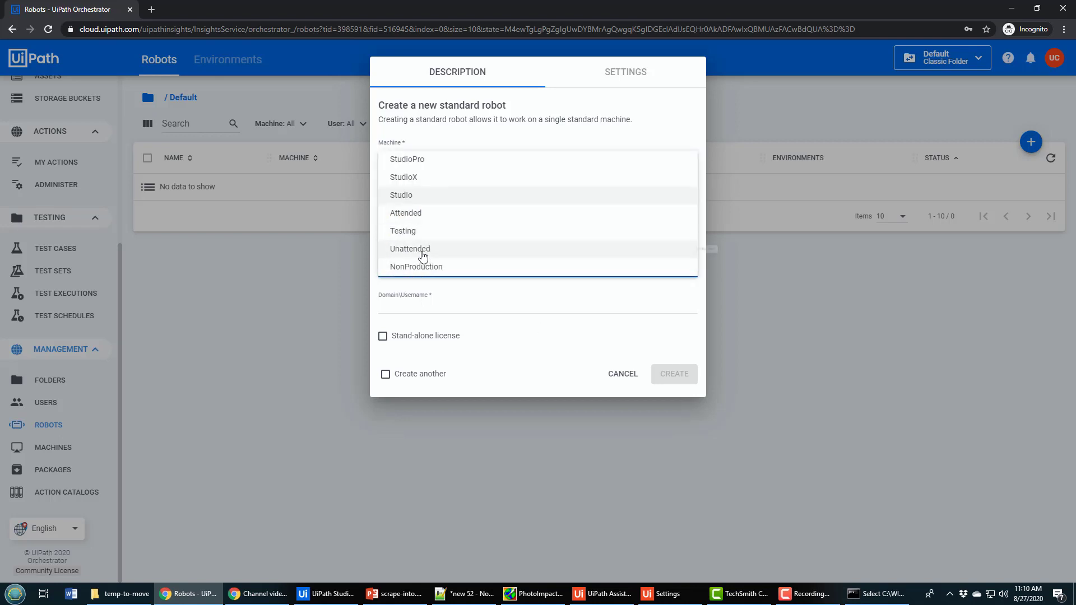
mouse_move(678, 254)
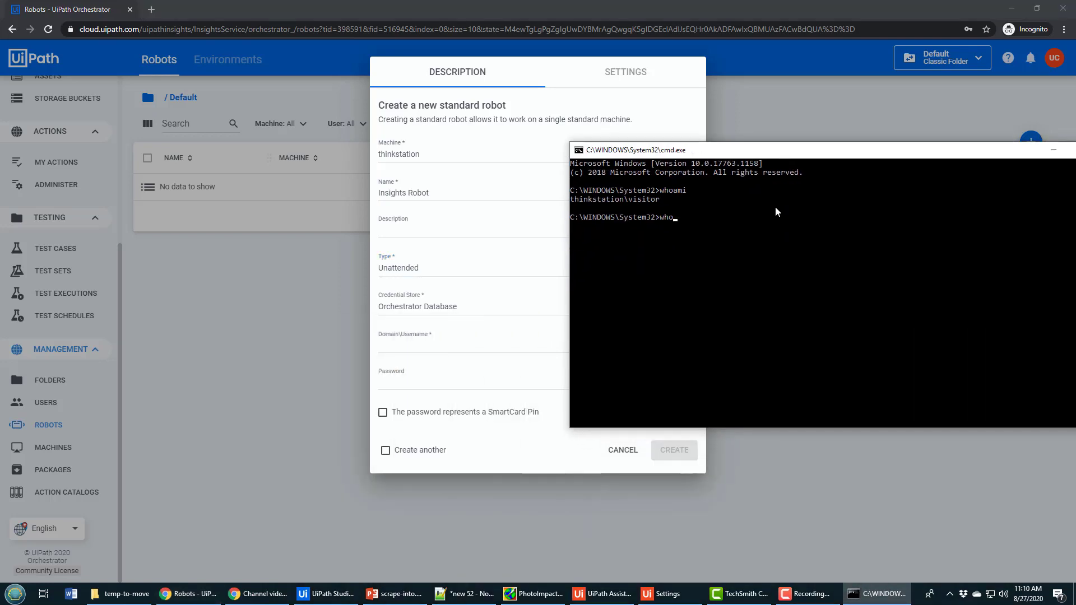
key(Enter)
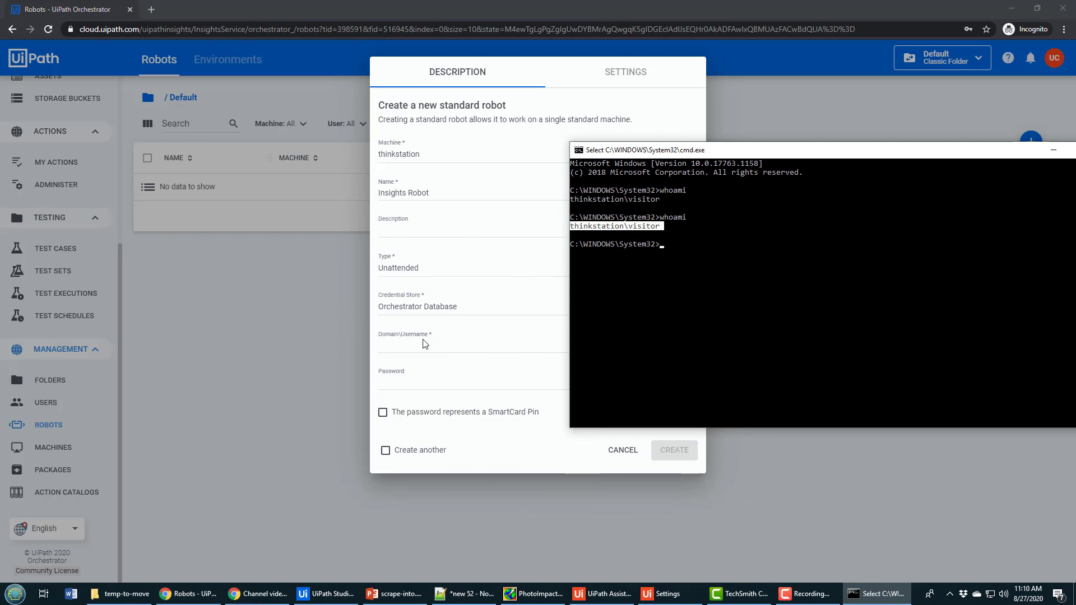
text(thinkstation\visitor)
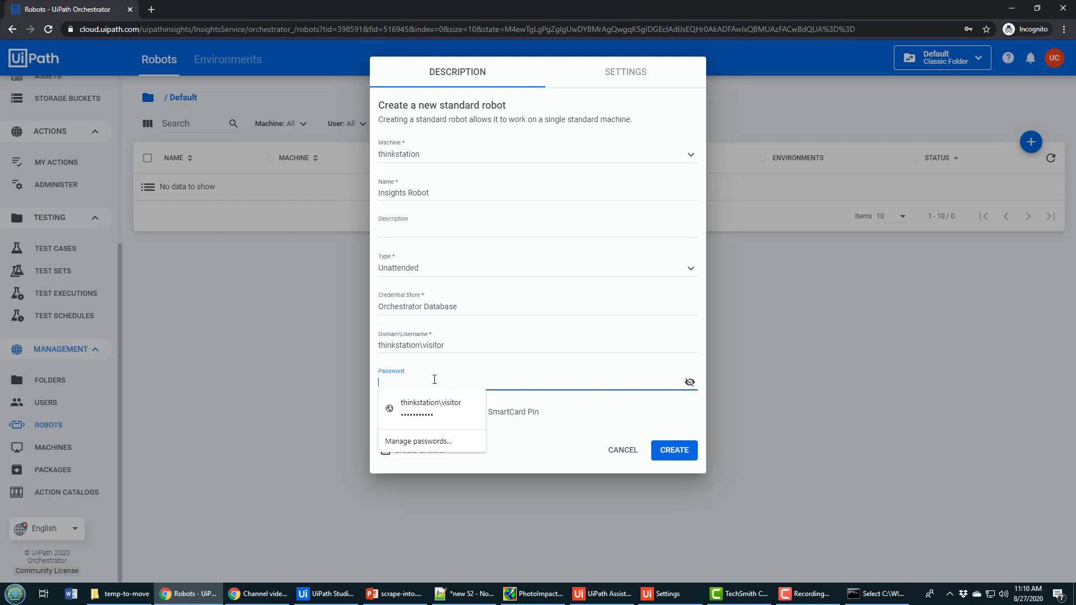
click(430, 406)
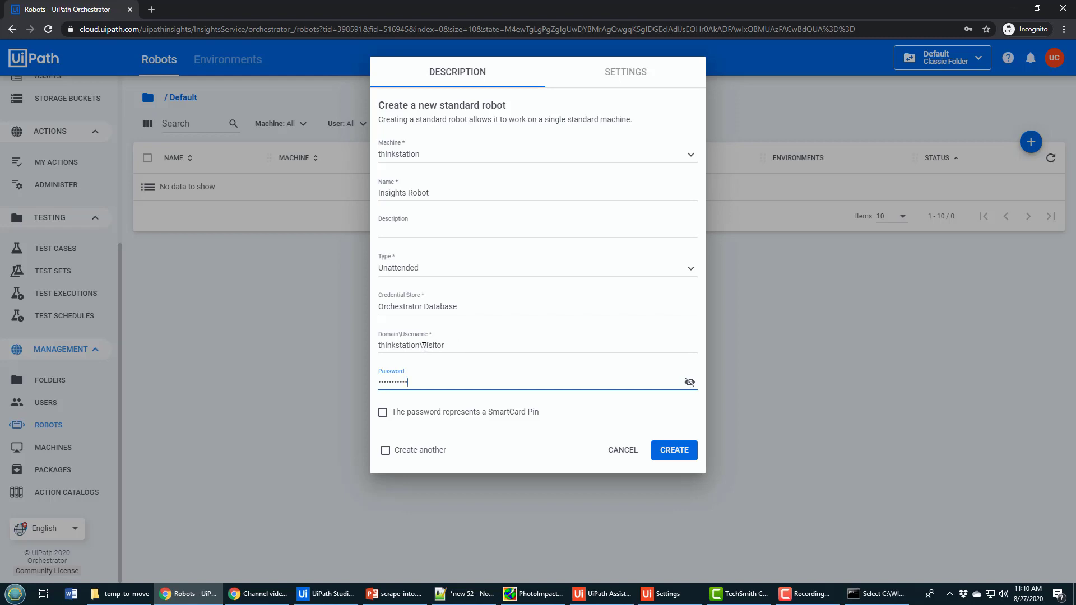
double_click(433, 345)
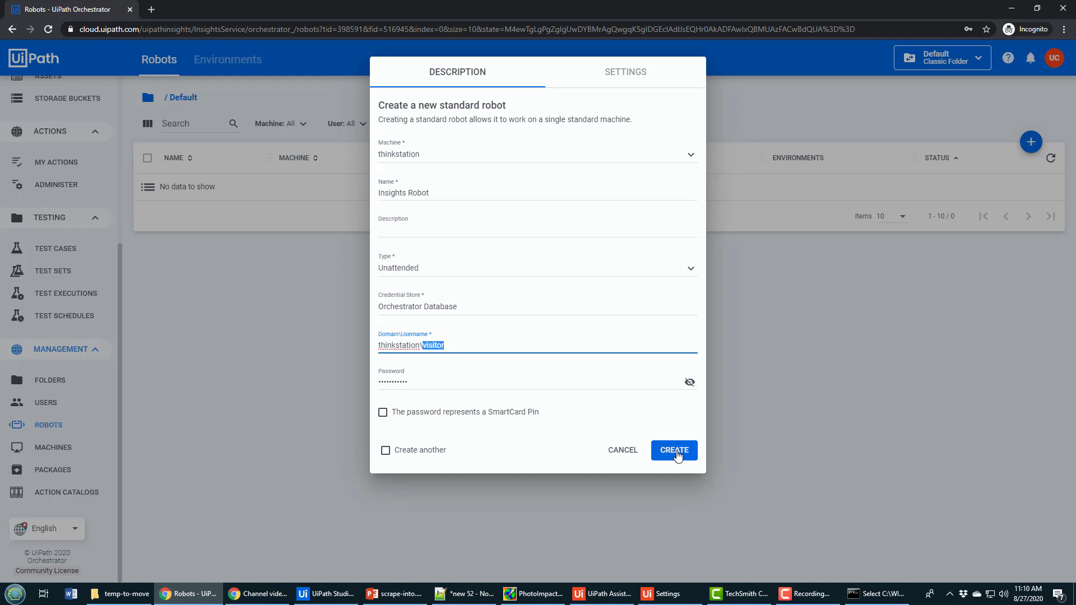
click(673, 450)
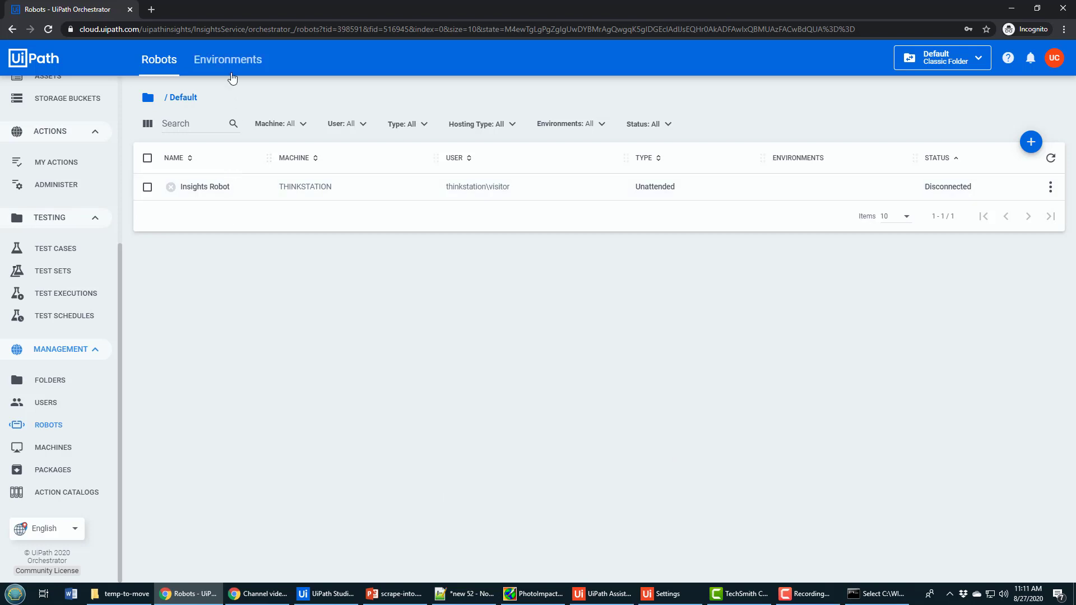
Toggle between the Robots and Environments pages, ending on Environments.
click(158, 59)
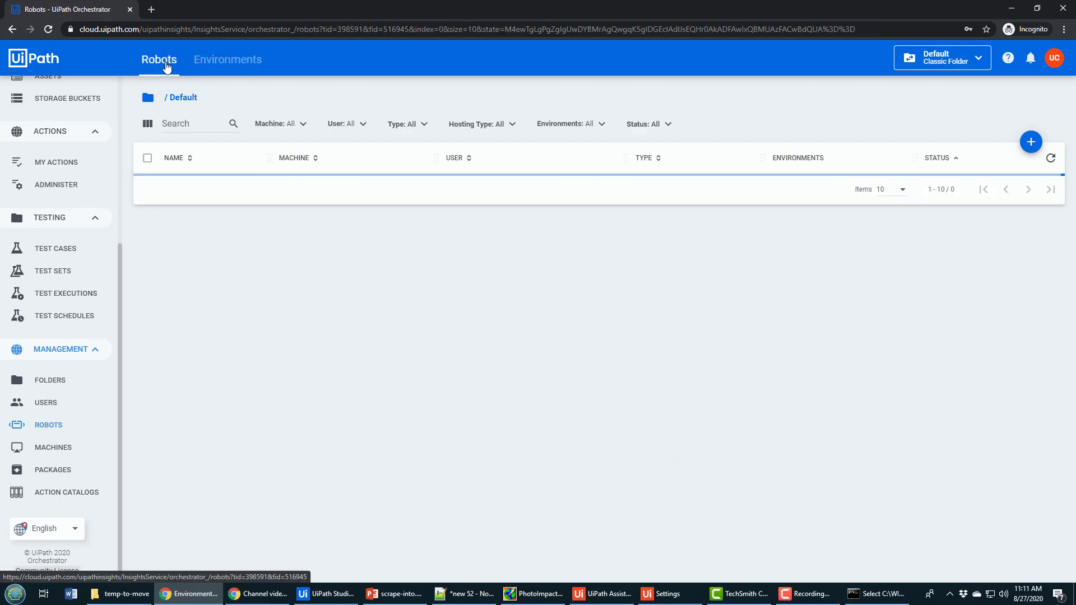
click(227, 60)
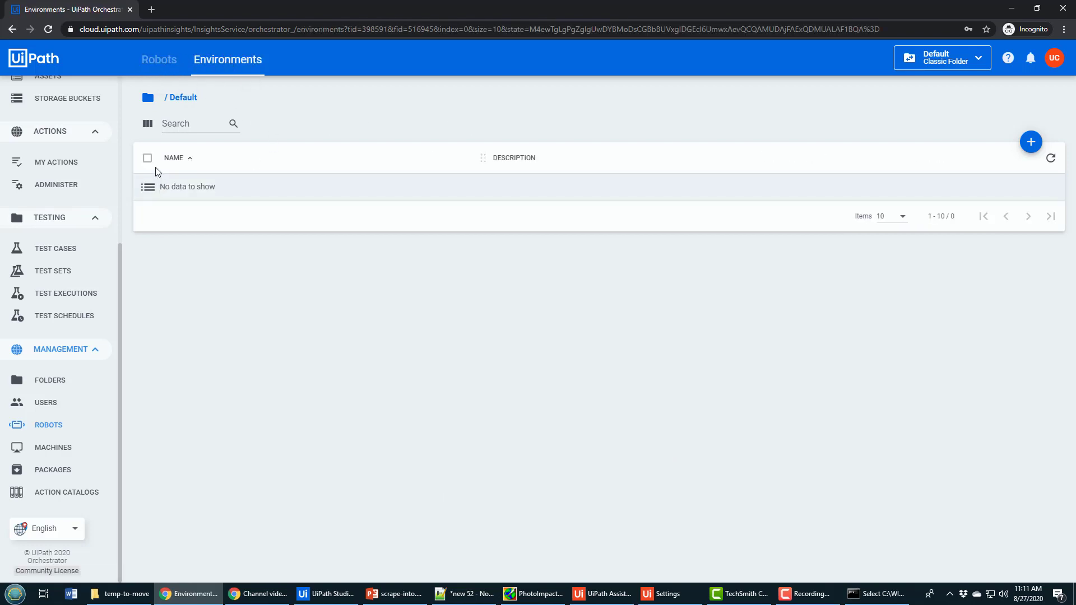
click(159, 60)
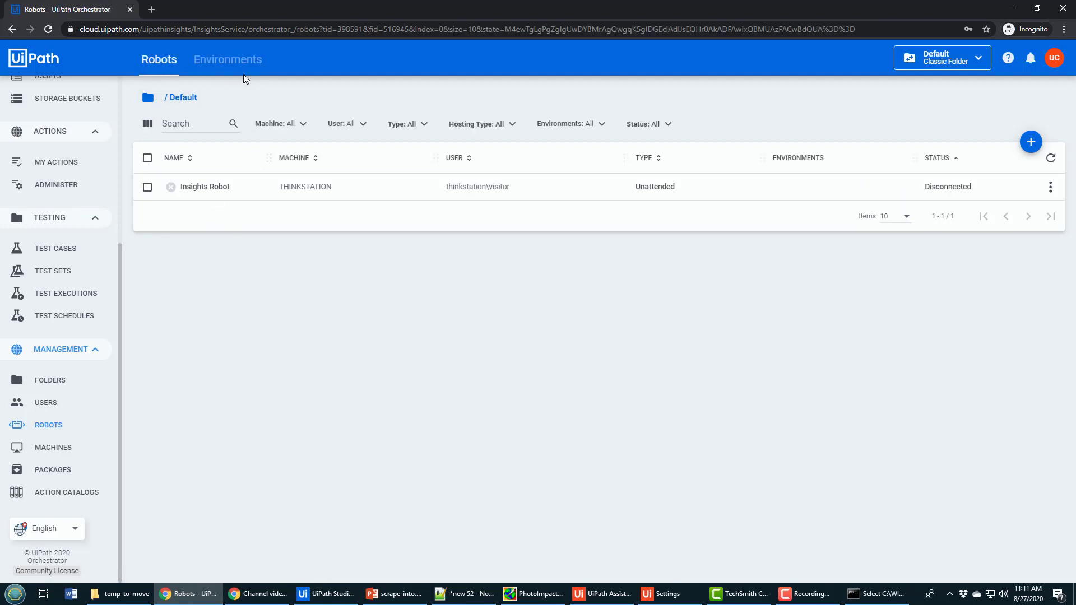
click(227, 59)
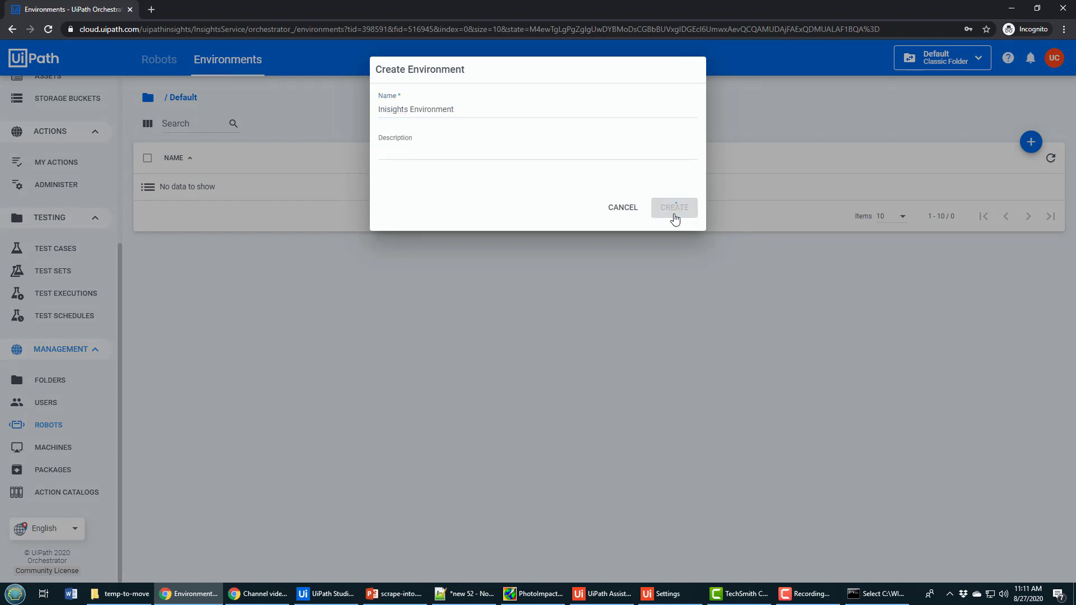
Create environment 'Inisights Environment' and assign Insights Robot to it.
click(673, 208)
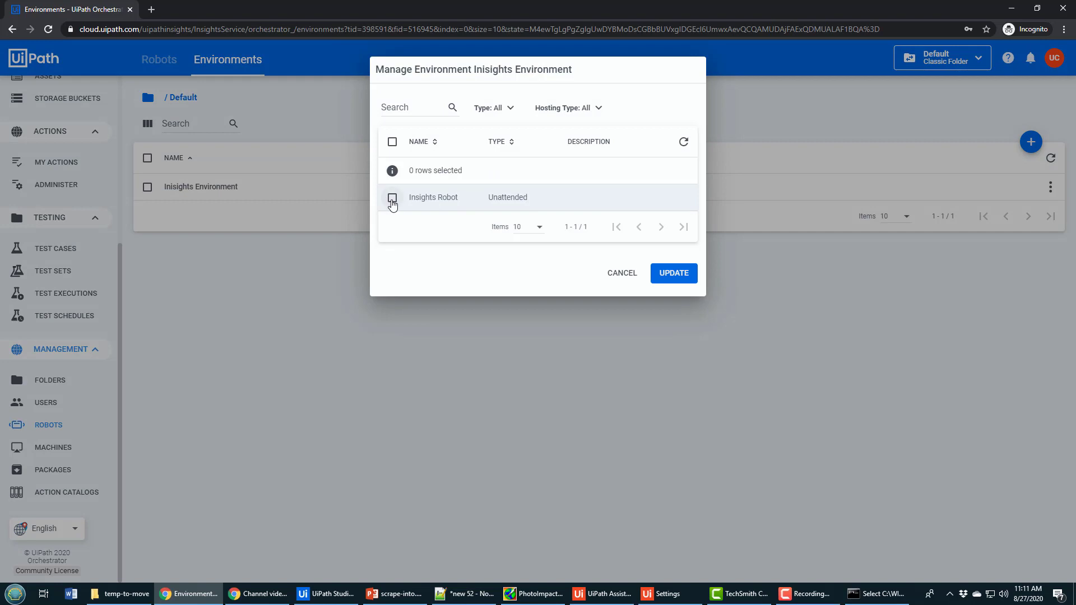
click(392, 198)
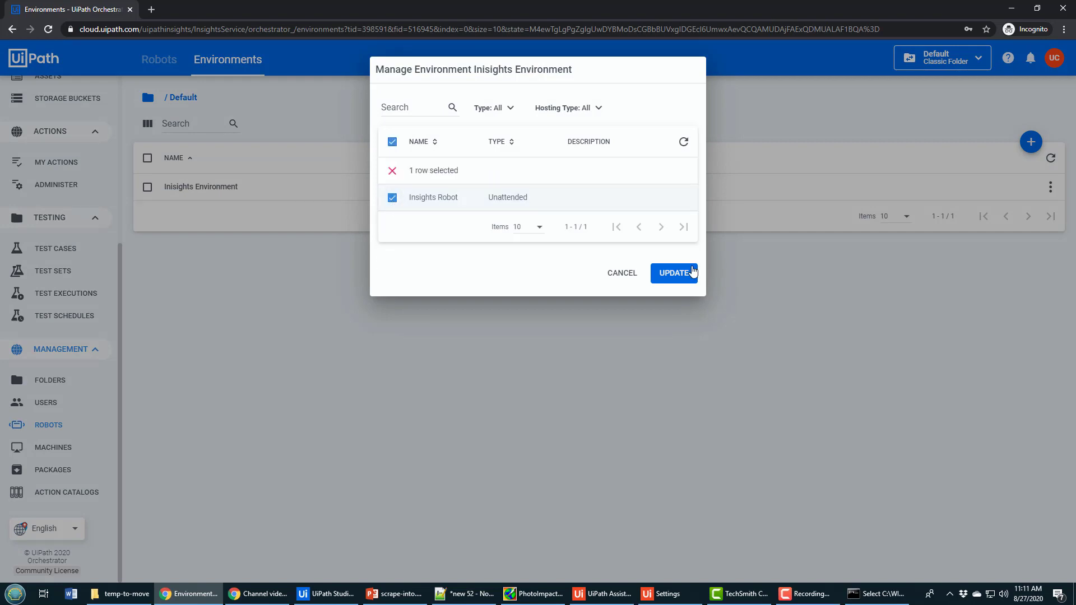
click(673, 273)
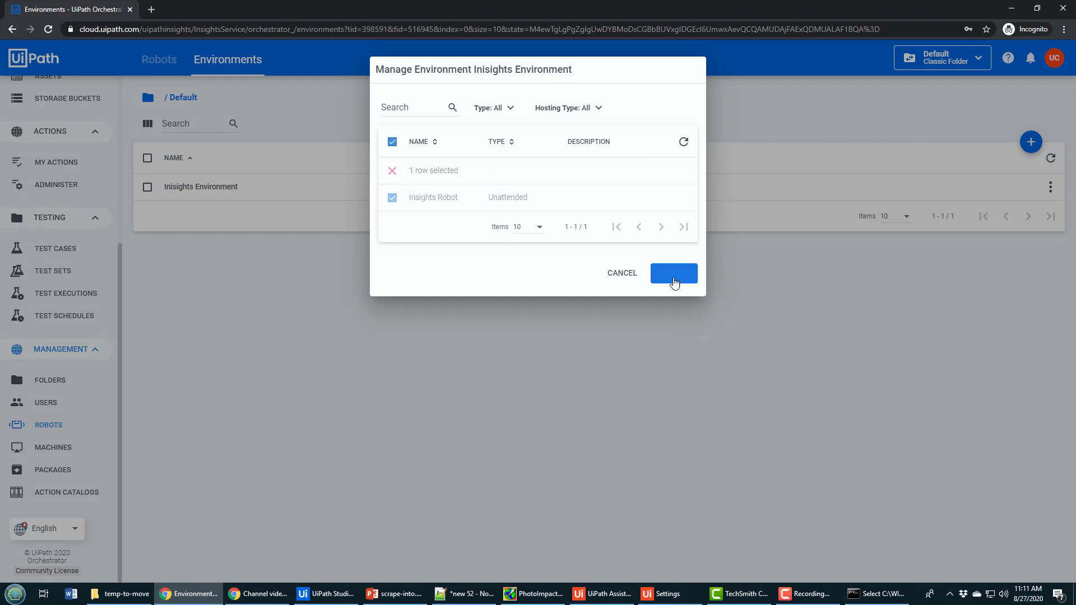
click(673, 272)
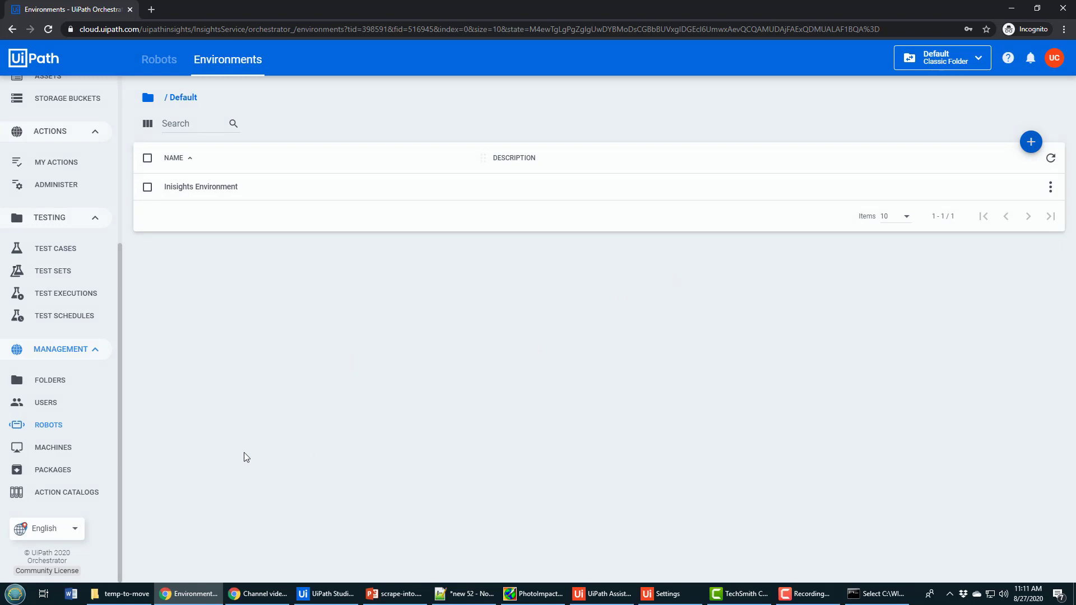
mouse_move(52, 447)
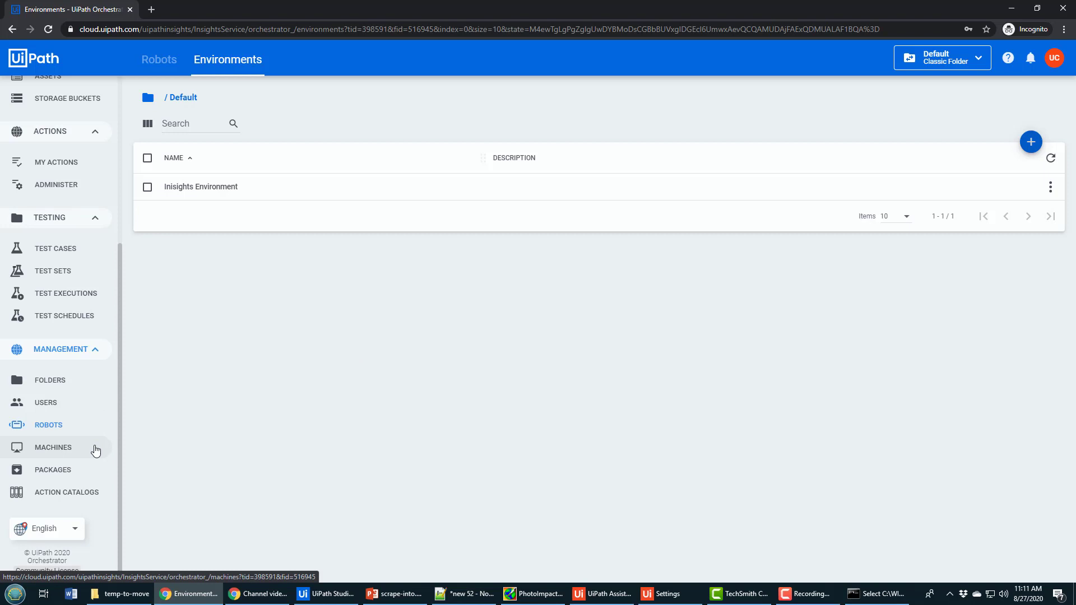
Delete the workspace template machine from the Machines page.
click(53, 447)
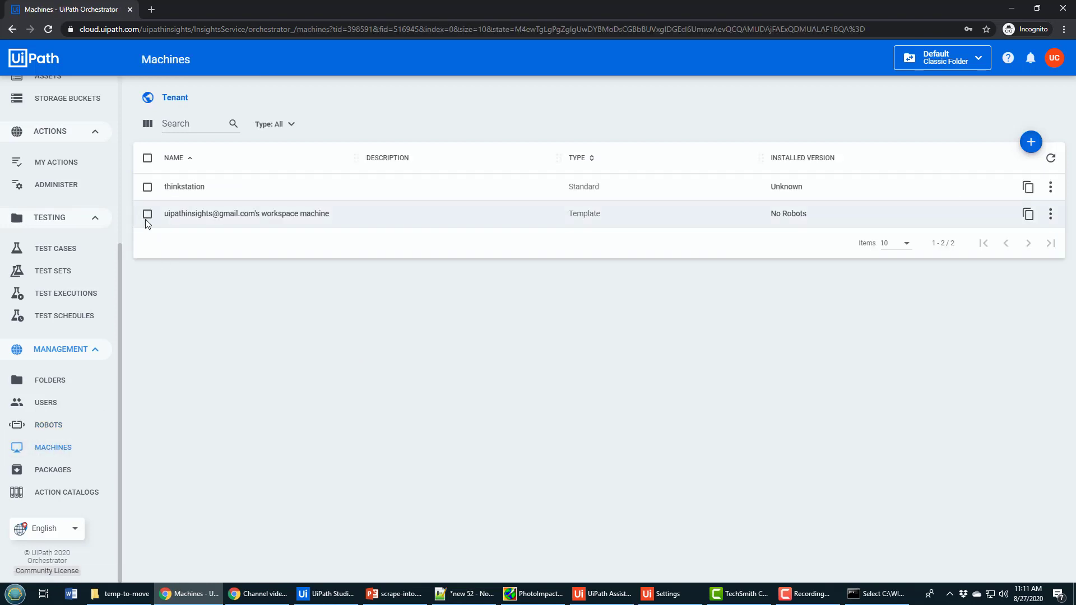
click(146, 213)
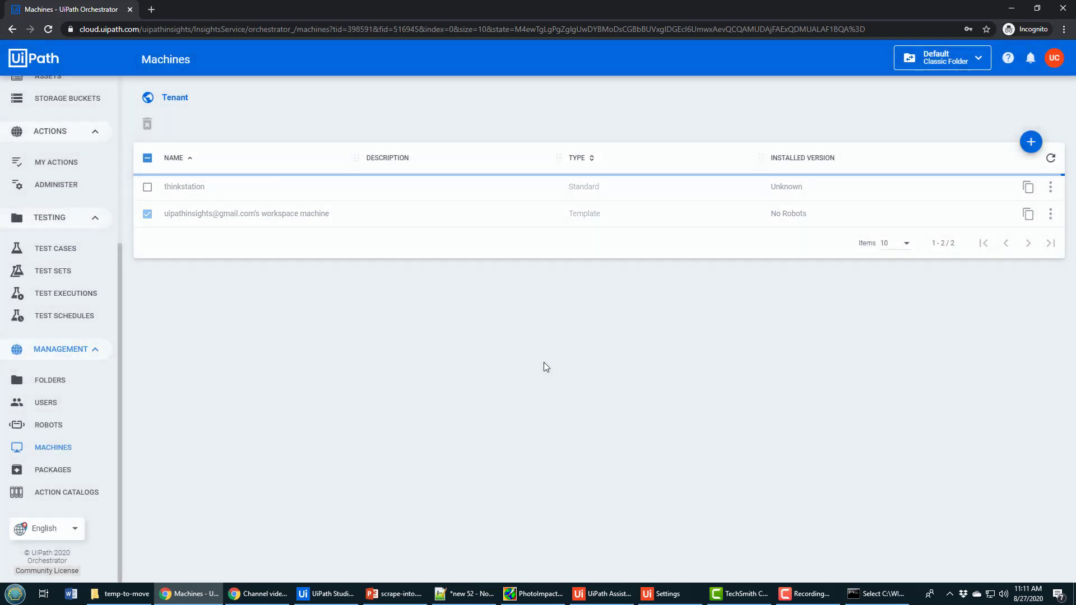
click(147, 123)
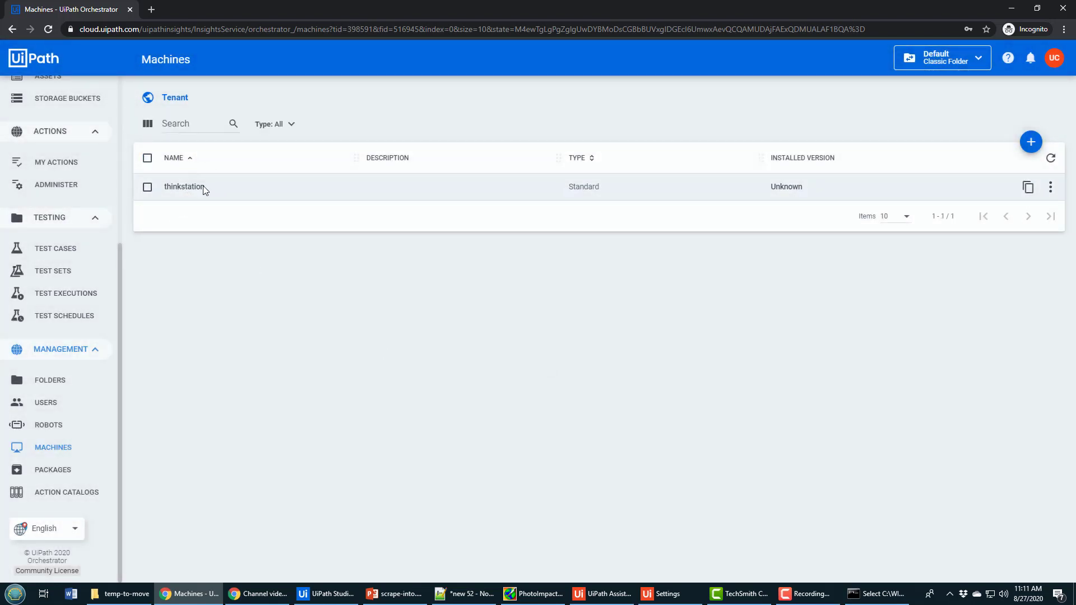
Copy thinkstation's machine key to the clipboard.
double_click(184, 186)
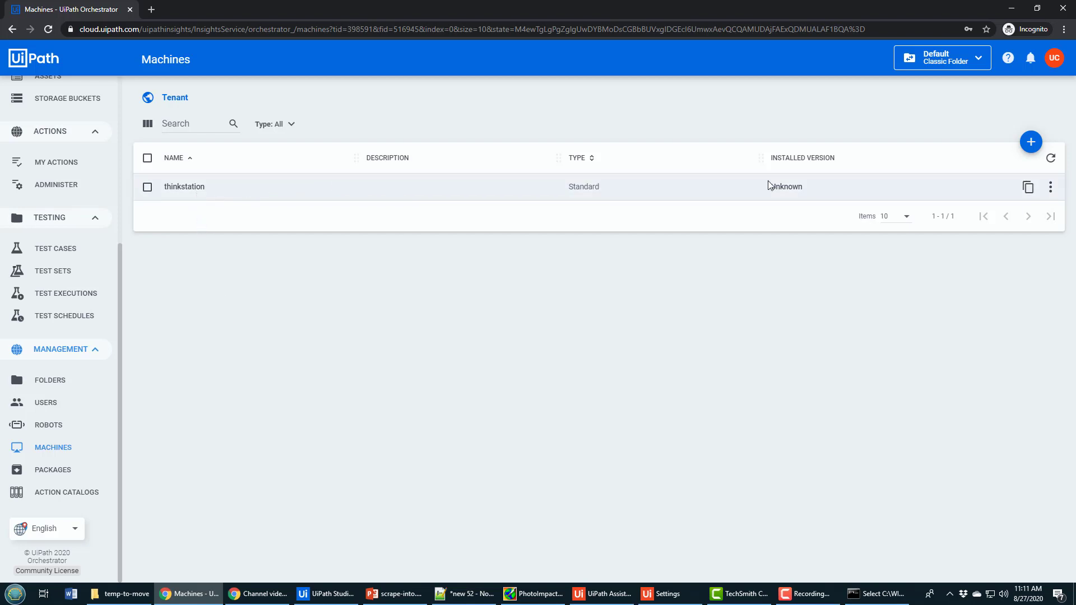
mouse_move(1027, 187)
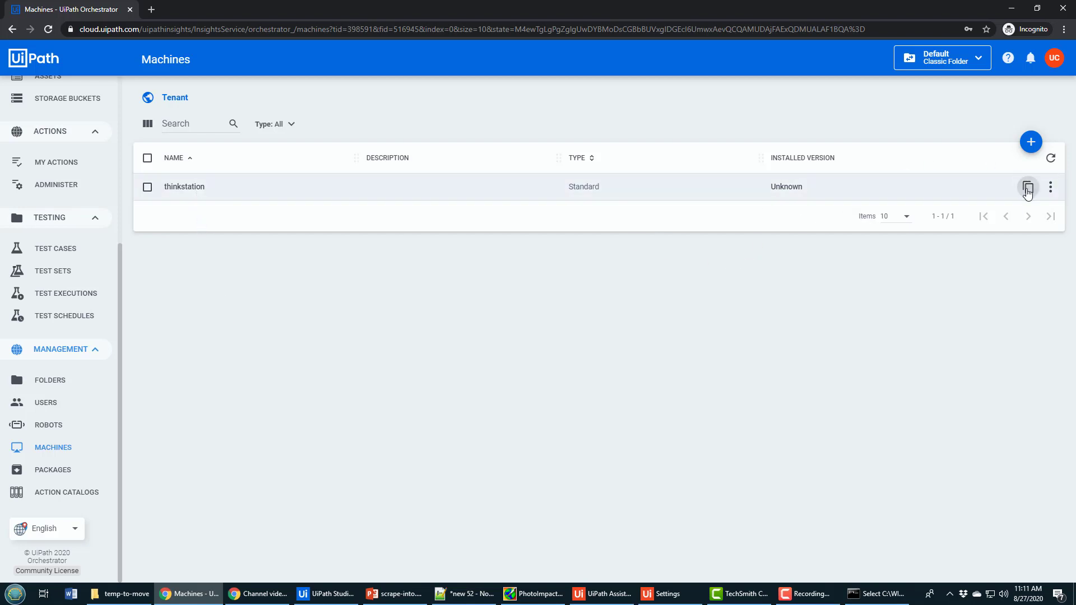
mouse_move(1028, 186)
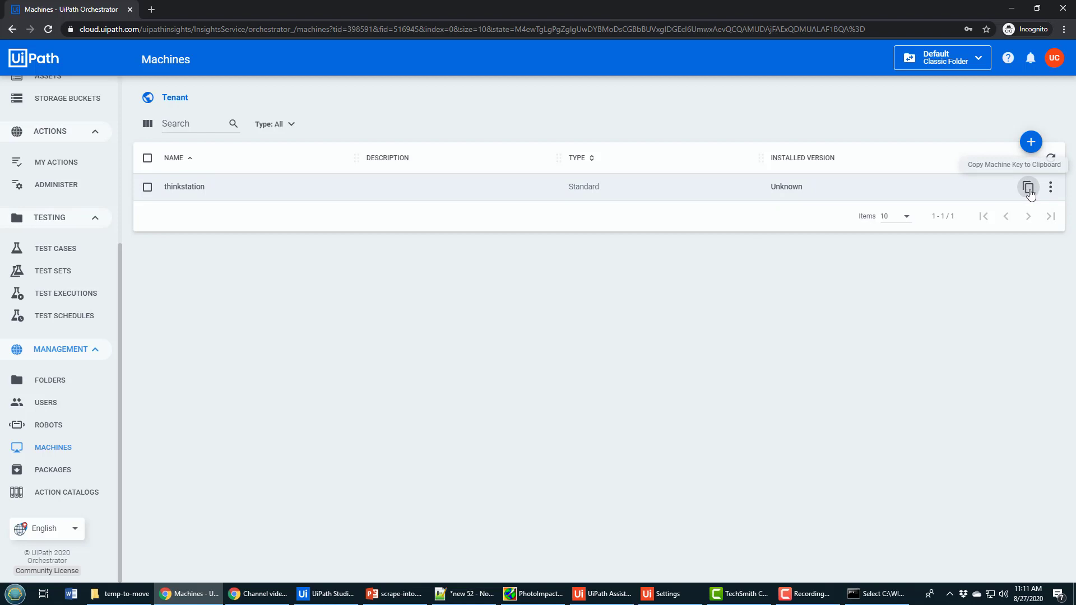
click(1027, 187)
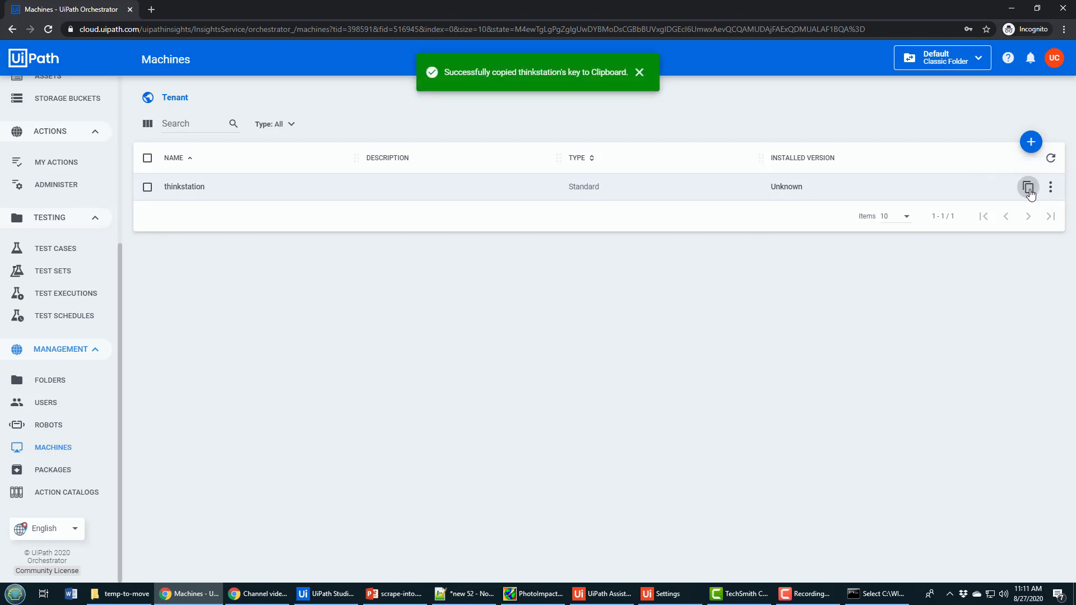
click(667, 594)
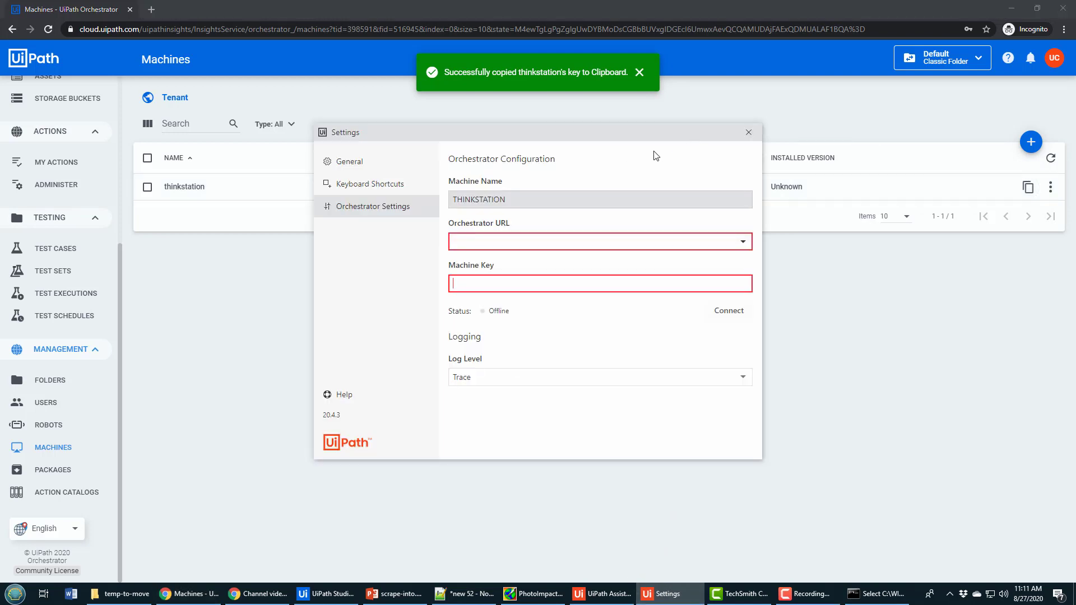
click(748, 132)
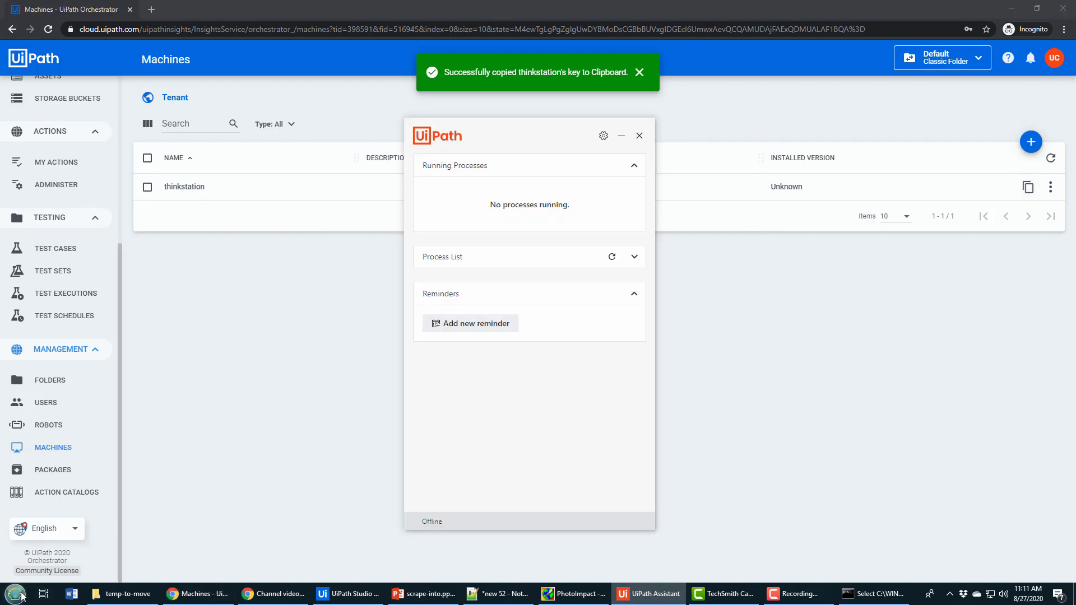
click(12, 593)
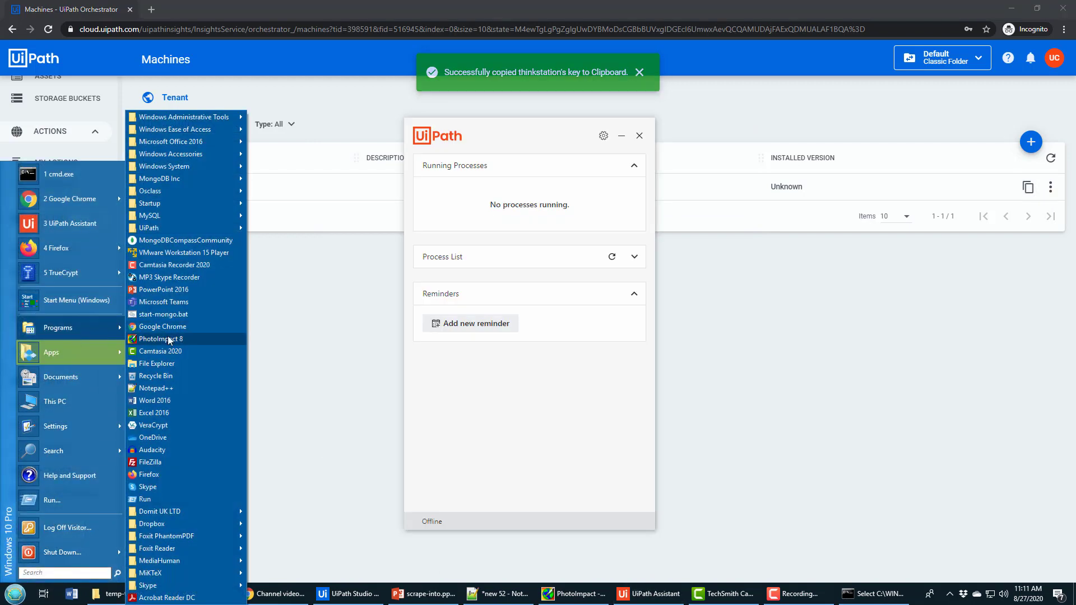
mouse_move(148, 228)
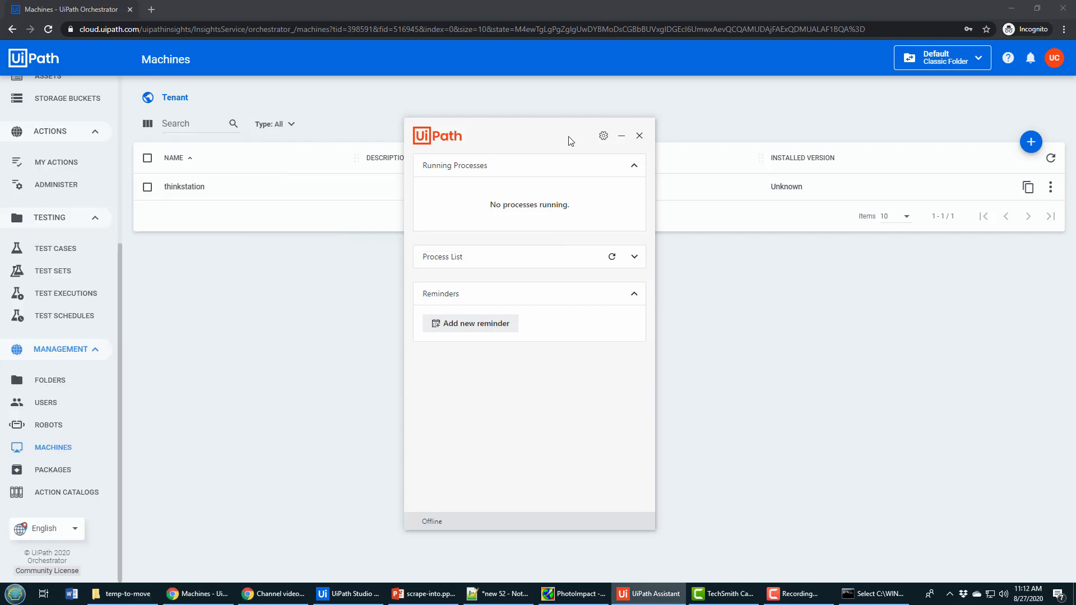
click(602, 135)
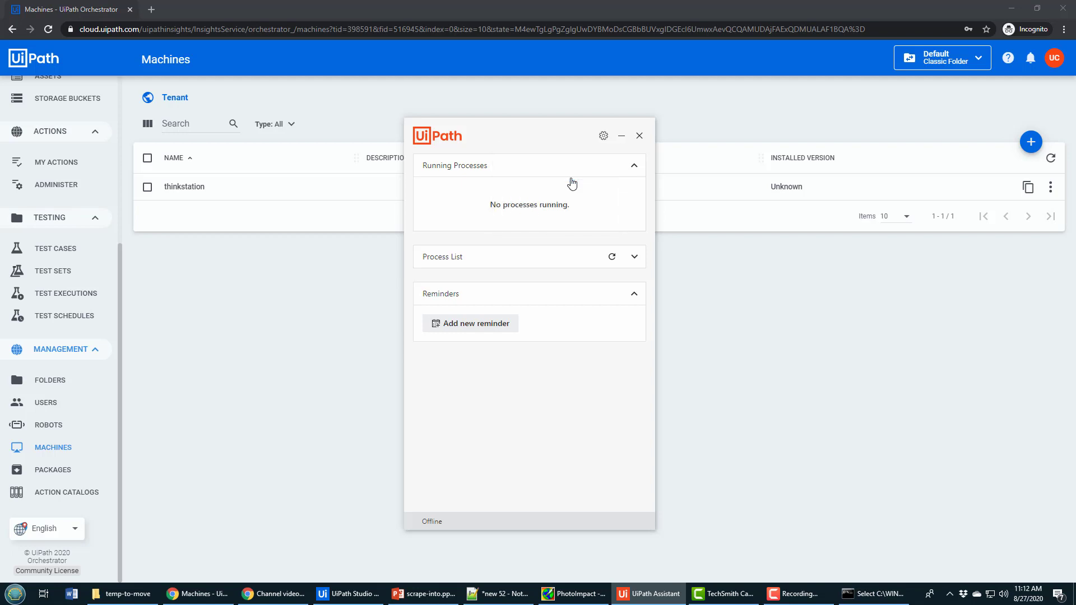
click(602, 135)
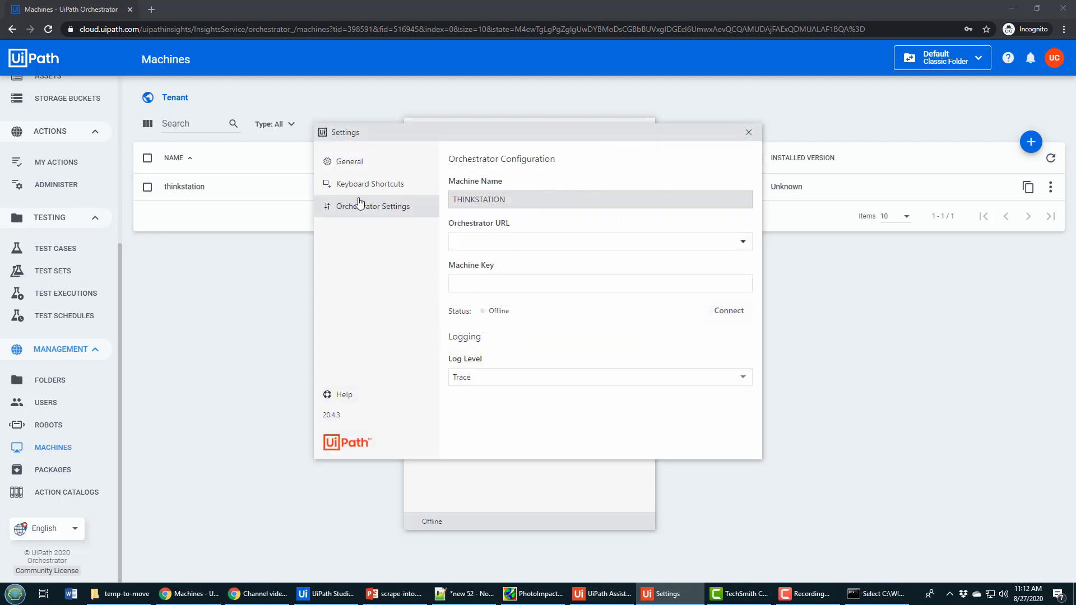
click(371, 184)
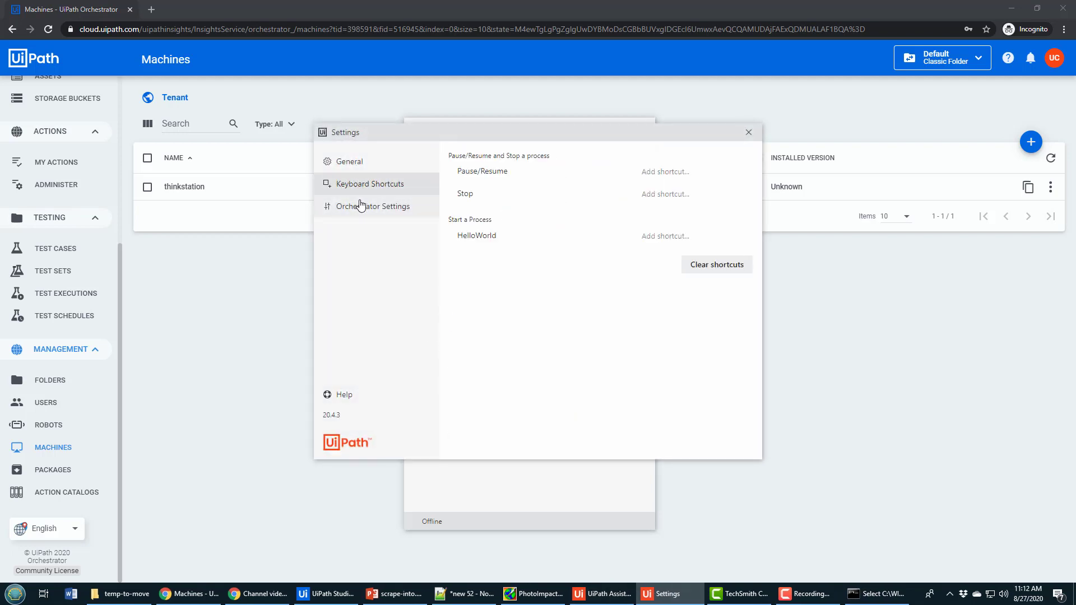
click(373, 206)
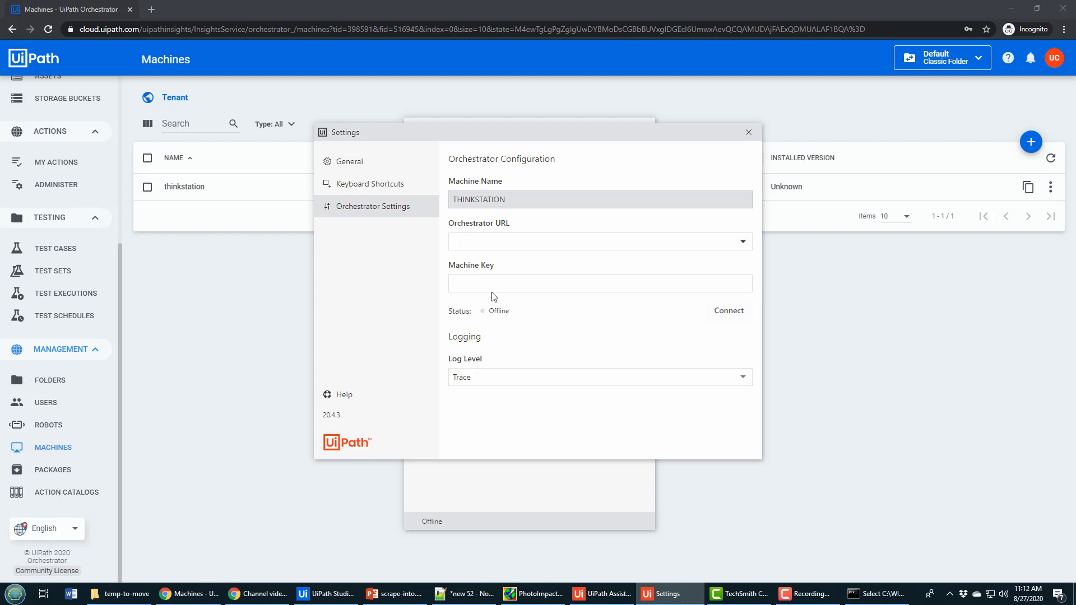
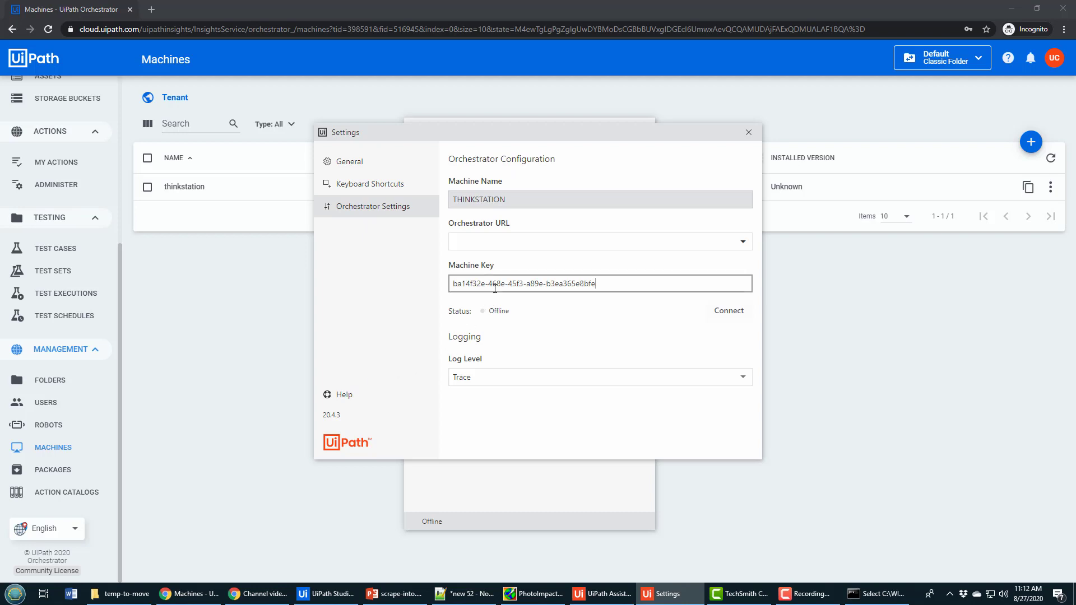
mouse_move(481, 256)
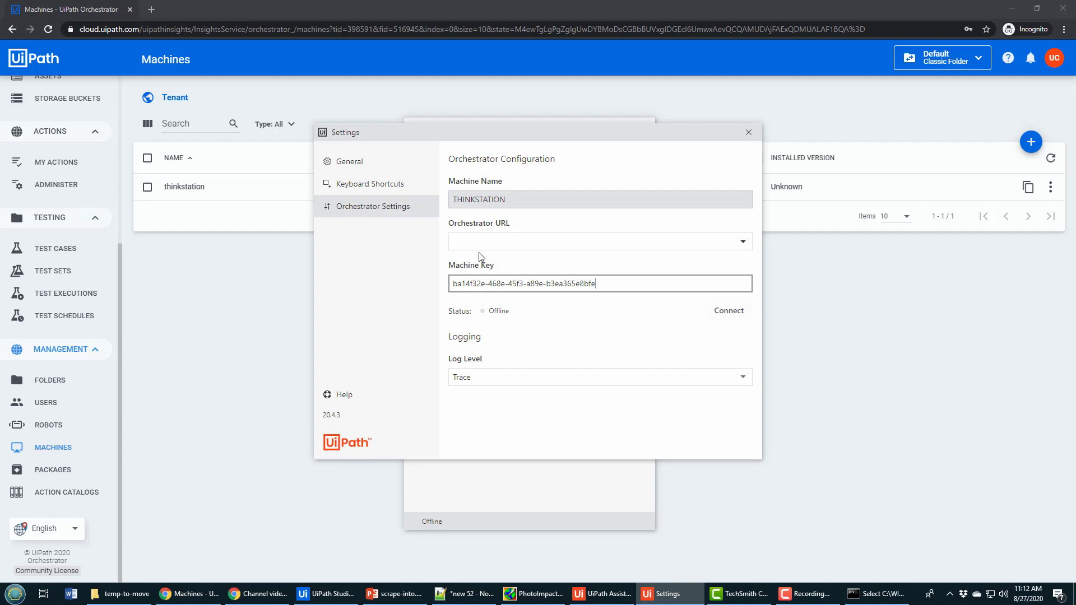
mouse_move(249, 39)
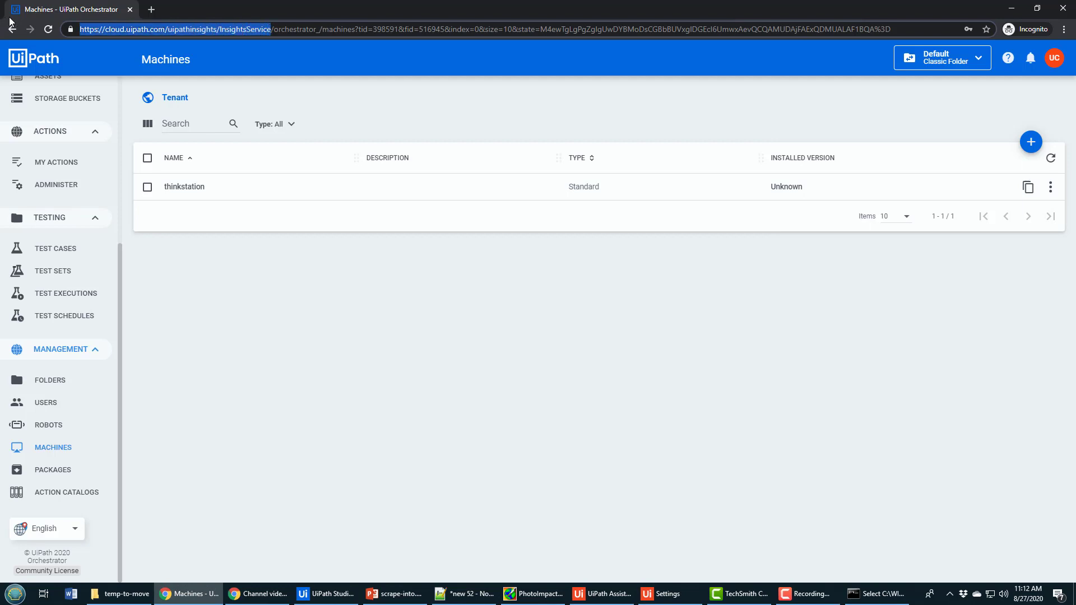
Enter the InsightsService tenant URL and connect the robot to Orchestrator.
click(663, 594)
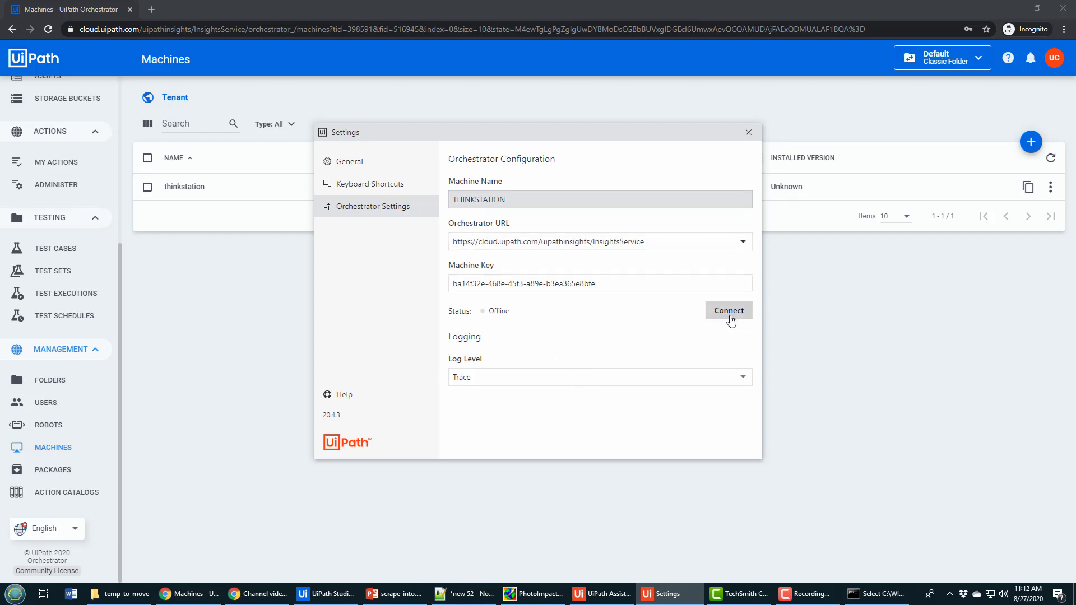
click(729, 310)
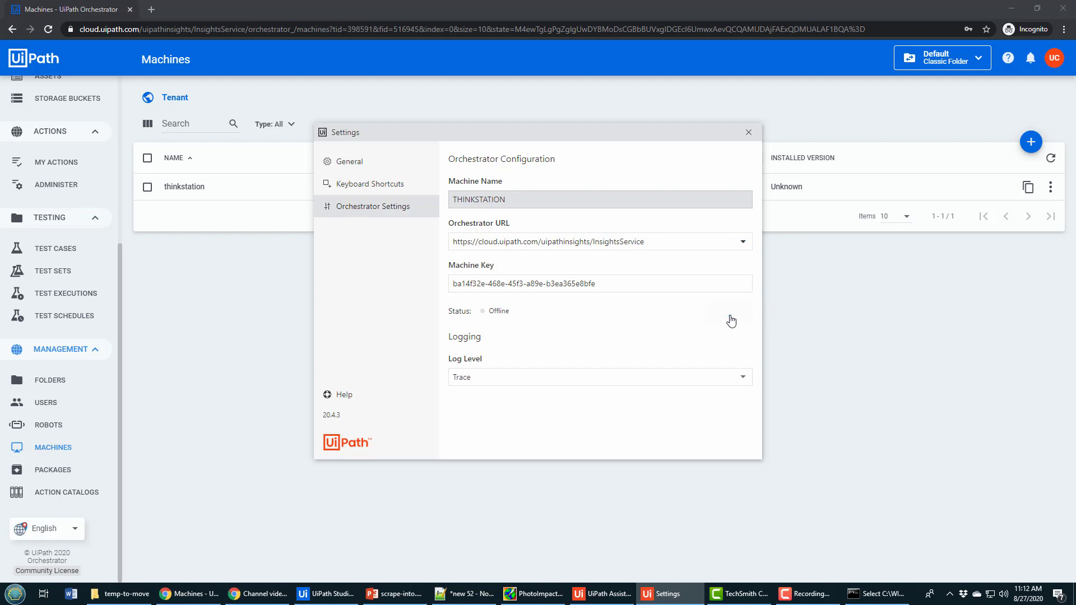
click(722, 310)
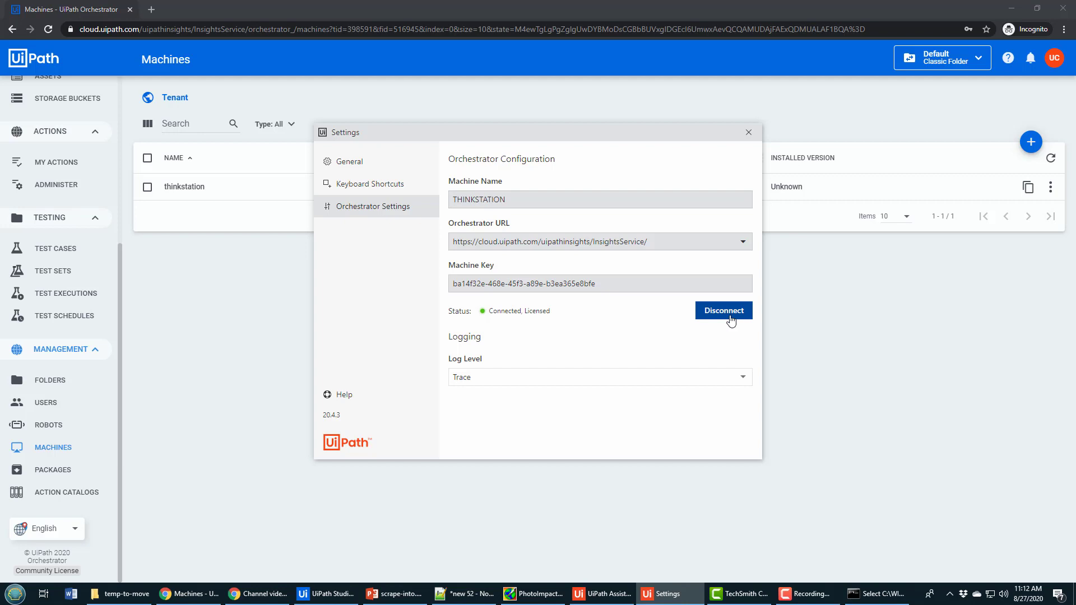
mouse_move(635, 305)
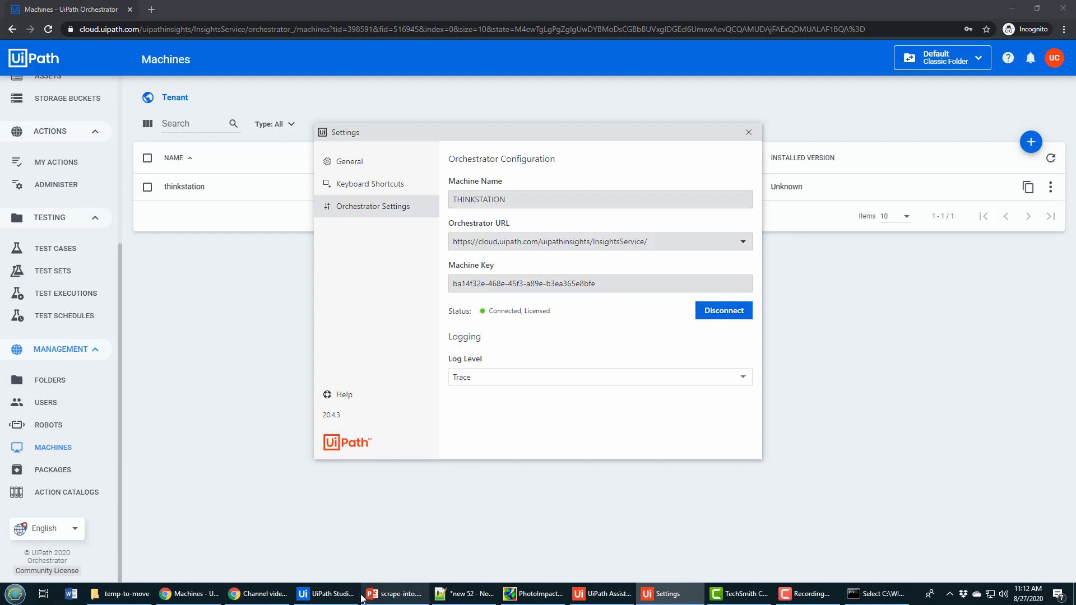
Publish HelloWorld from Studio to the Orchestrator tenant as UiPath.HelloWorld 1.0.14.
click(323, 593)
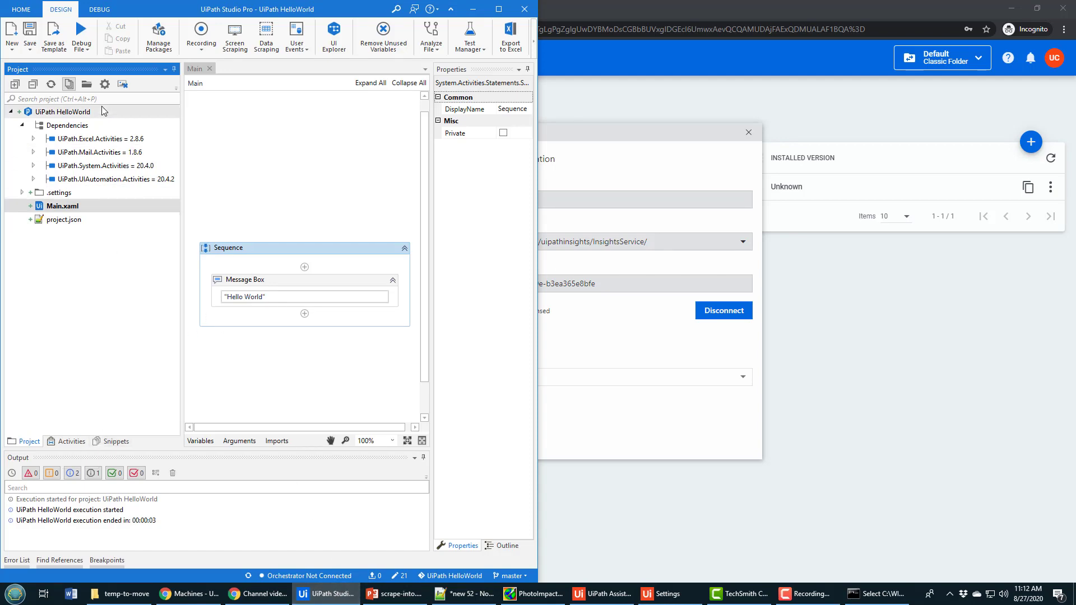
click(81, 46)
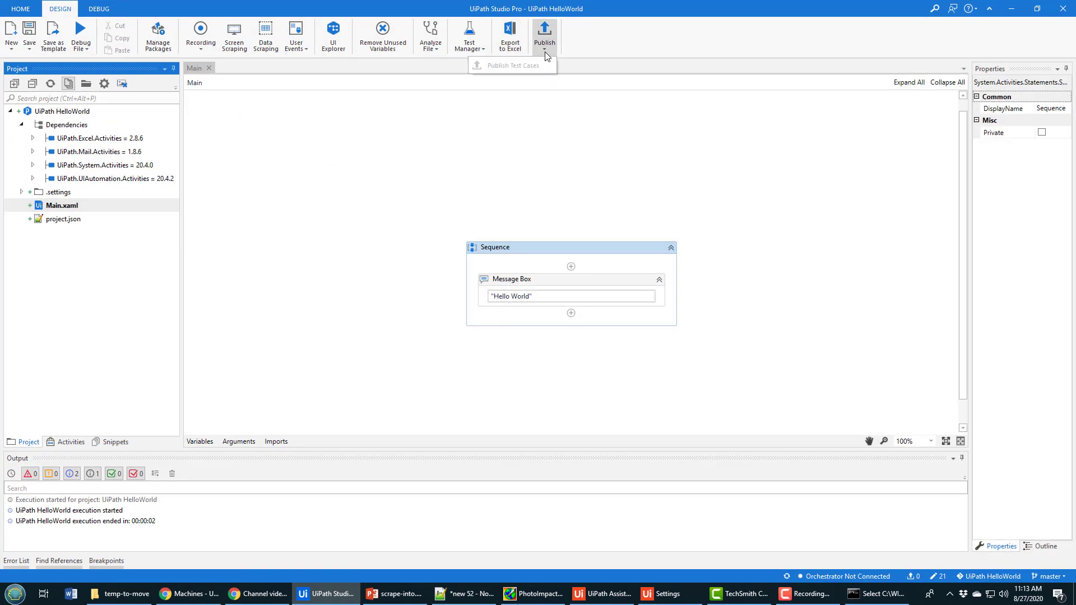
mouse_move(532, 70)
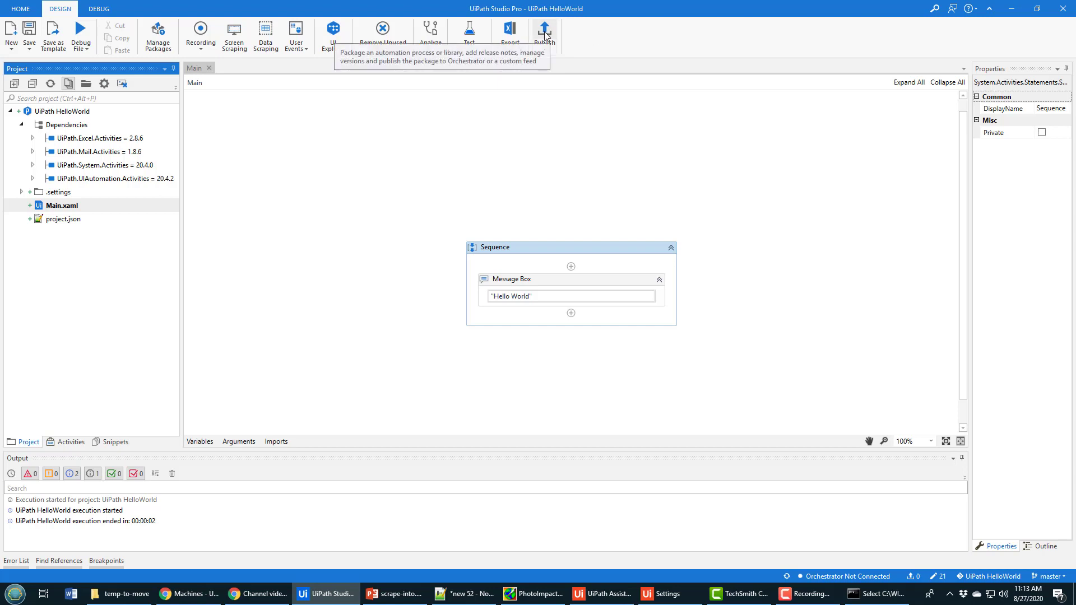
click(544, 31)
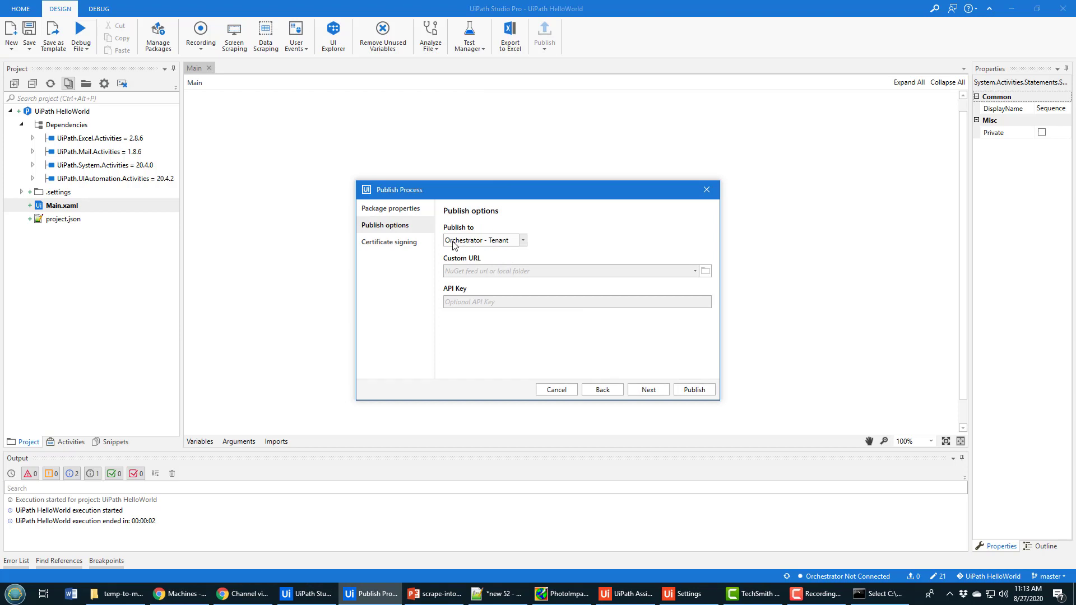
mouse_move(534, 243)
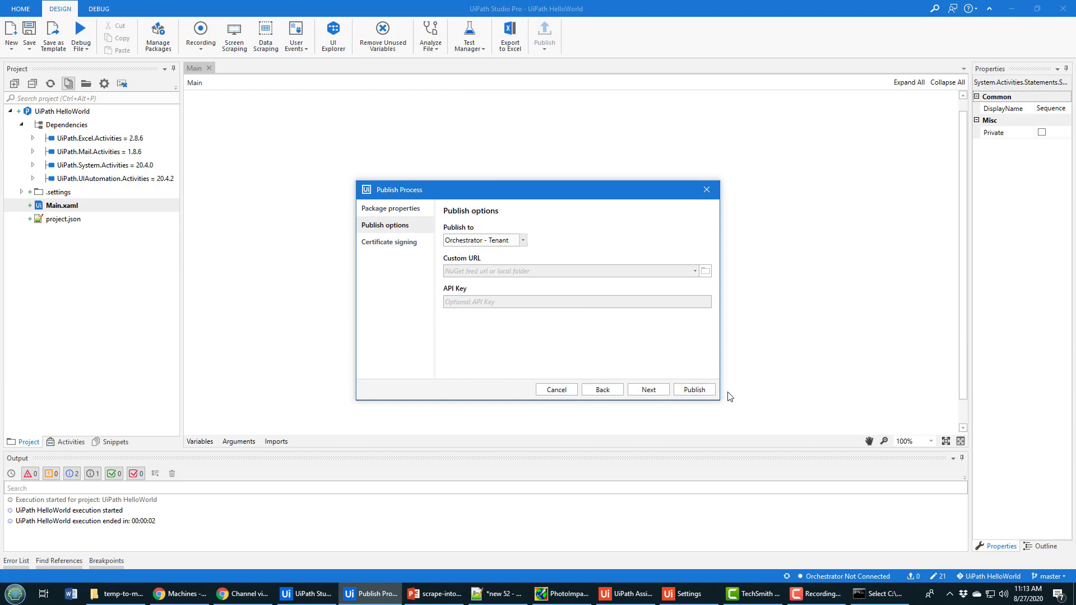
click(694, 389)
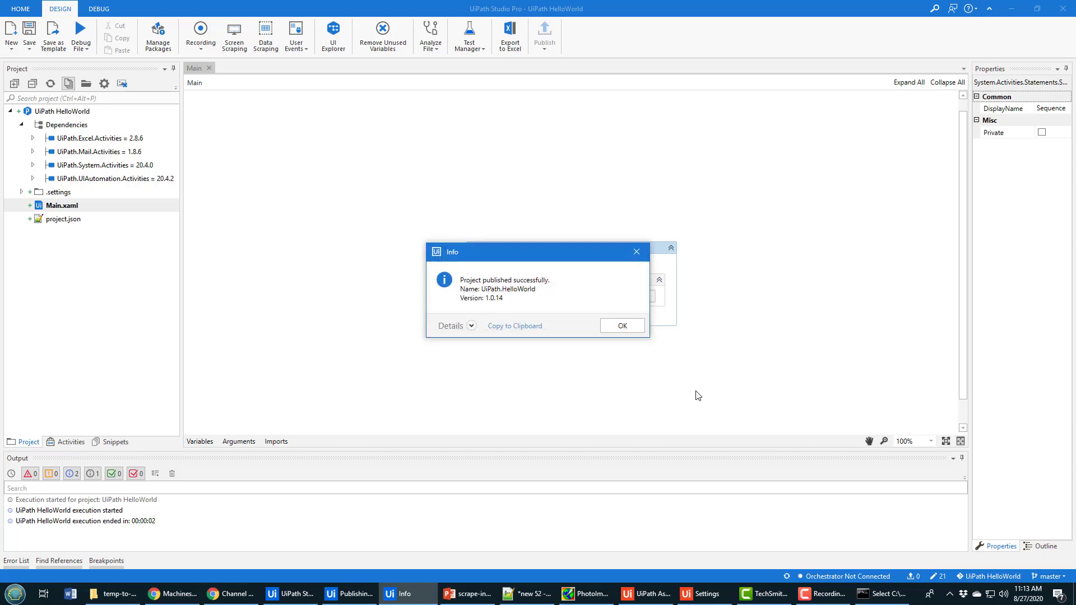
click(621, 325)
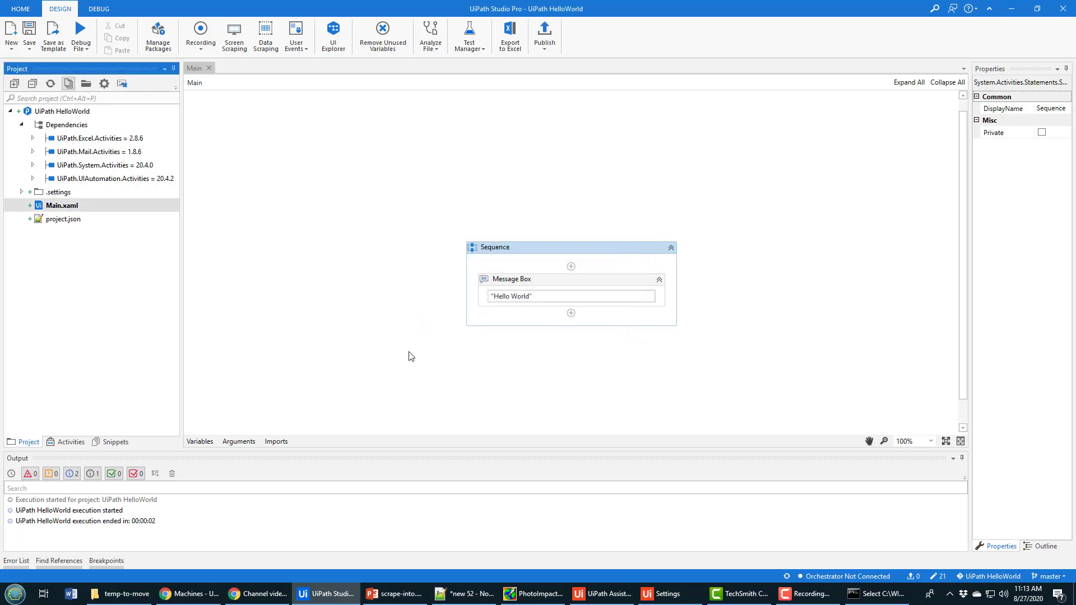
click(192, 593)
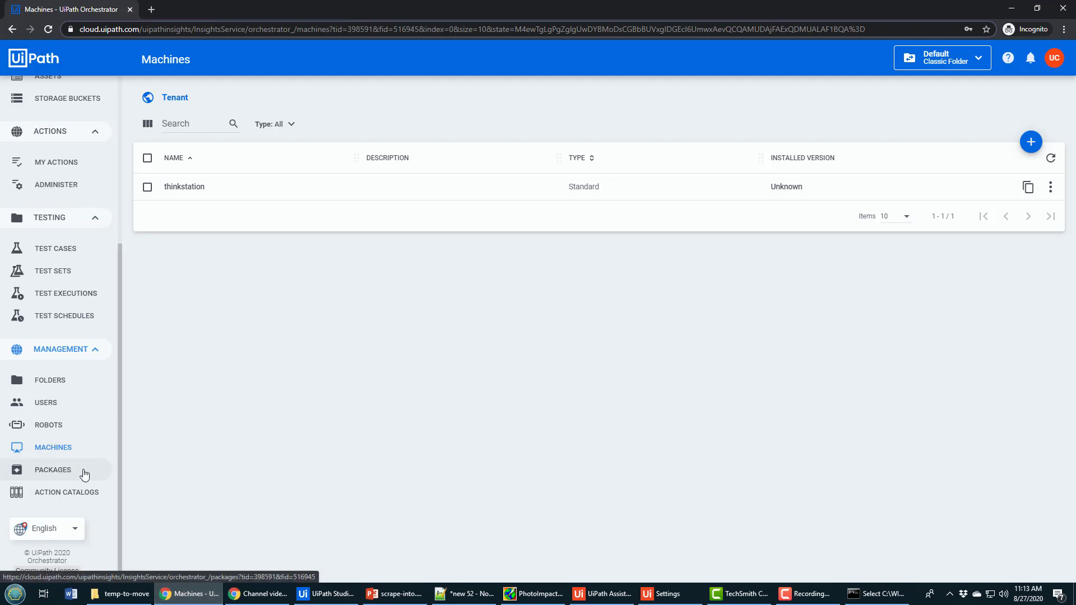
Check the Packages page lists UiPath.HelloWorld as a Process package.
click(52, 469)
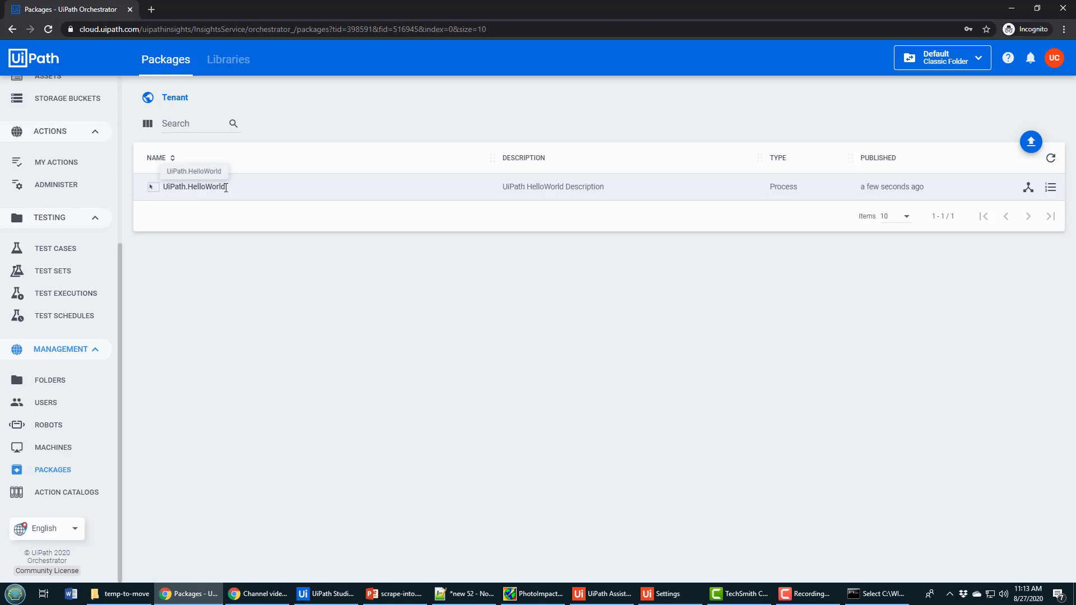
mouse_move(232, 193)
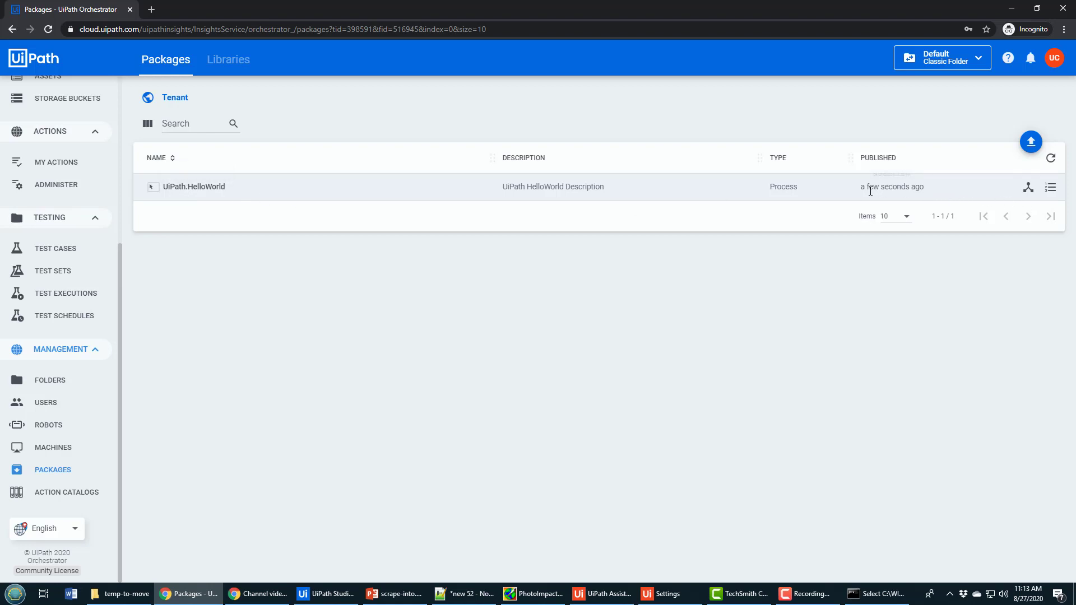
double_click(892, 187)
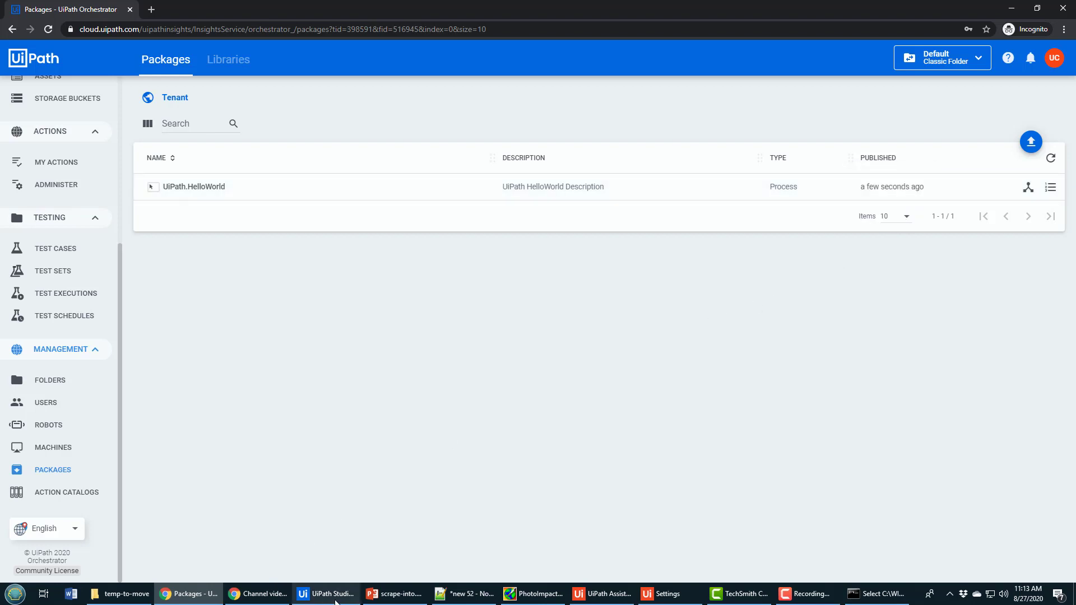
click(326, 593)
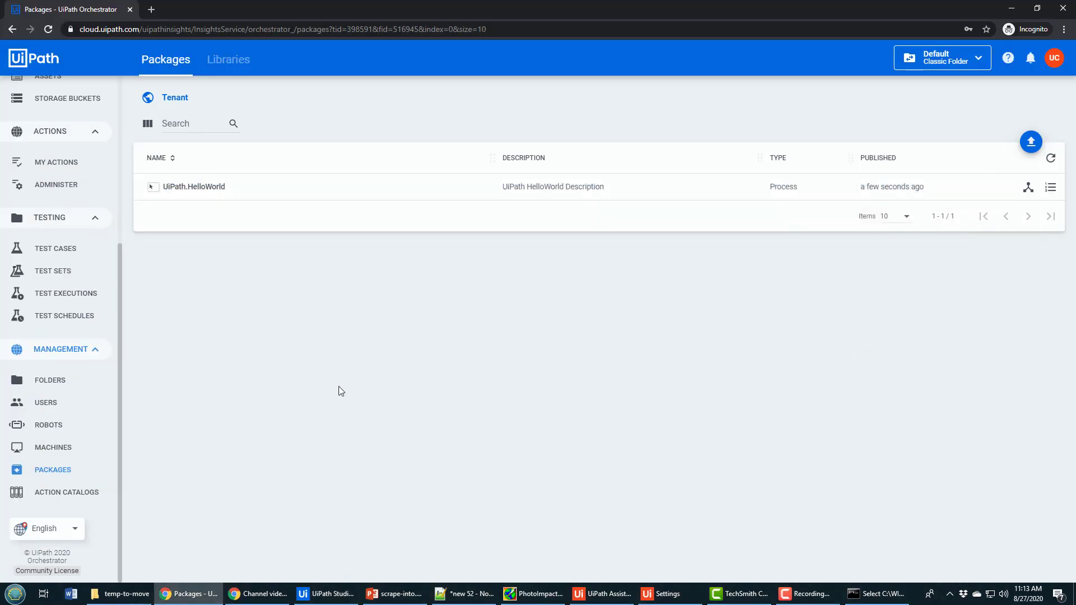
mouse_move(140, 353)
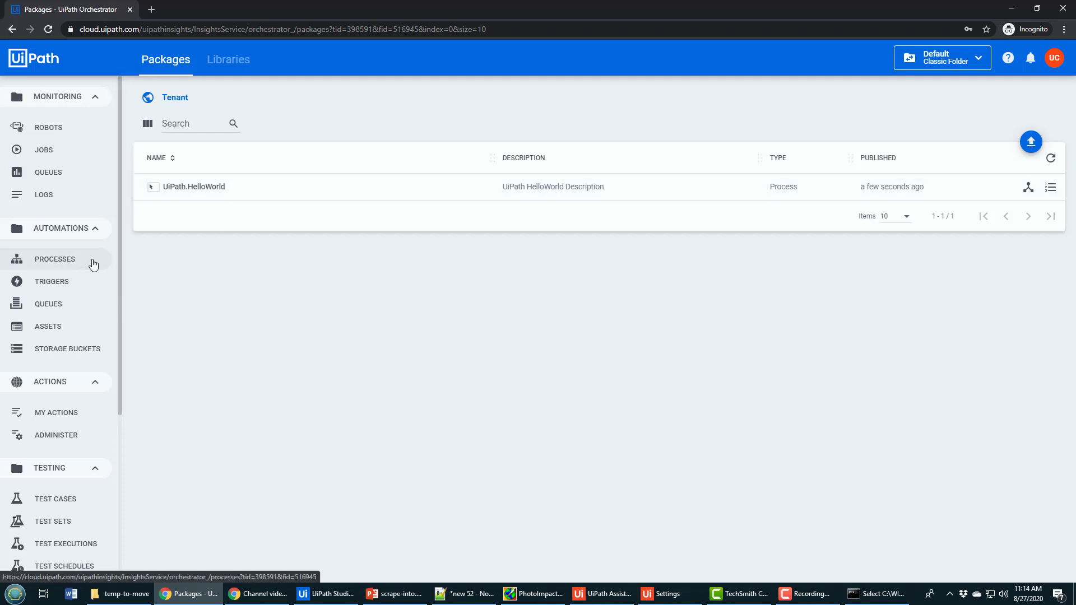
Create 'Hello World Process' from UiPath.HelloWorld version 1.0.14 in the Default folder.
click(54, 259)
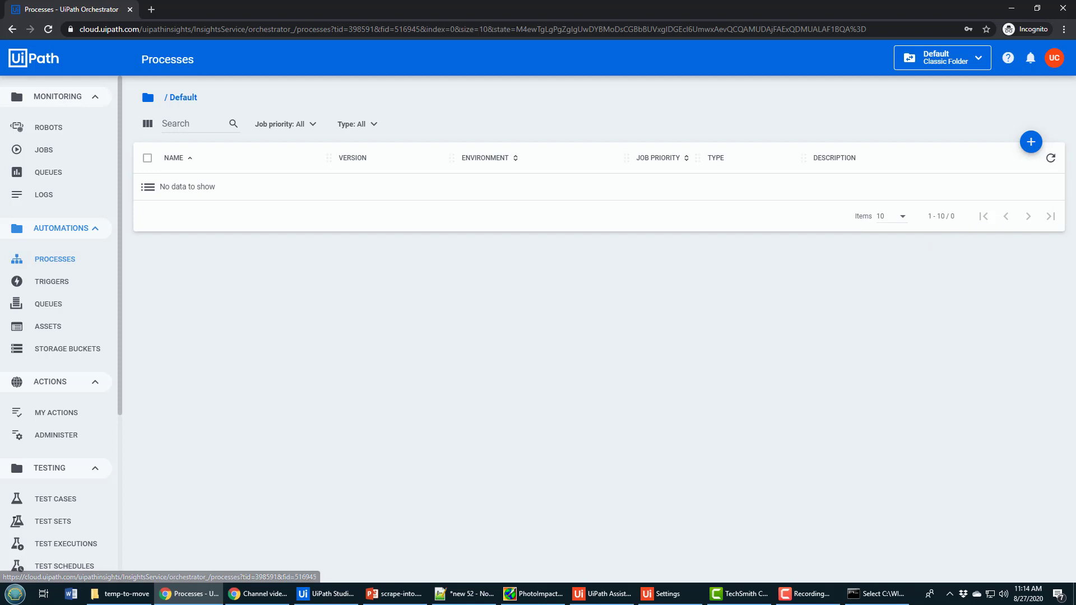
click(1031, 142)
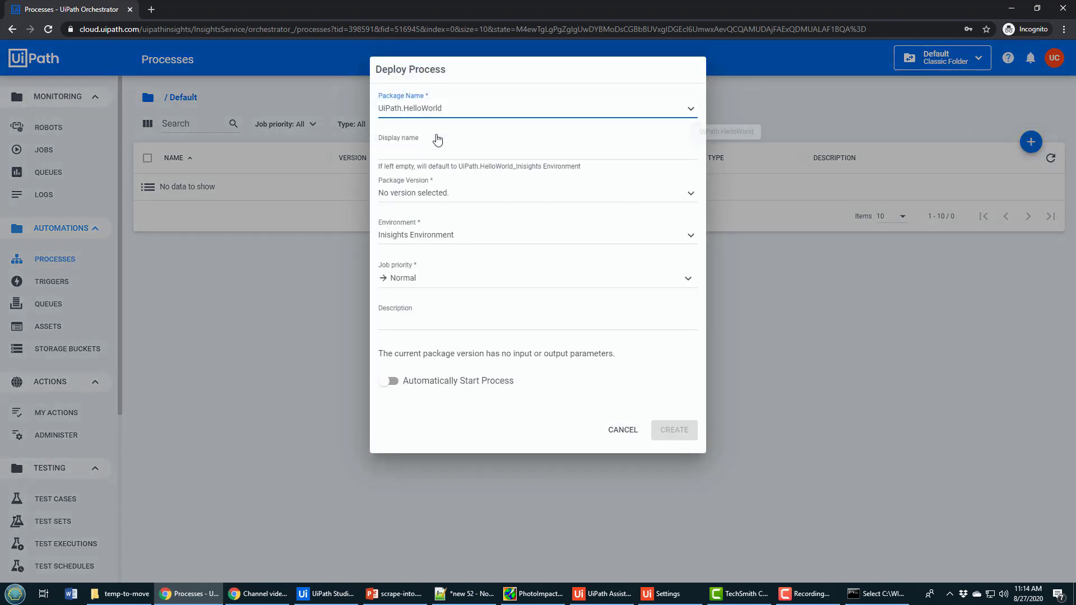
text(Hello World Process)
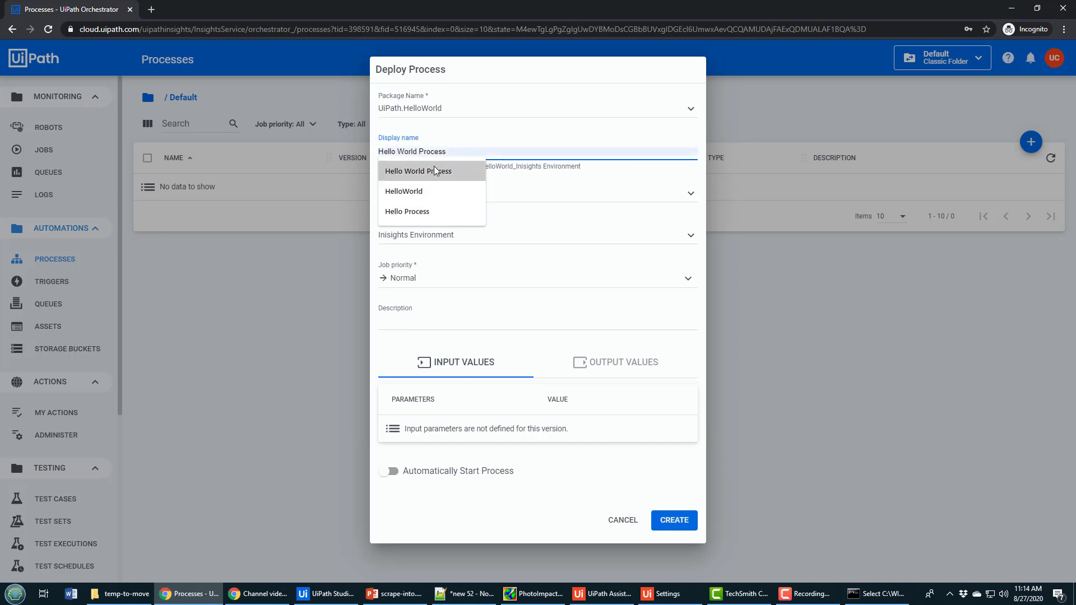
click(417, 170)
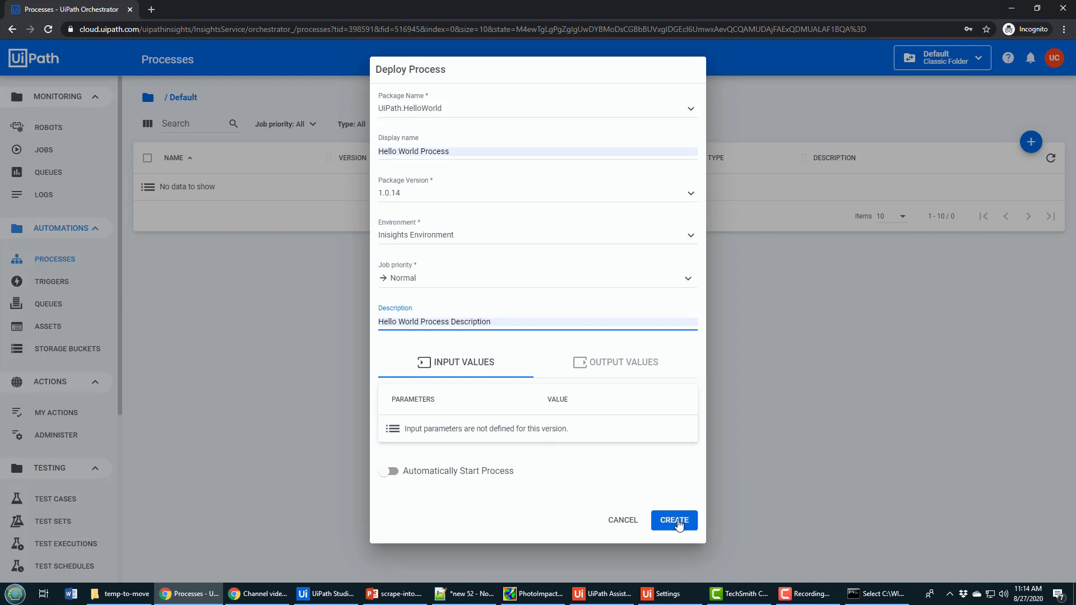
click(673, 520)
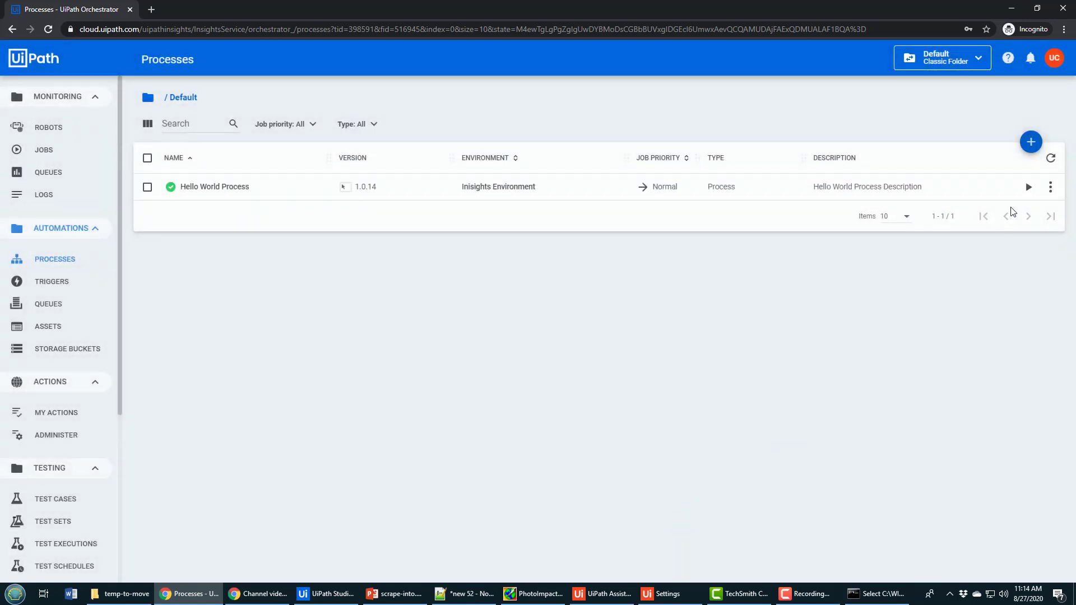
Run Hello World Process on Insights Robot and dismiss the Hello World message.
click(1028, 186)
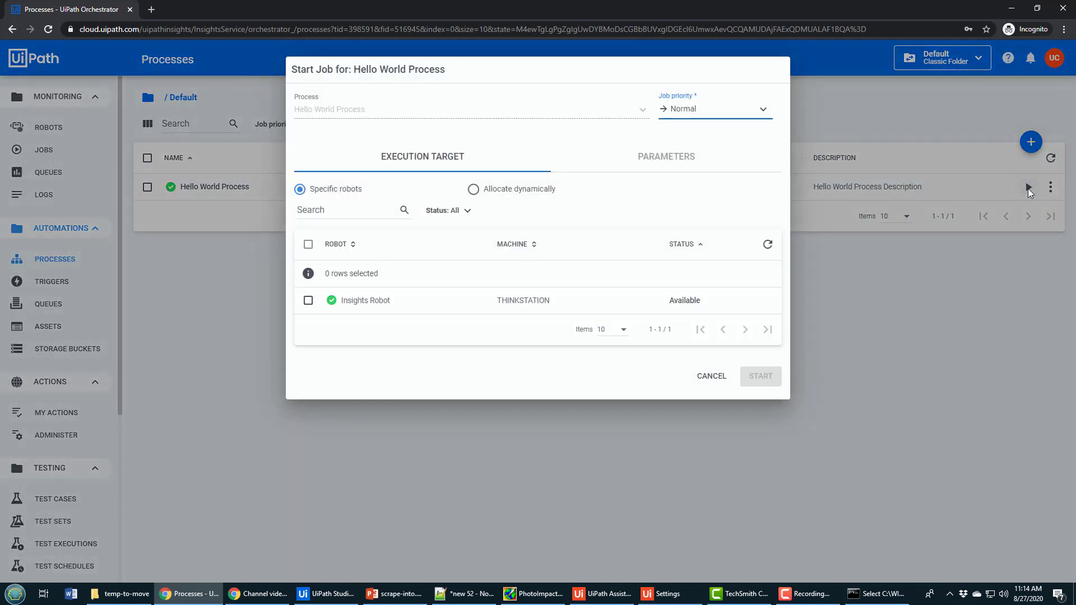
click(308, 300)
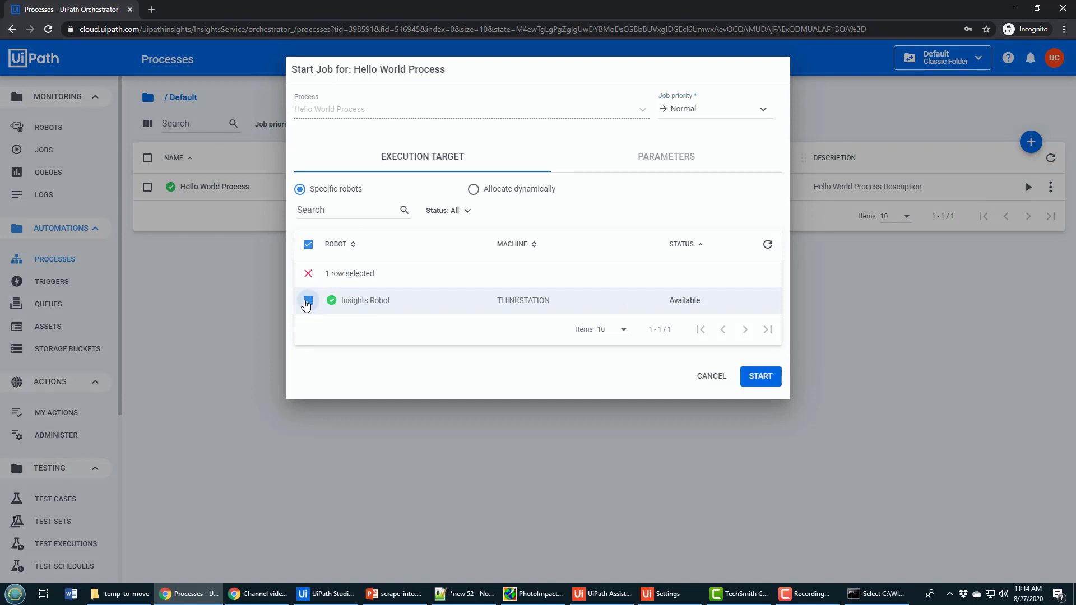
click(308, 299)
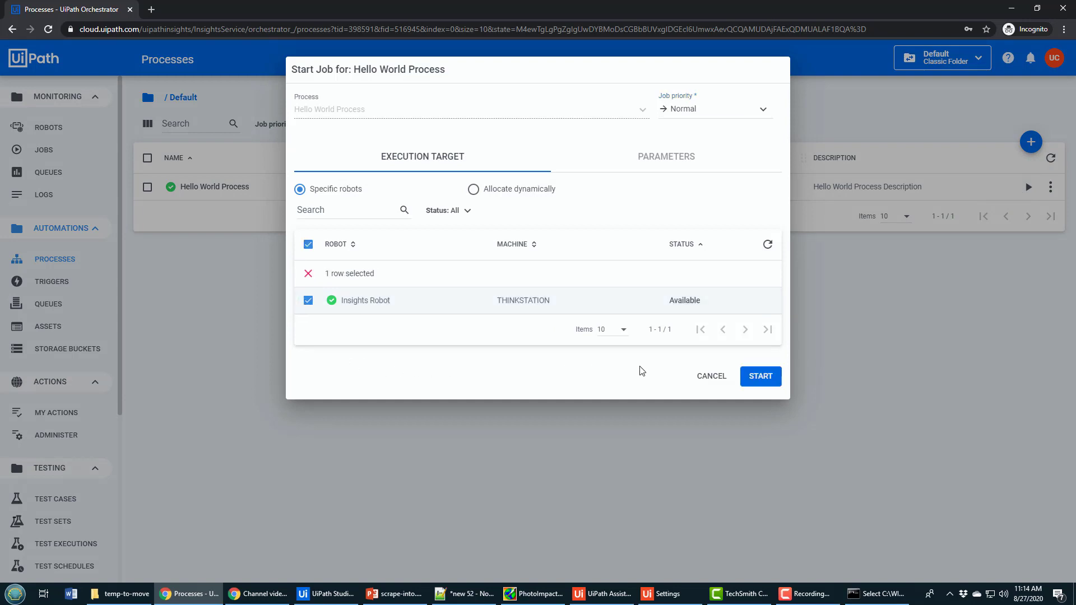
click(760, 376)
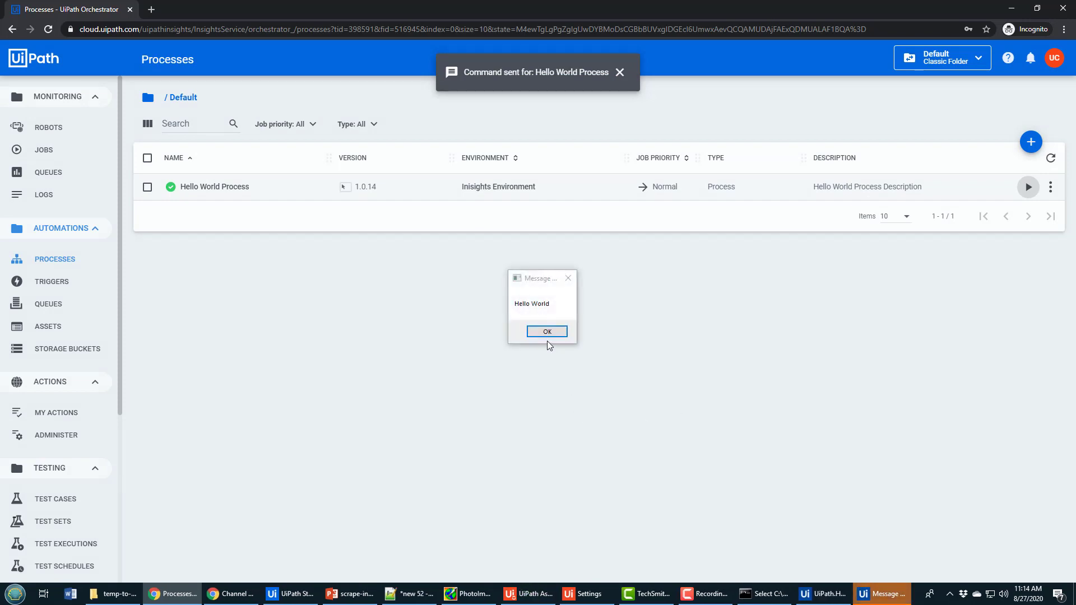
click(546, 331)
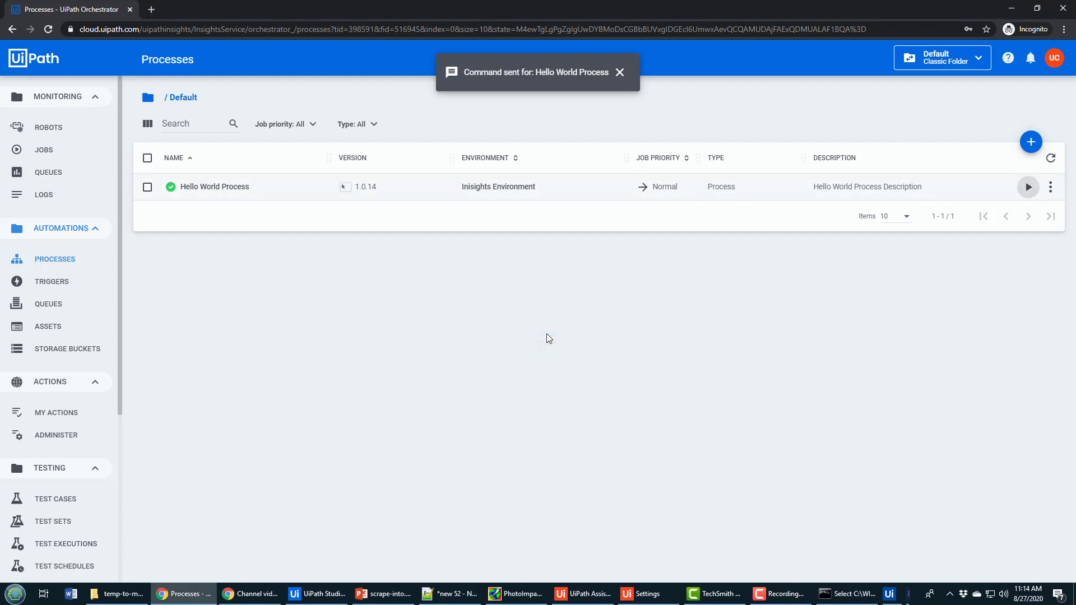
Run it again on Insights Robot, then retry a start that requires ReleaseKey.
click(1027, 187)
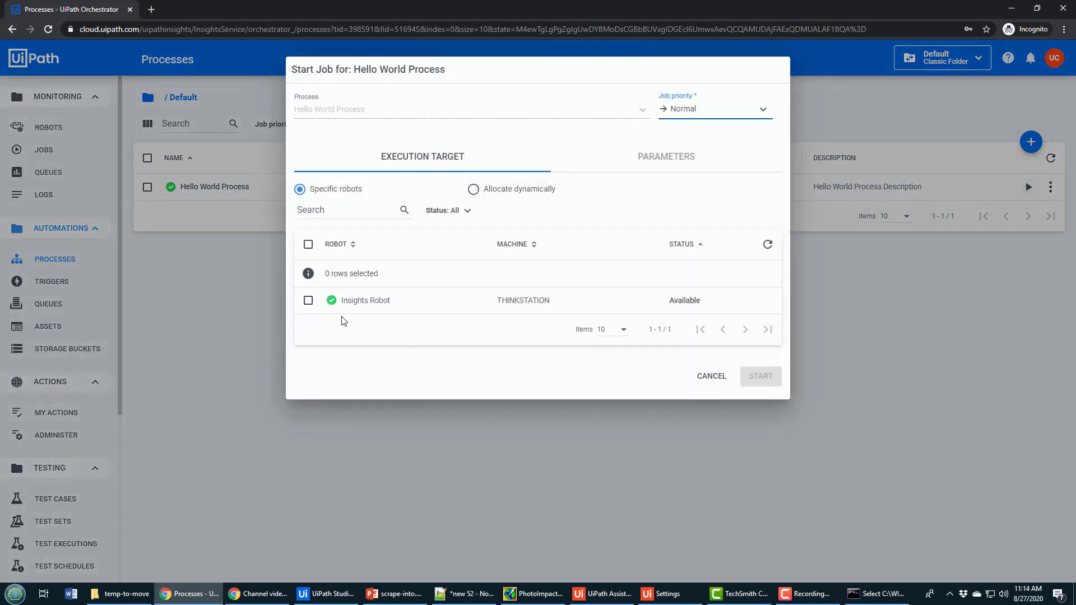
click(308, 300)
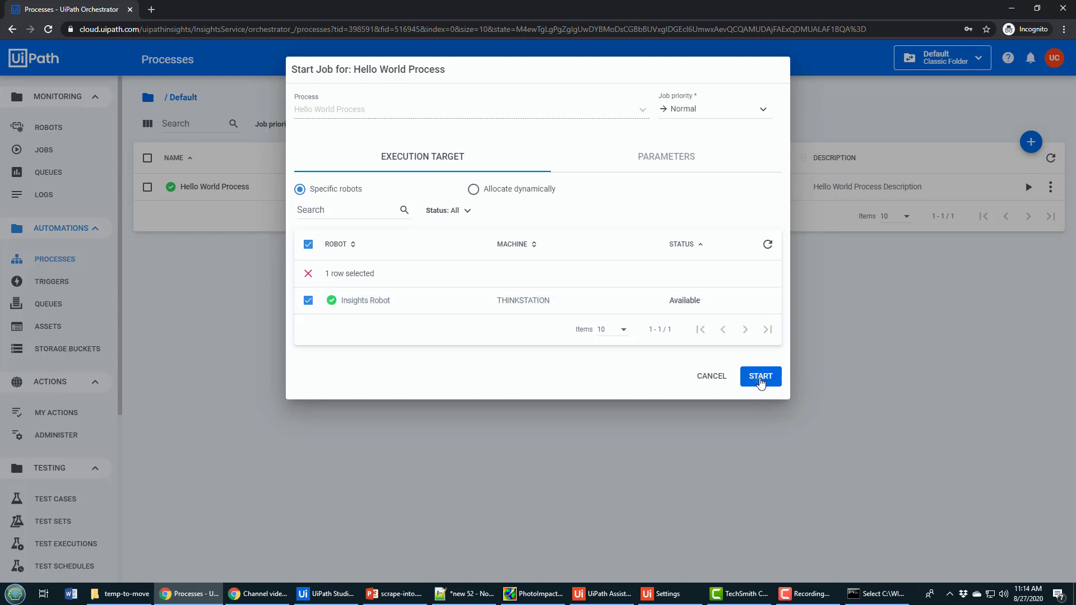
click(760, 376)
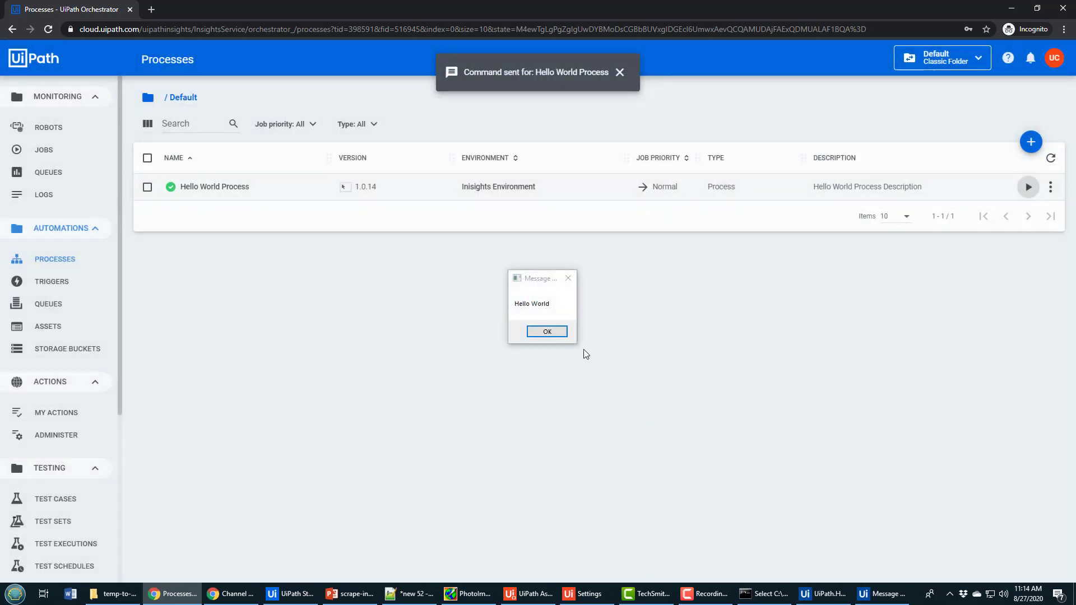
click(547, 332)
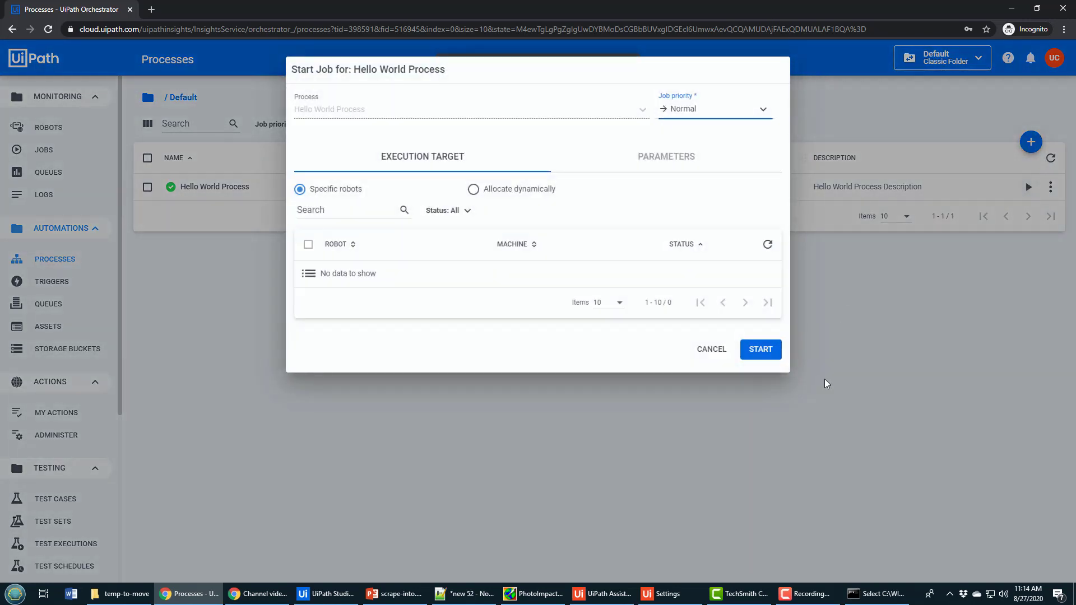
click(760, 350)
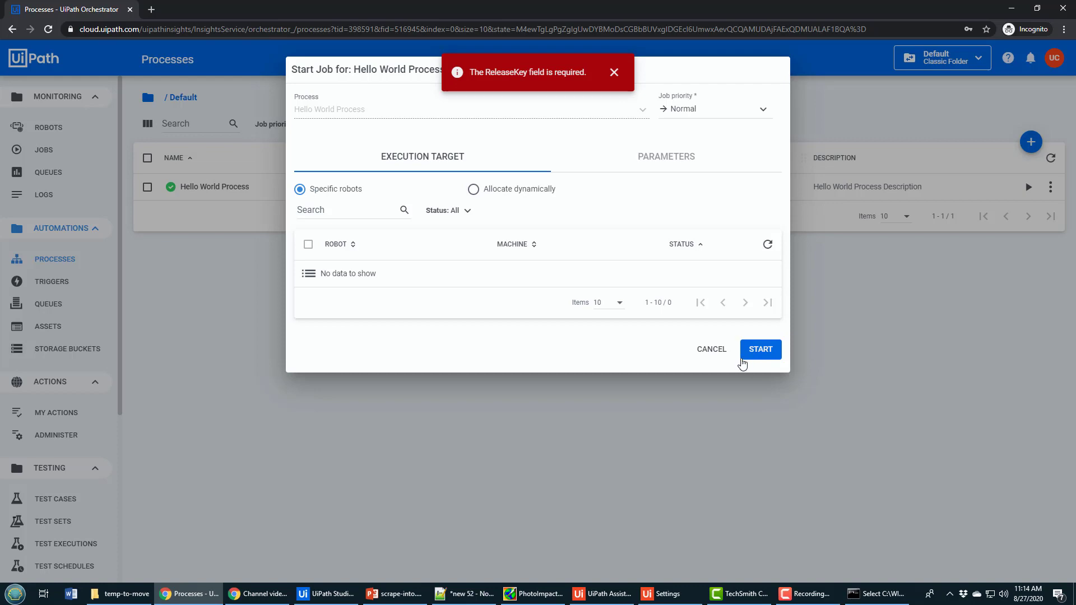